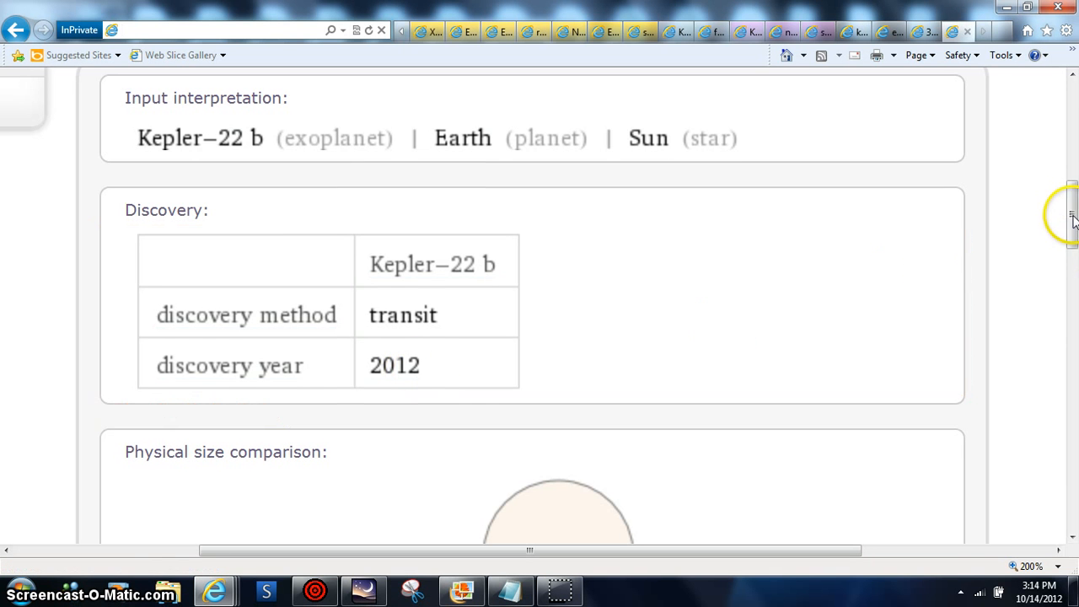
# Step: Scroll the Kepler-22 b results past Discovery, size comparison and equatorial locations to the sky chart
pyautogui.scroll(-3)
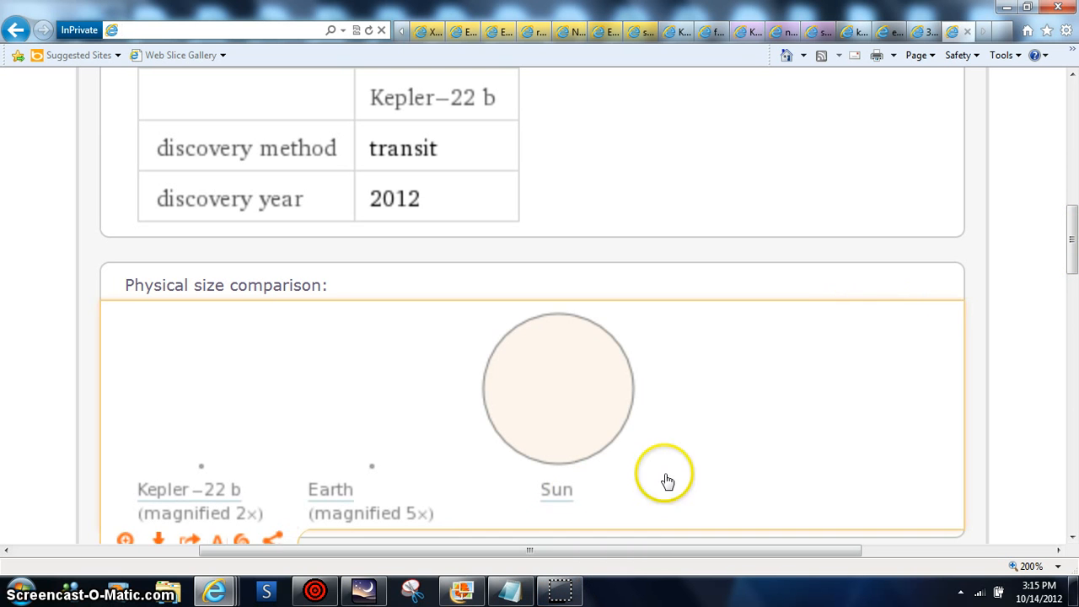
pyautogui.scroll(-3)
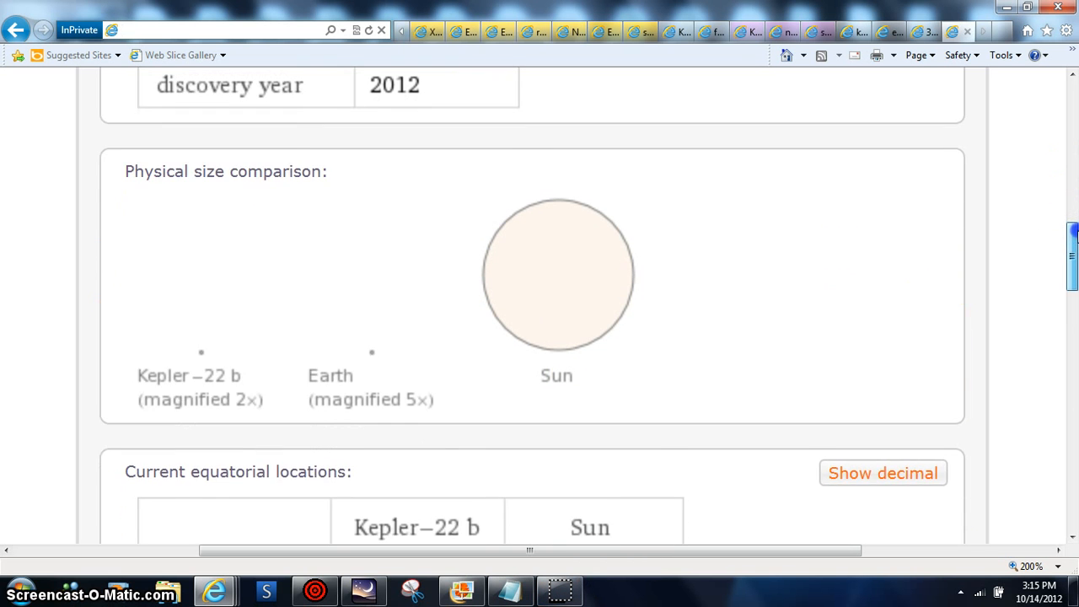
pyautogui.scroll(-3)
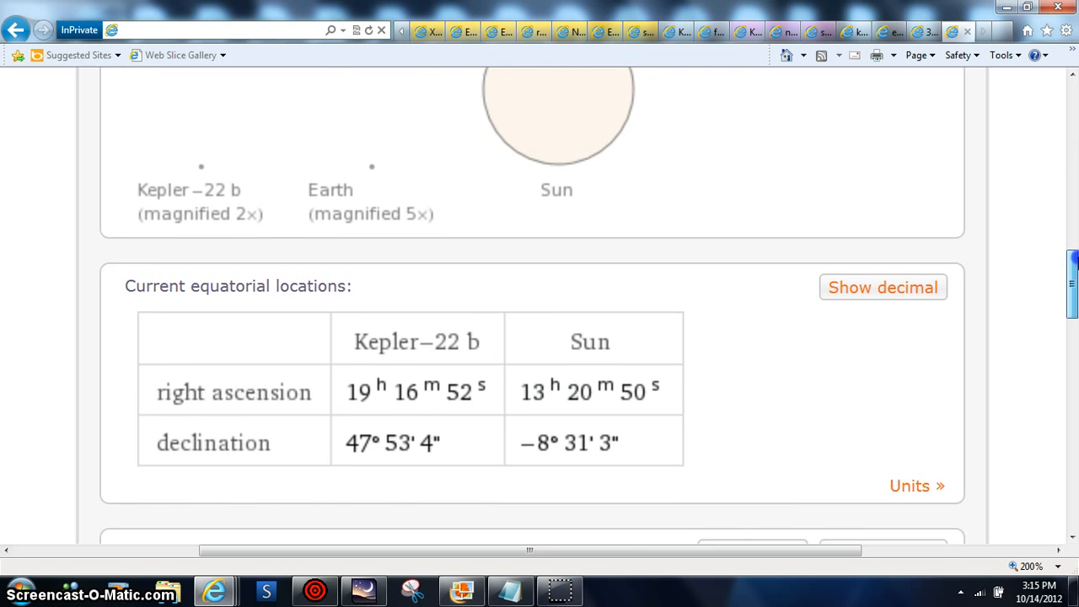
pyautogui.scroll(-3)
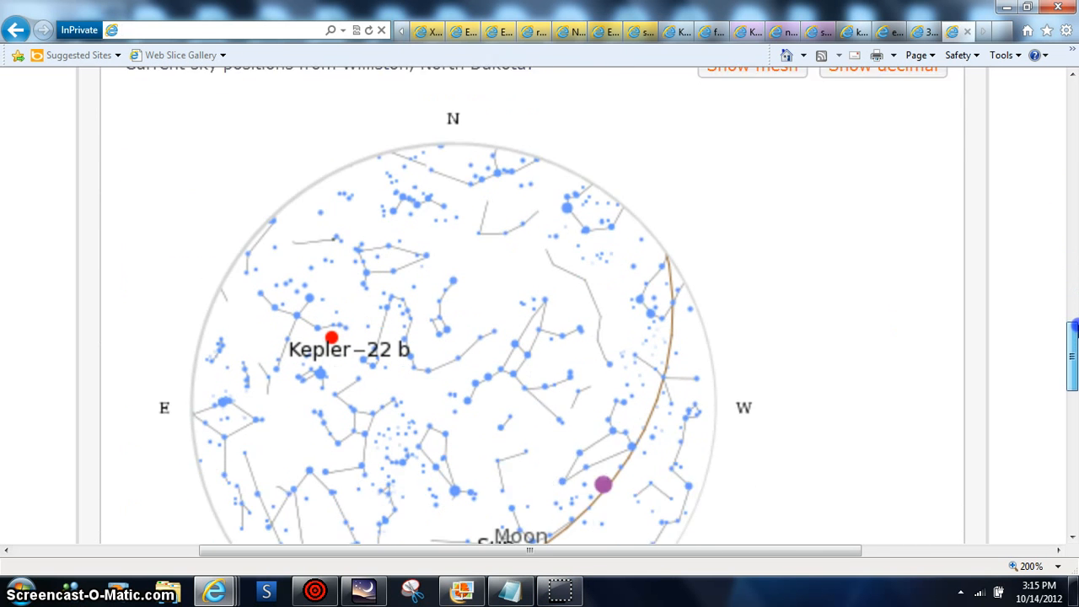
pyautogui.scroll(-3)
pyautogui.write('?')
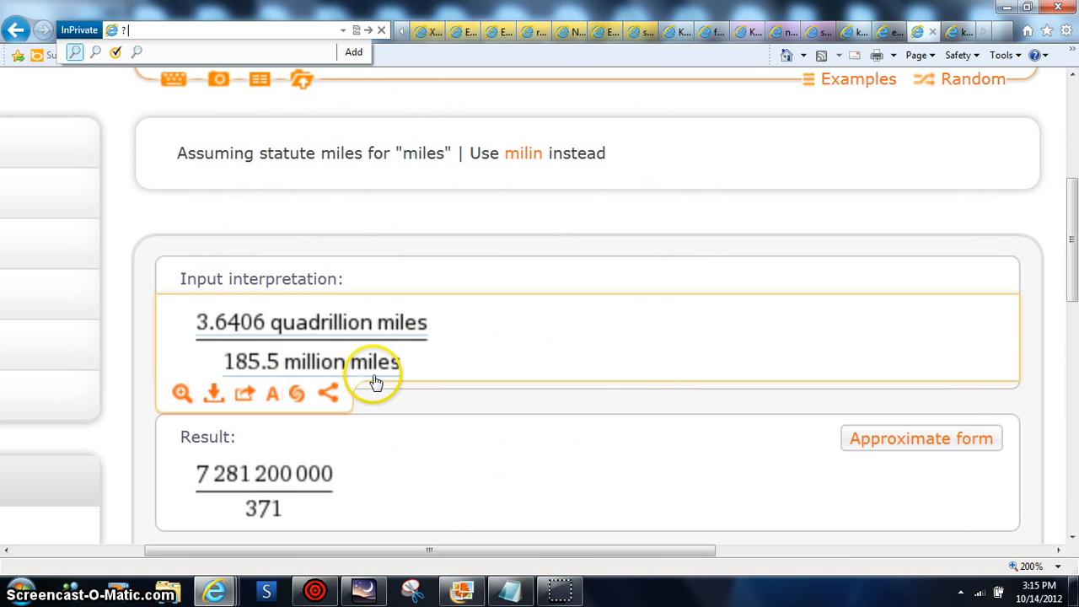
pyautogui.moveTo(414, 375)
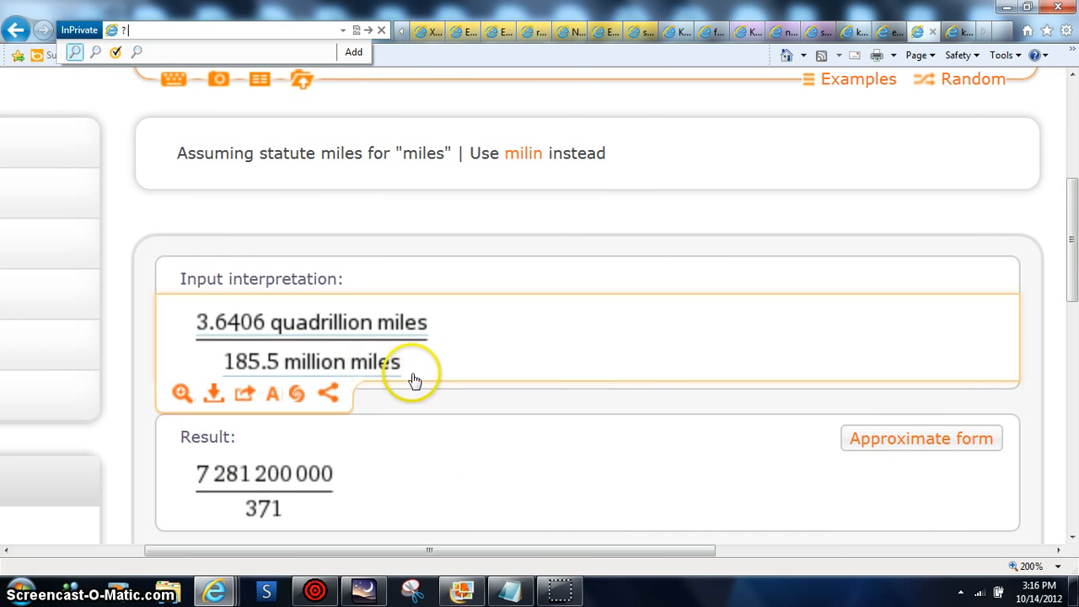
pyautogui.moveTo(379, 367)
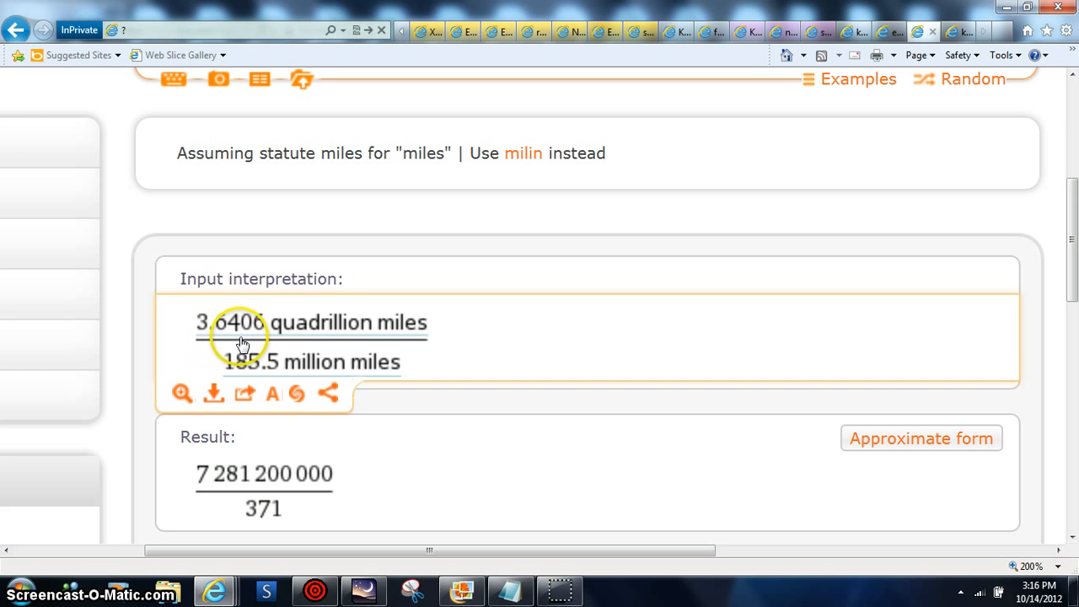
pyautogui.moveTo(441, 376)
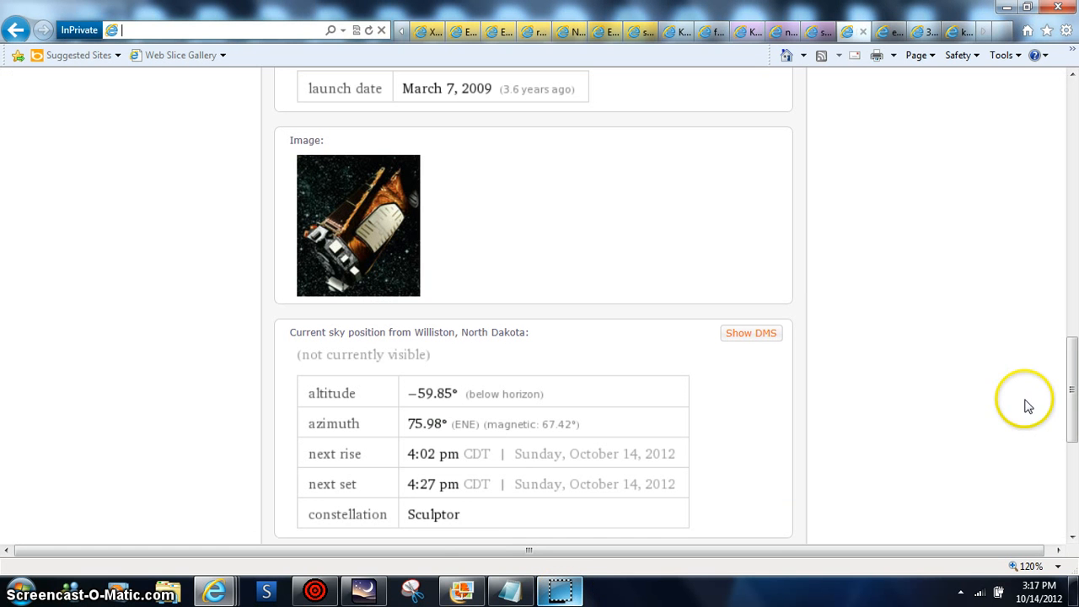
pyautogui.moveTo(1064, 31)
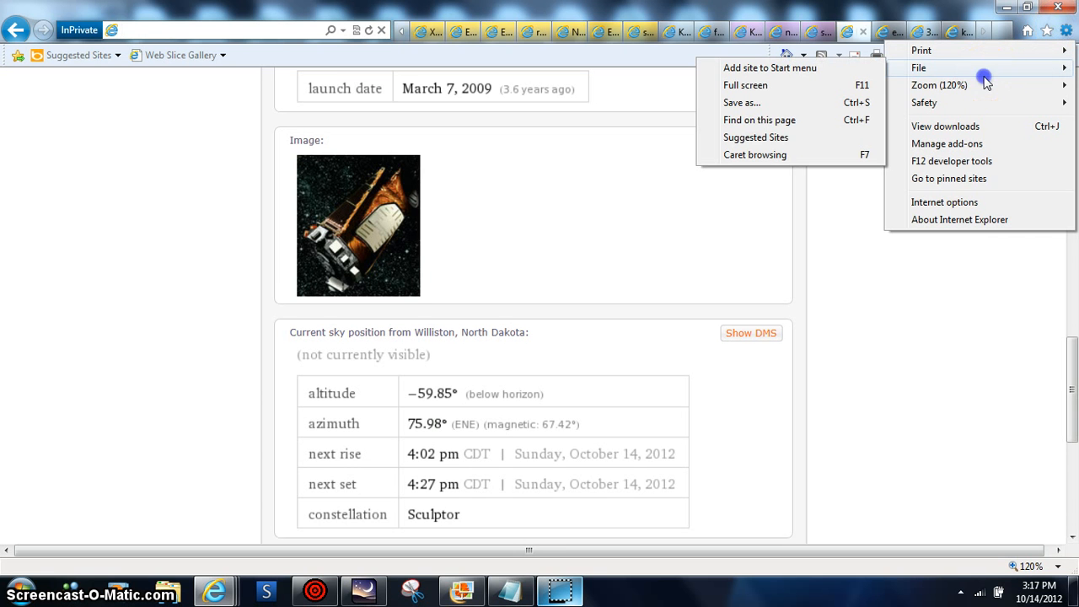
pyautogui.moveTo(987, 83)
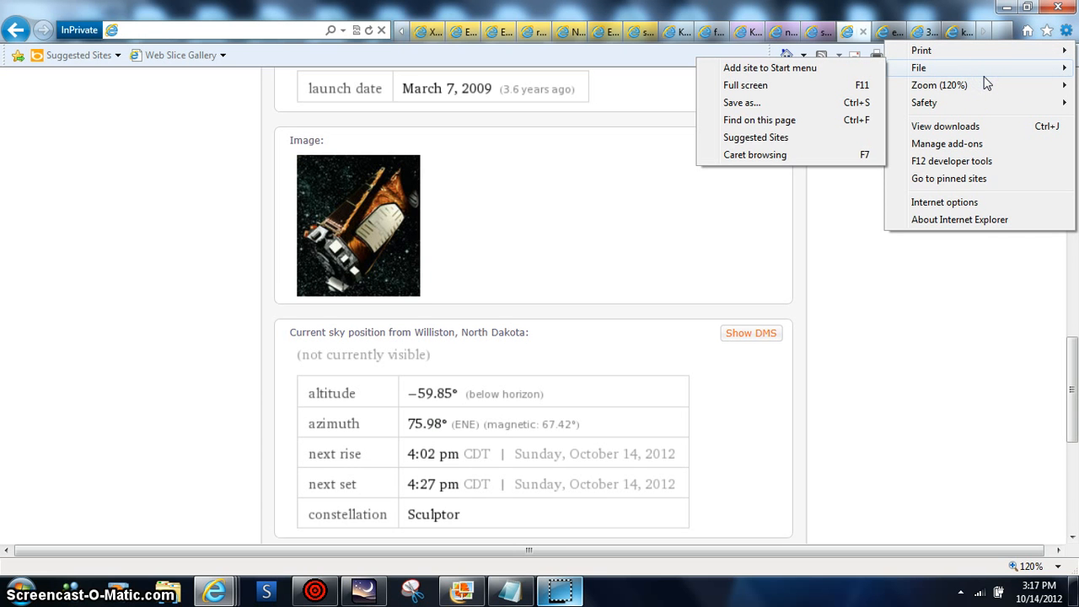
# Step: Choose a larger zoom level for the Kepler spacecraft page from the Tools menu
pyautogui.click(939, 84)
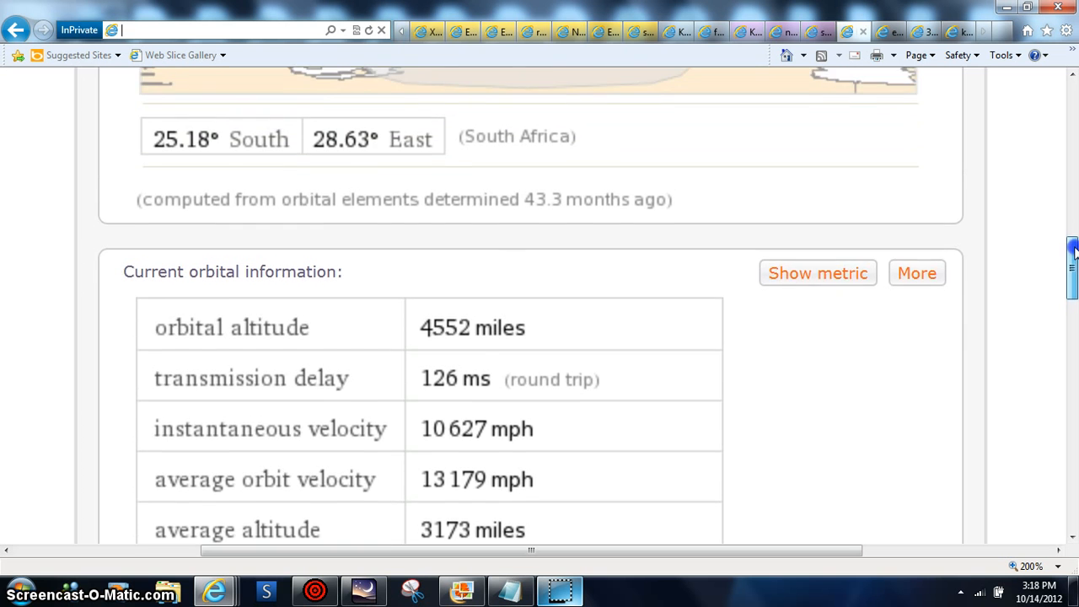
# Step: Scroll through Kepler's orbital information, Current position world map and Input interpretation
pyautogui.scroll(3)
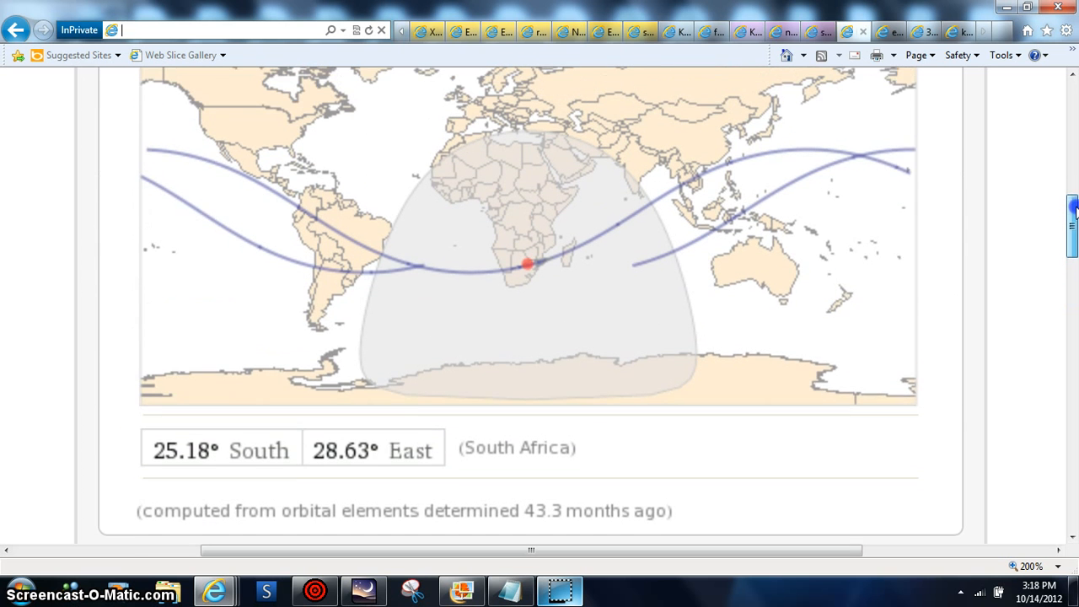
pyautogui.scroll(-3)
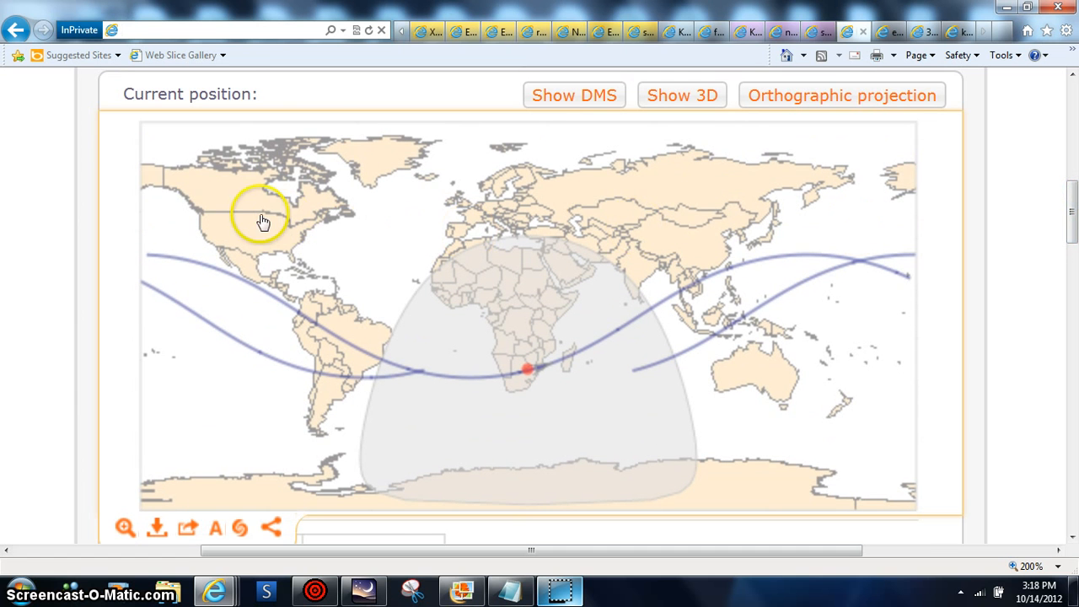
pyautogui.moveTo(269, 211)
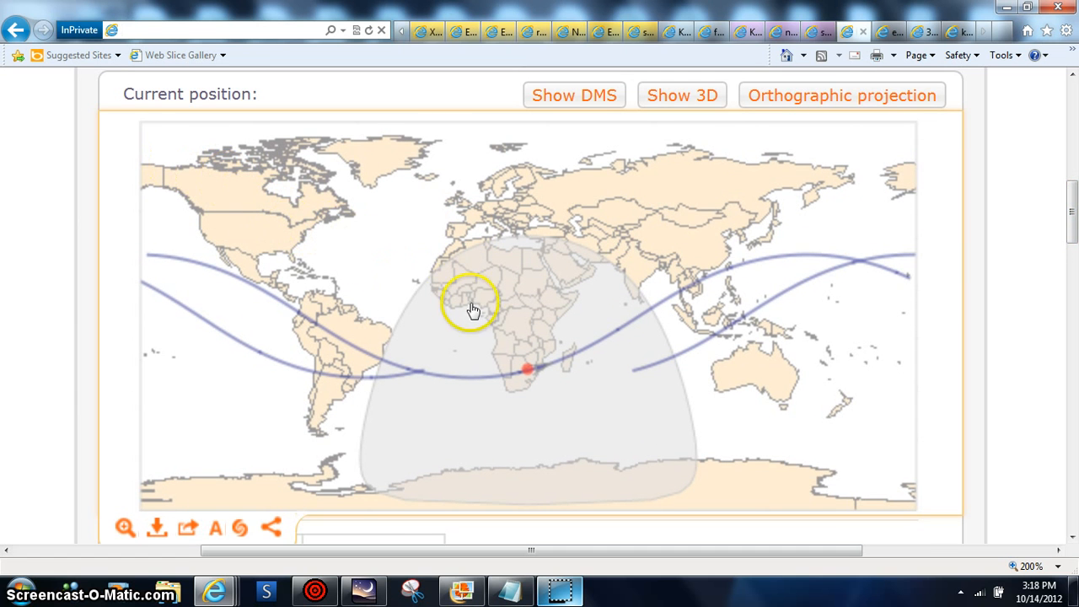
pyautogui.moveTo(811, 502)
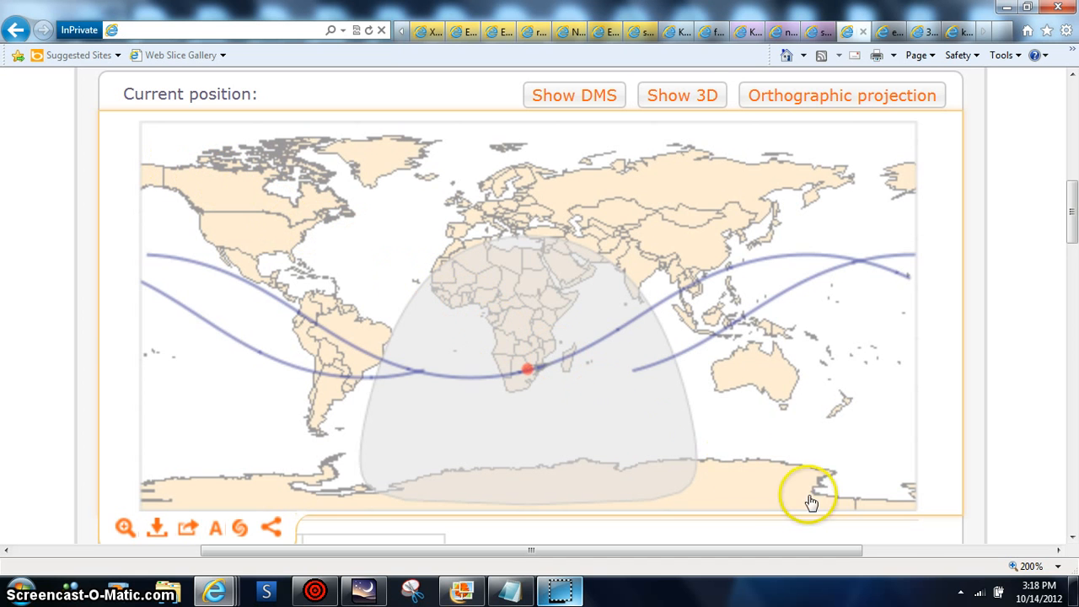
pyautogui.moveTo(549, 394)
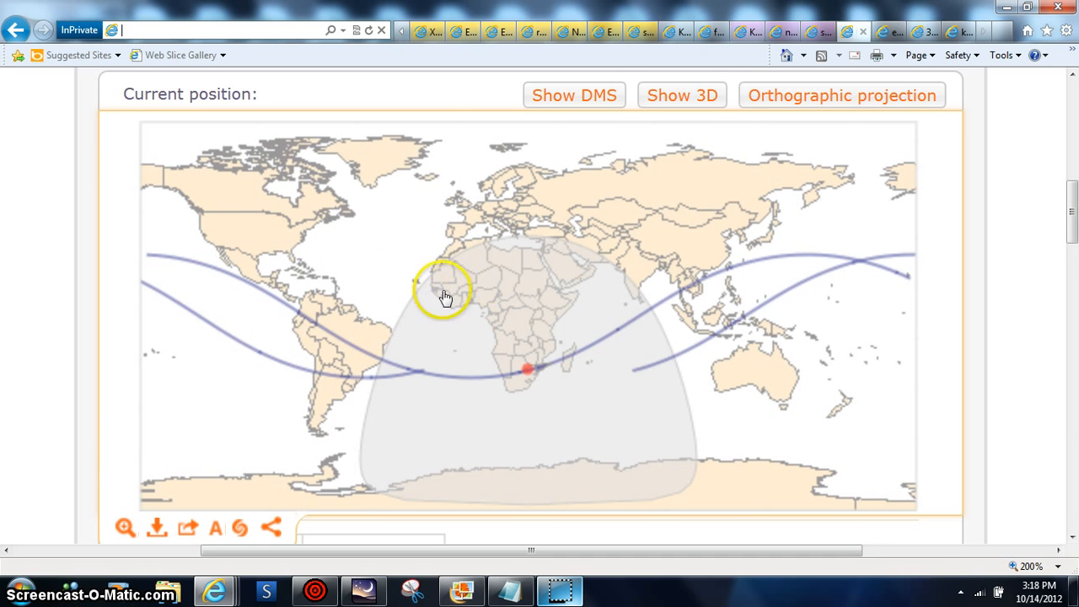
pyautogui.moveTo(625, 323)
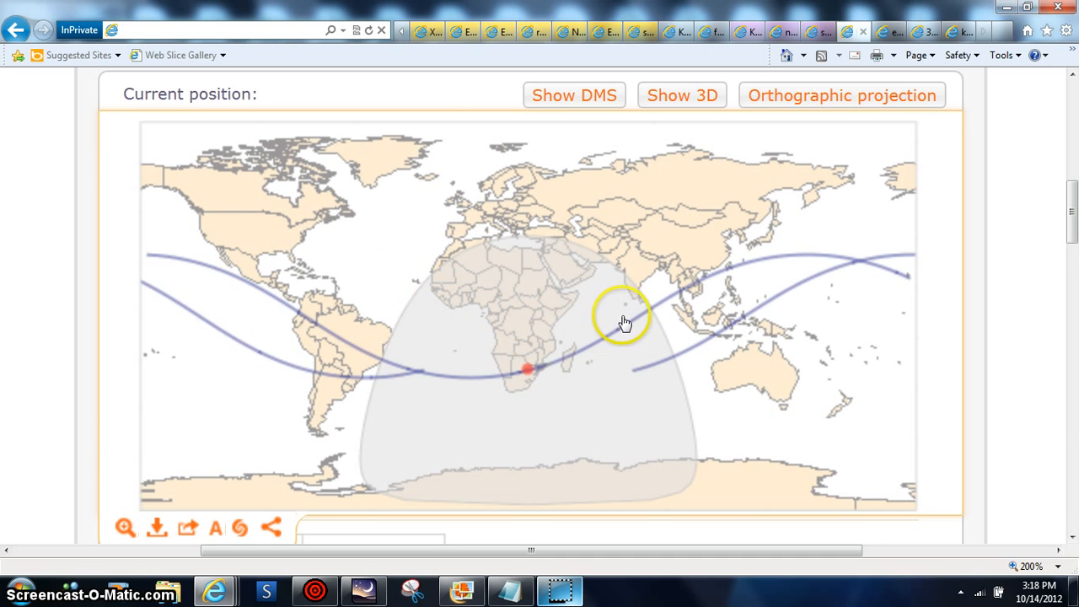
pyautogui.moveTo(586, 321)
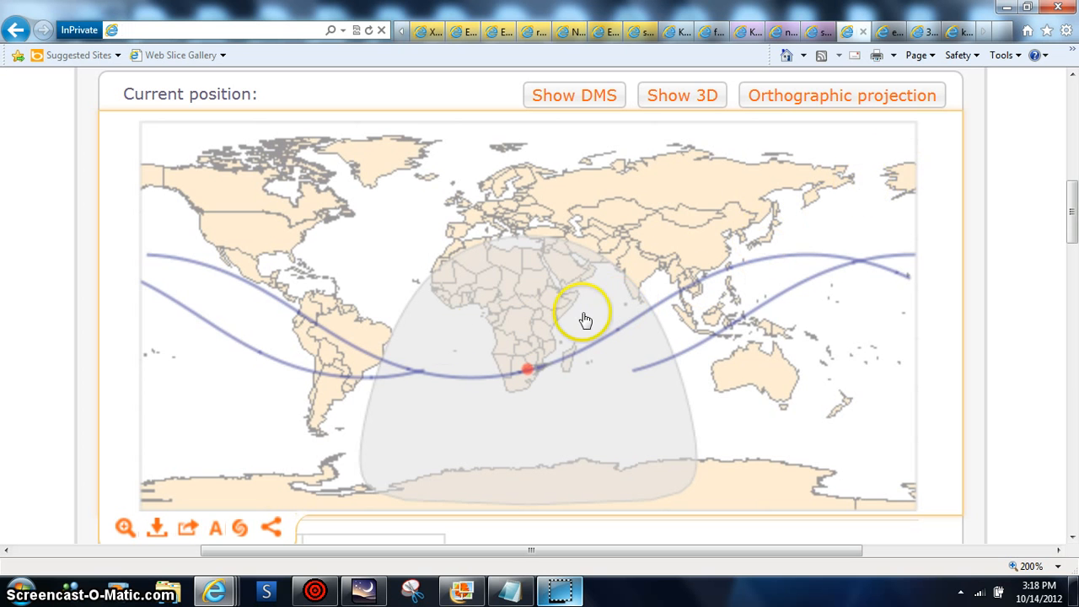
pyautogui.moveTo(357, 244)
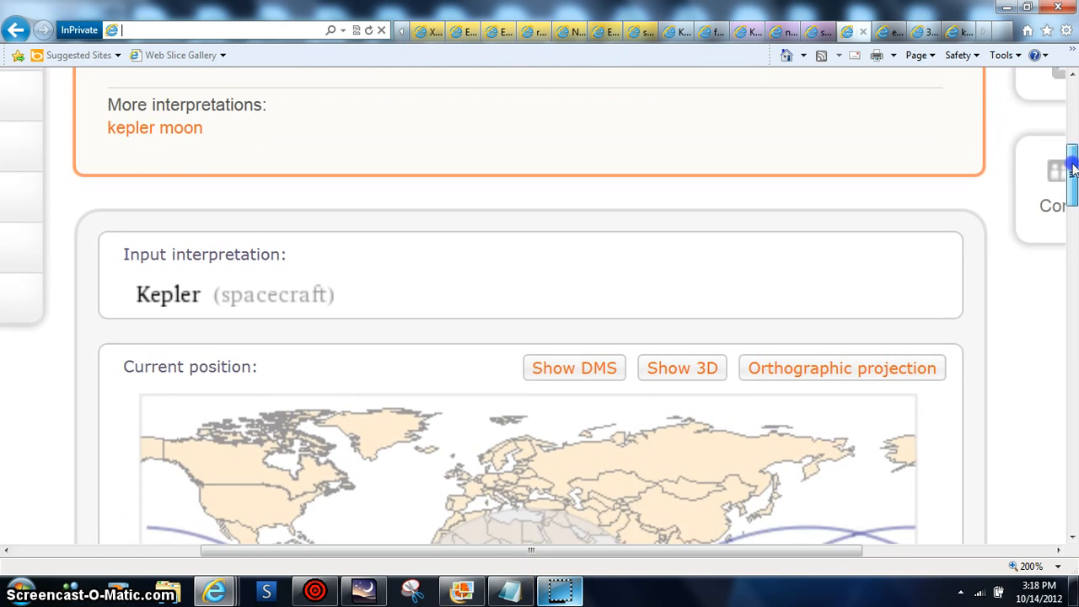
pyautogui.scroll(-3)
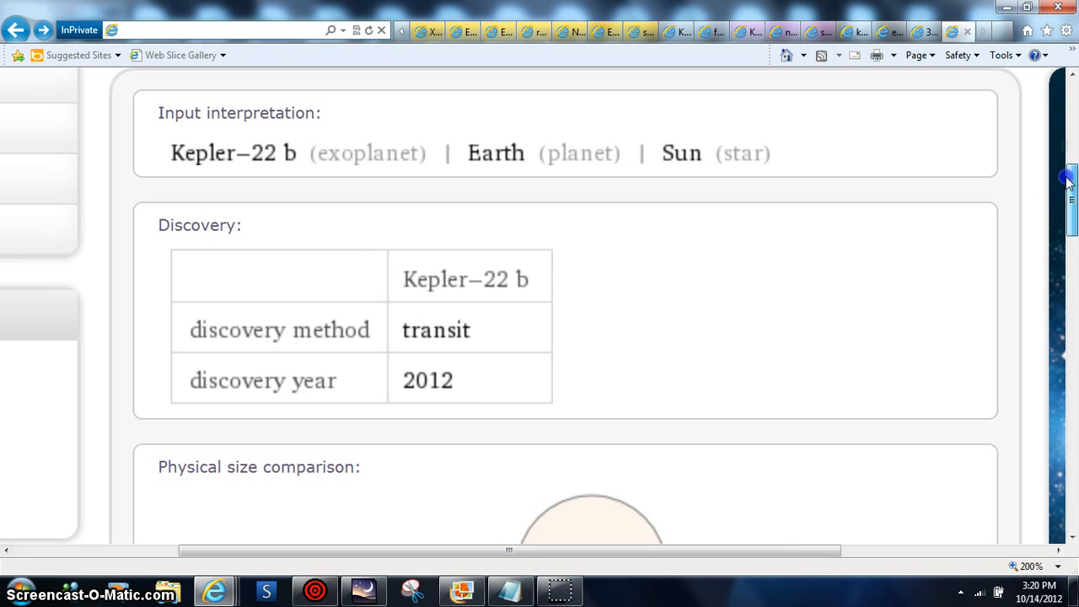
# Step: Scroll the Kepler-22 b page to the sky-positions chart from Williston, North Dakota
pyautogui.scroll(-3)
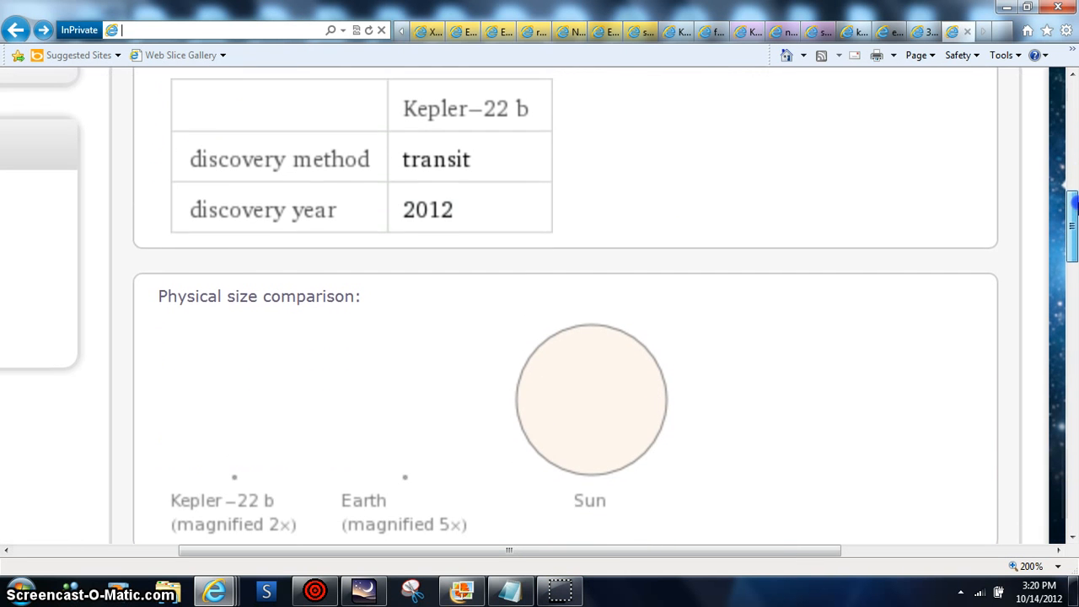
pyautogui.scroll(-3)
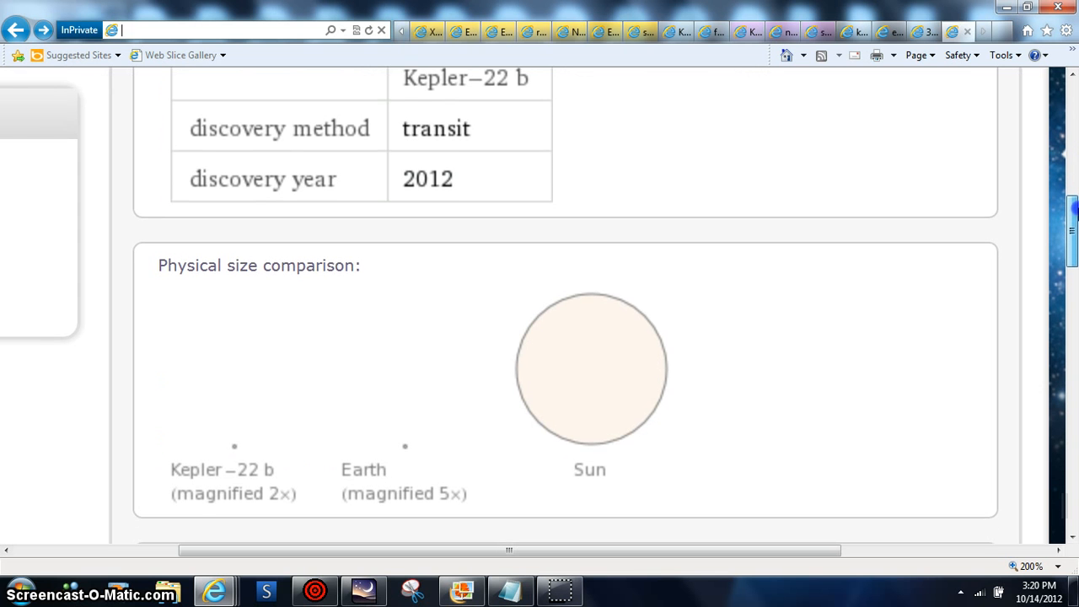
pyautogui.scroll(-3)
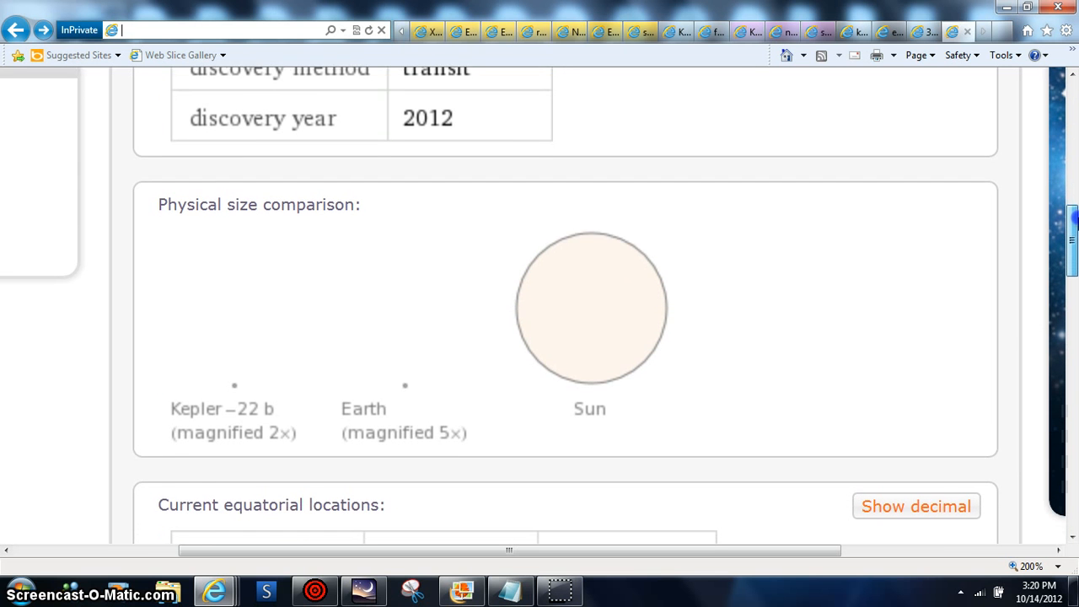
pyautogui.scroll(-3)
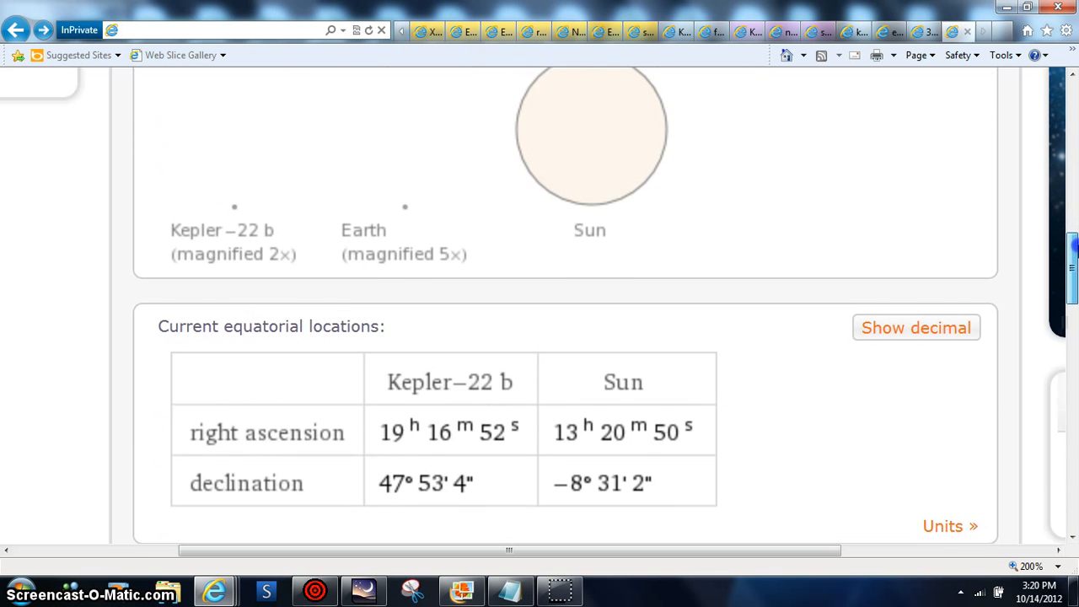
pyautogui.scroll(-3)
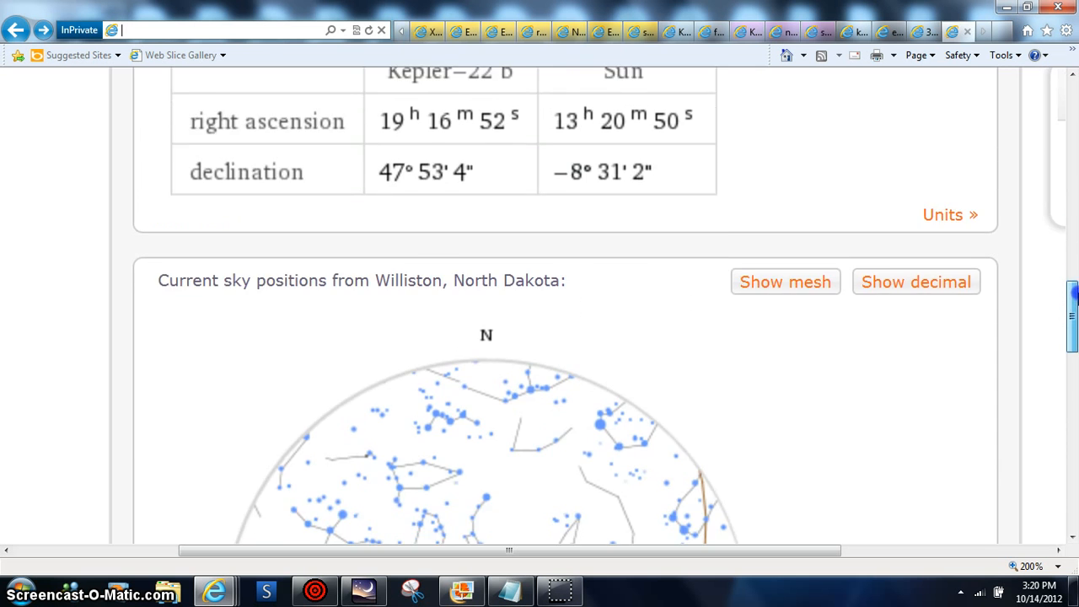
pyautogui.scroll(-3)
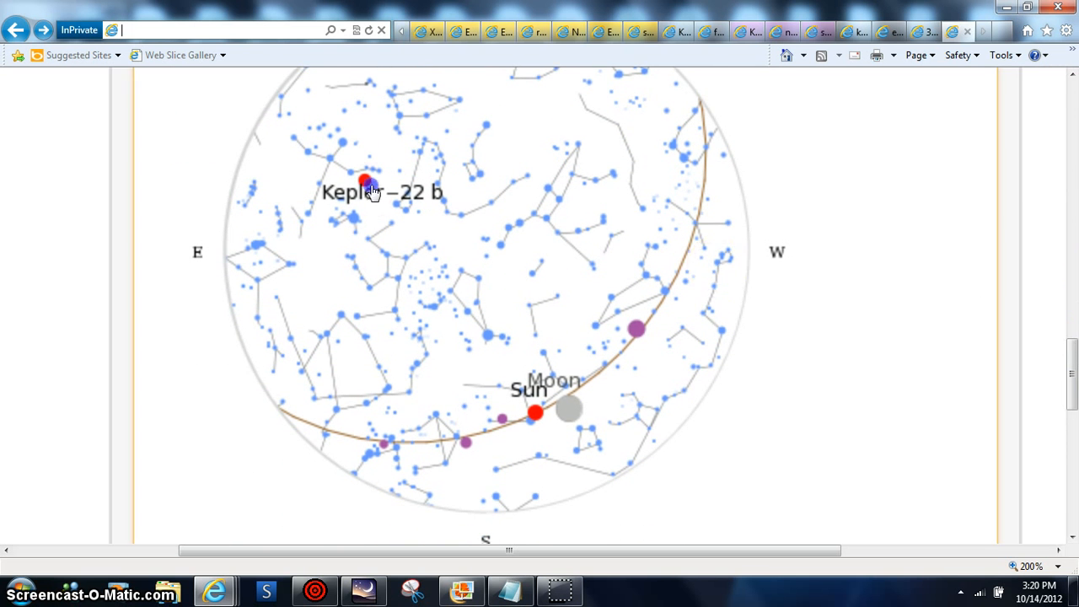
pyautogui.moveTo(857, 159)
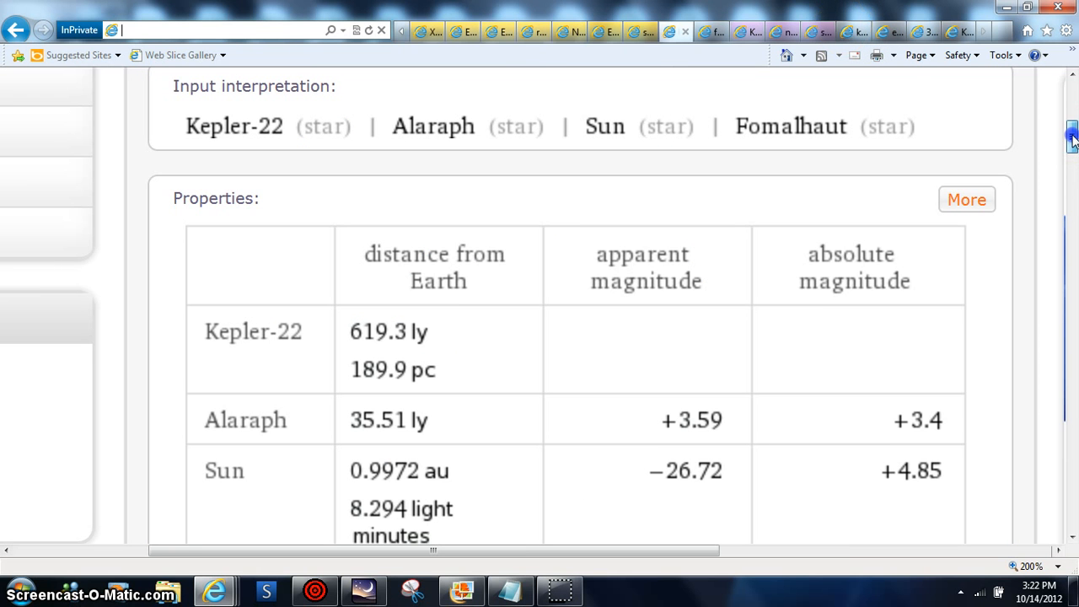
# Step: Scroll down to the spectral class, temperature and mass table for Kepler-22, Alaraph and Sun
pyautogui.scroll(-3)
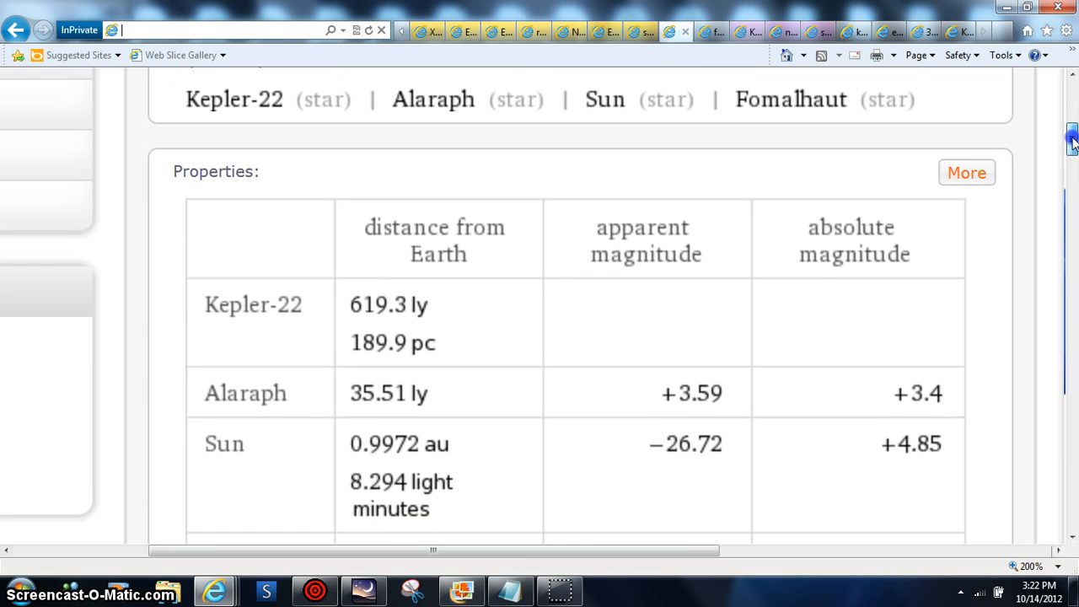
pyautogui.scroll(-3)
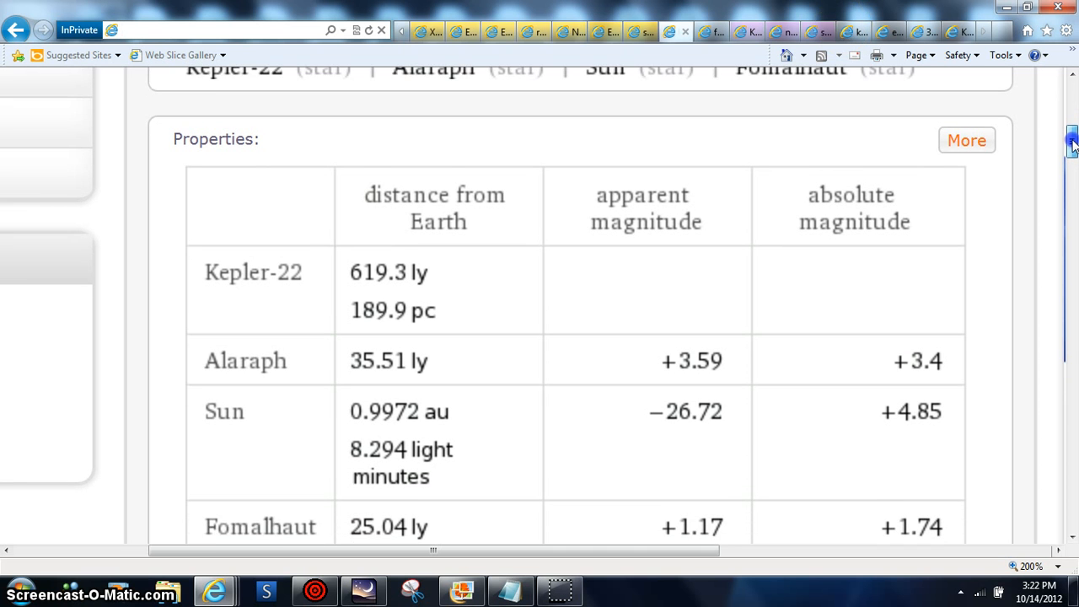
pyautogui.scroll(-3)
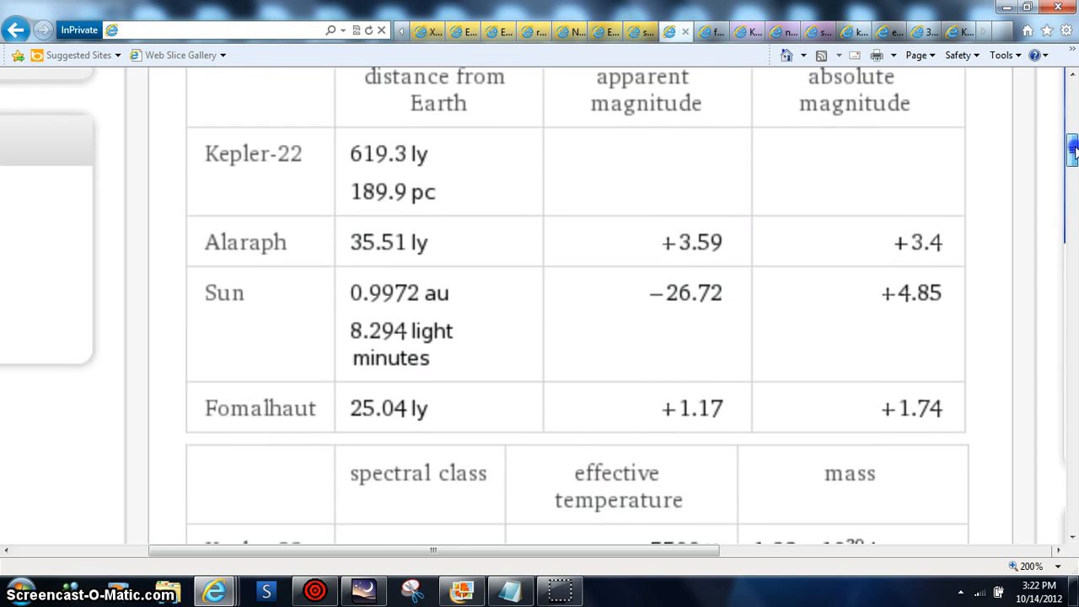
pyautogui.scroll(-3)
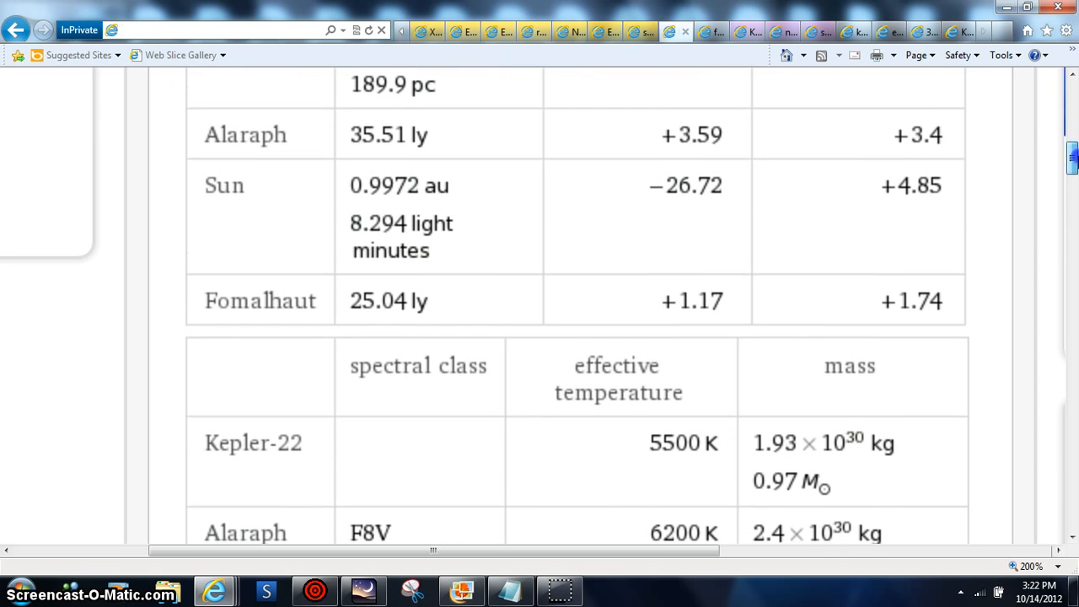
pyautogui.scroll(-3)
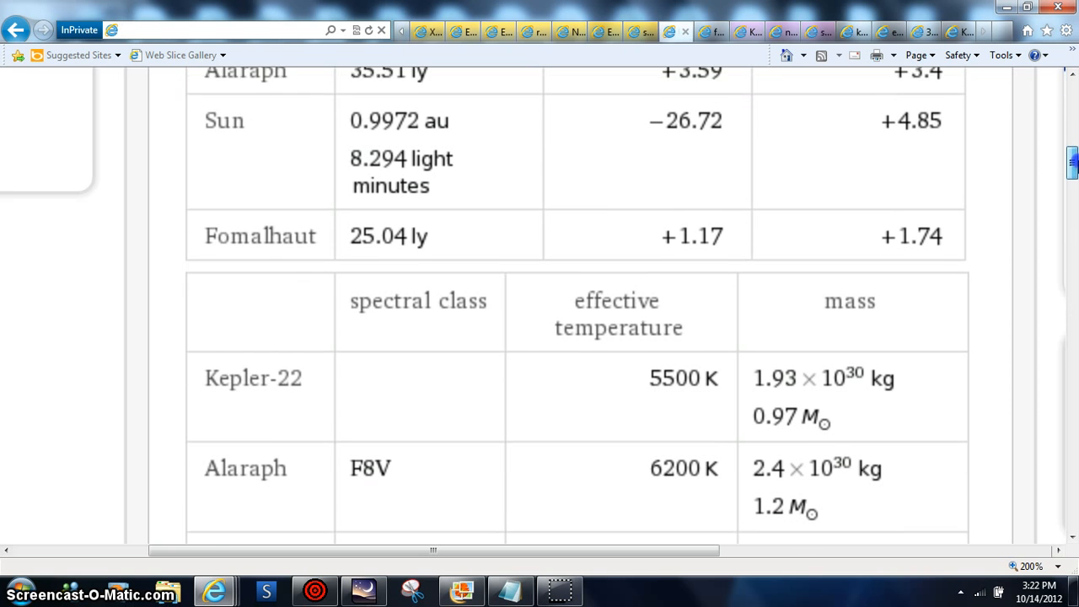
pyautogui.scroll(-3)
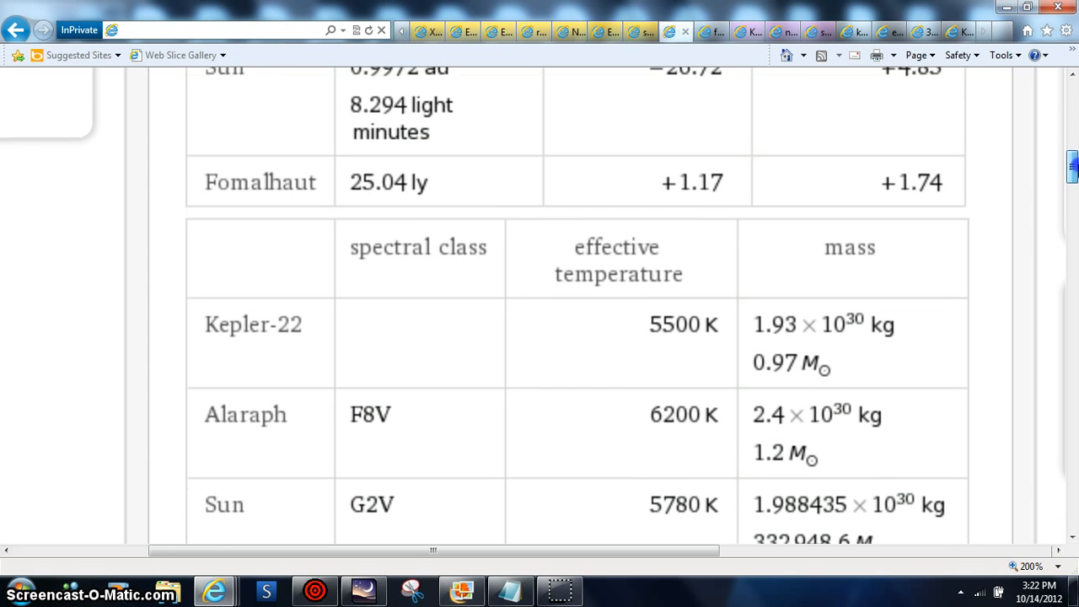
pyautogui.scroll(-3)
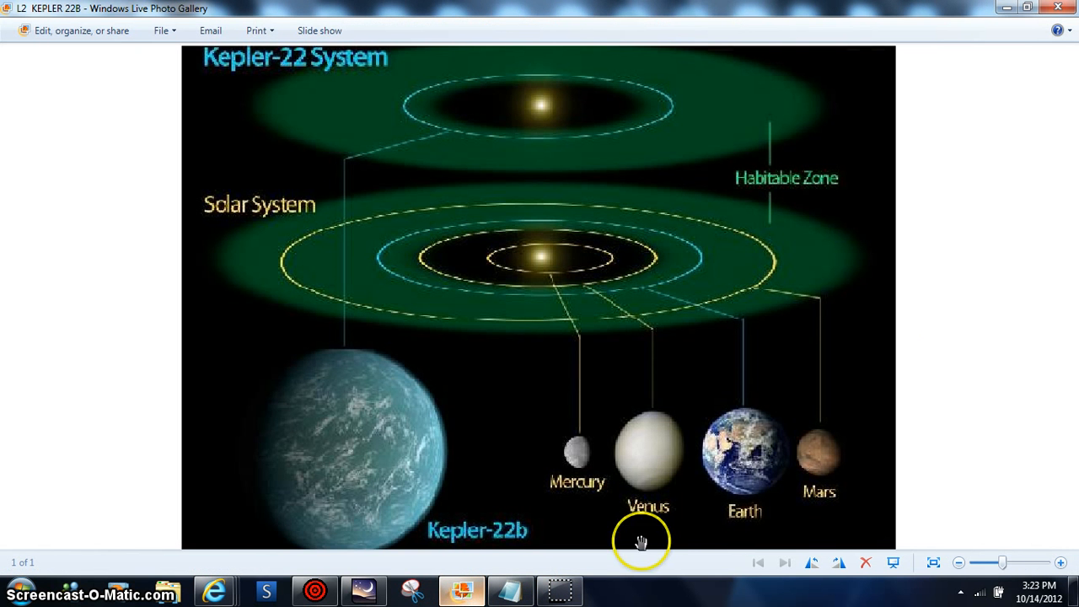
pyautogui.moveTo(727, 68)
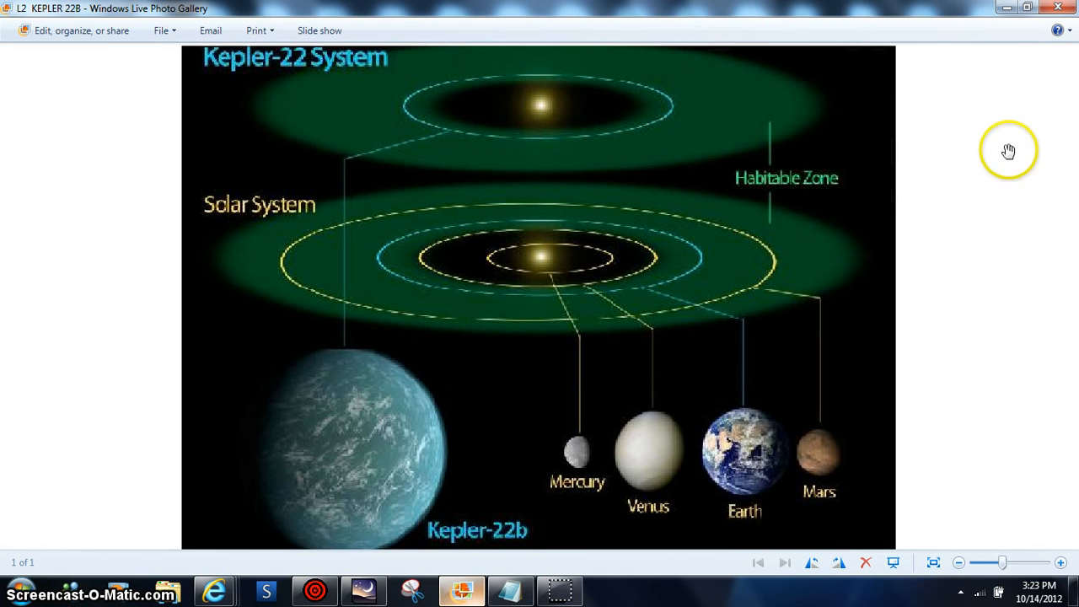
pyautogui.moveTo(1008, 151)
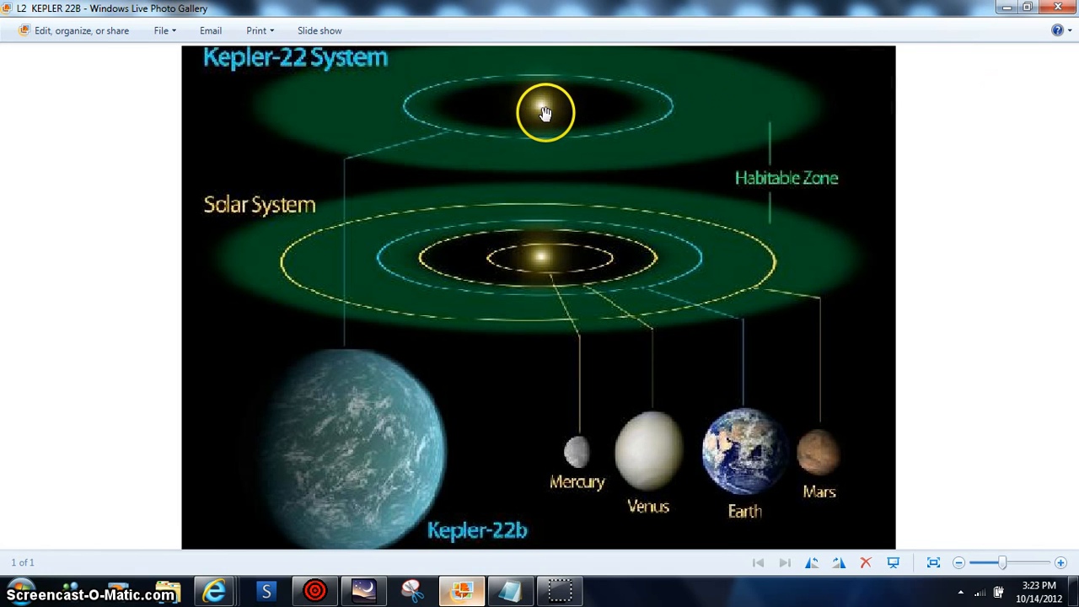
pyautogui.moveTo(1075, 336)
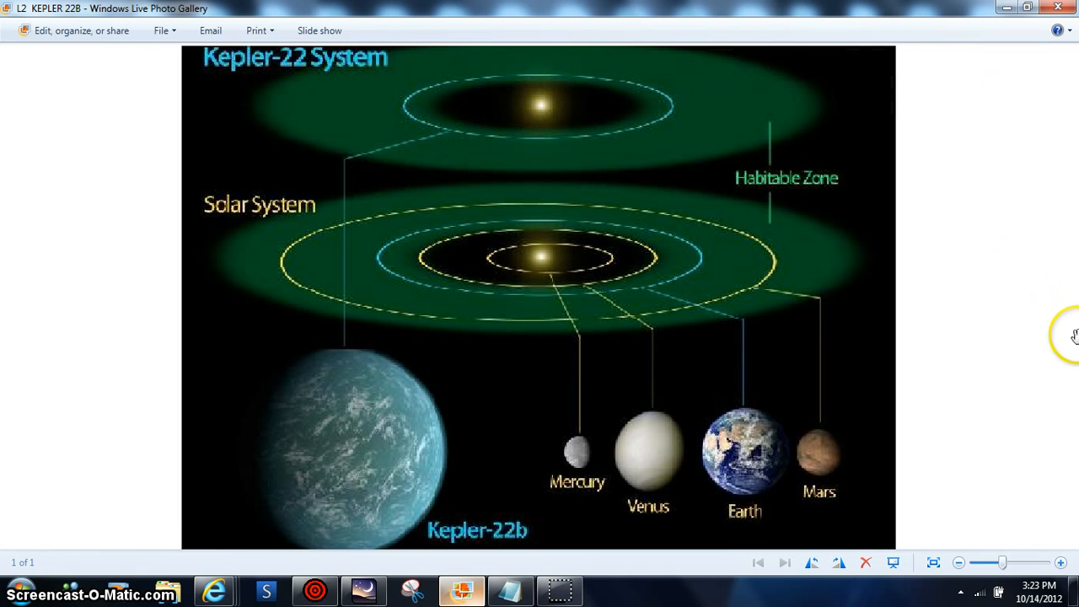
pyautogui.moveTo(1075, 474)
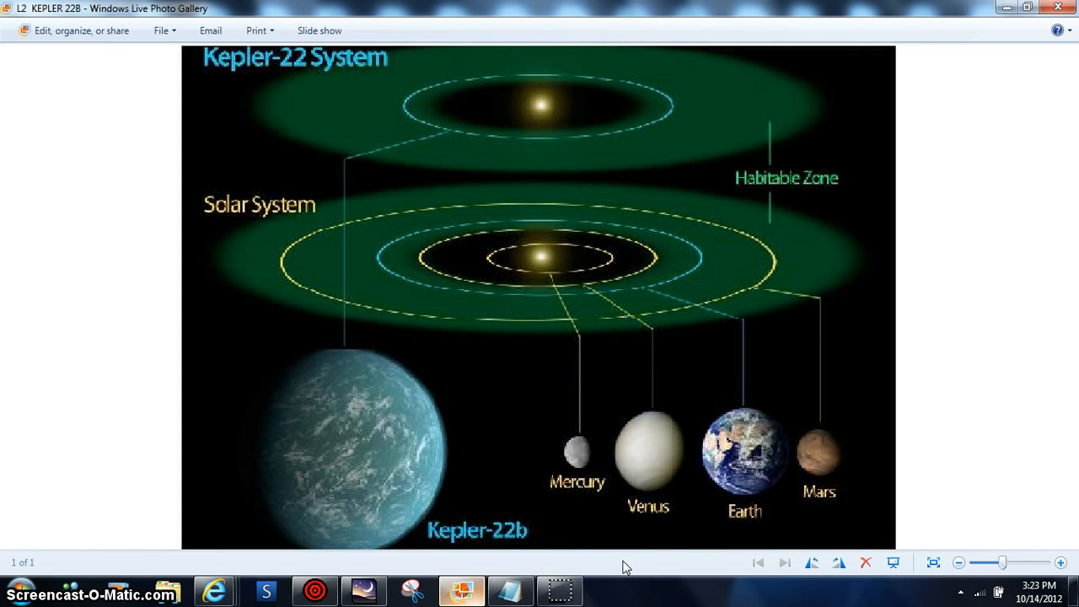
pyautogui.moveTo(856, 548)
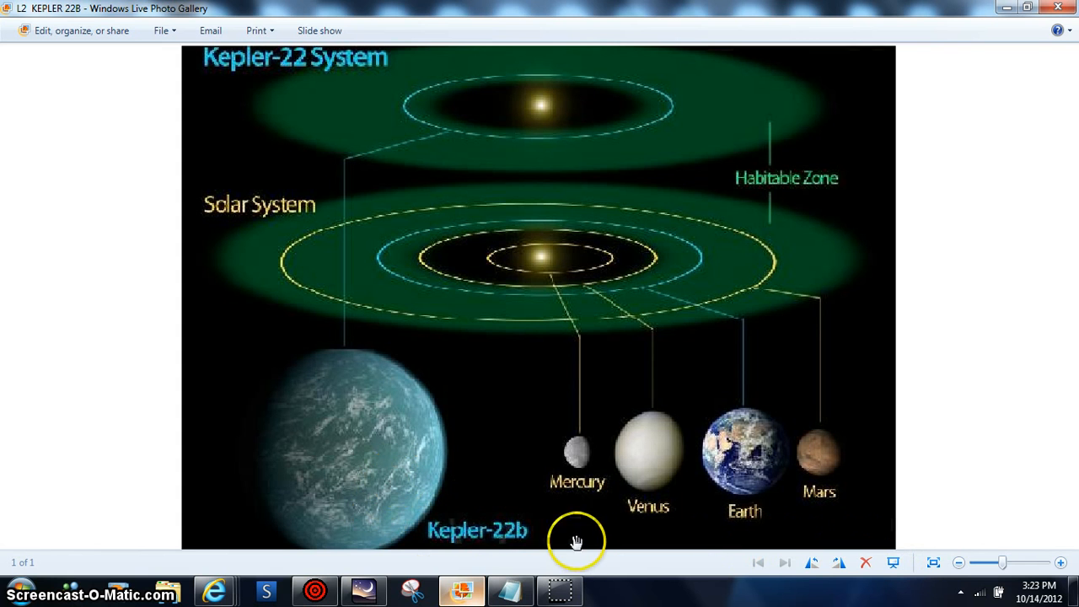
pyautogui.moveTo(831, 525)
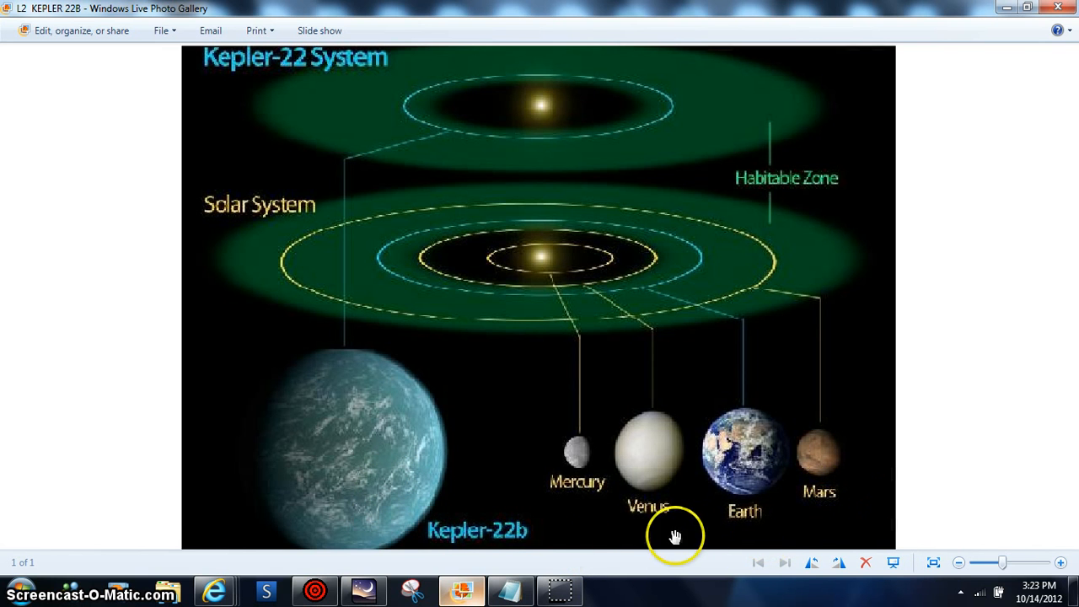
pyautogui.moveTo(452, 578)
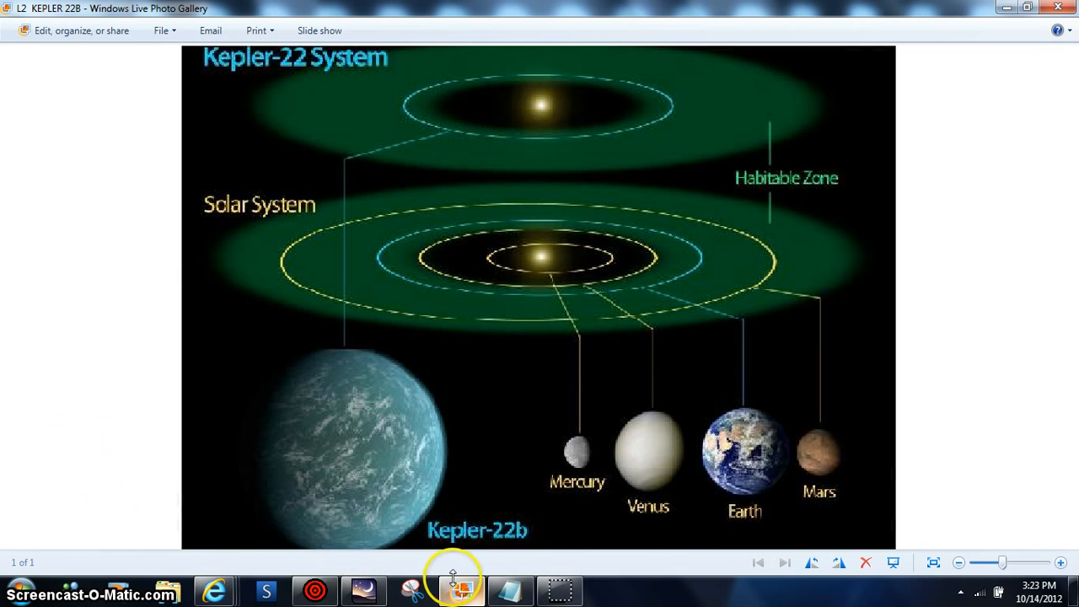
pyautogui.moveTo(415, 533)
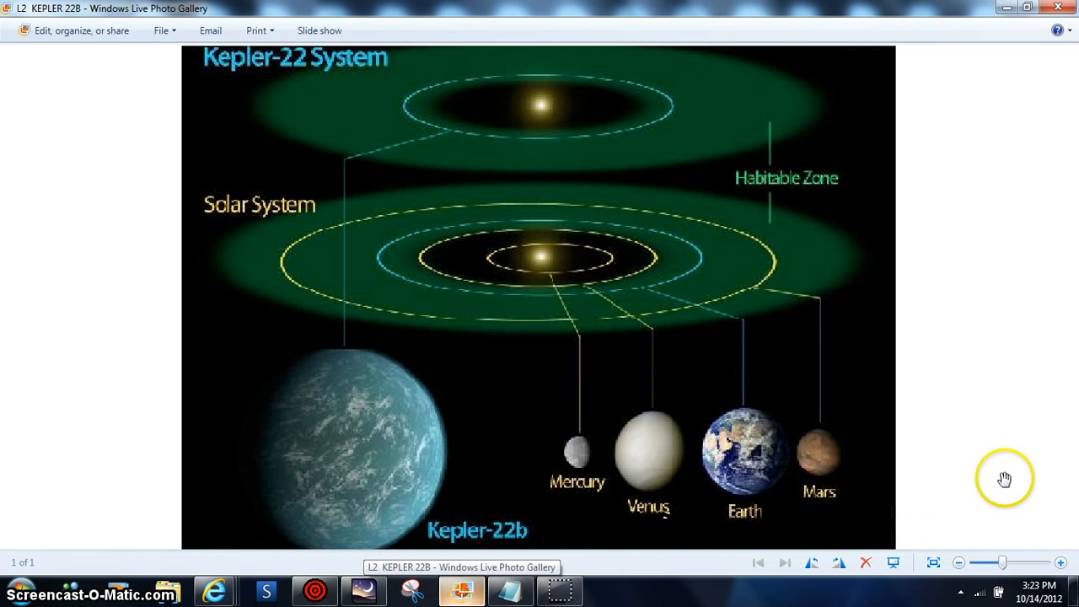
pyautogui.moveTo(1005, 479)
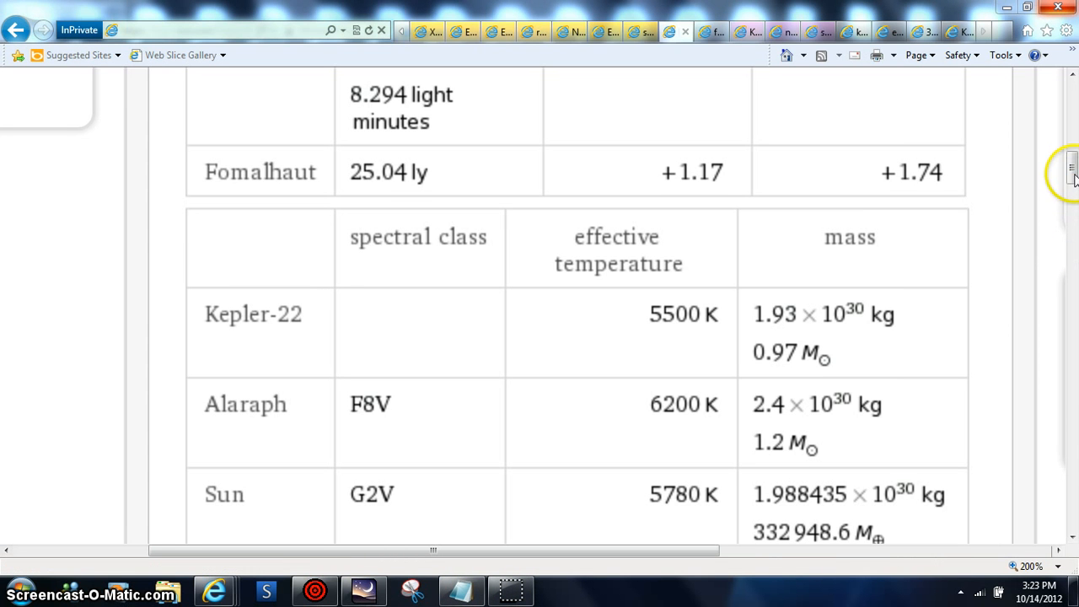
# Step: Scroll past the lifetime and satellites tables to the four-star Hertzsprung–Russell diagram
pyautogui.scroll(-3)
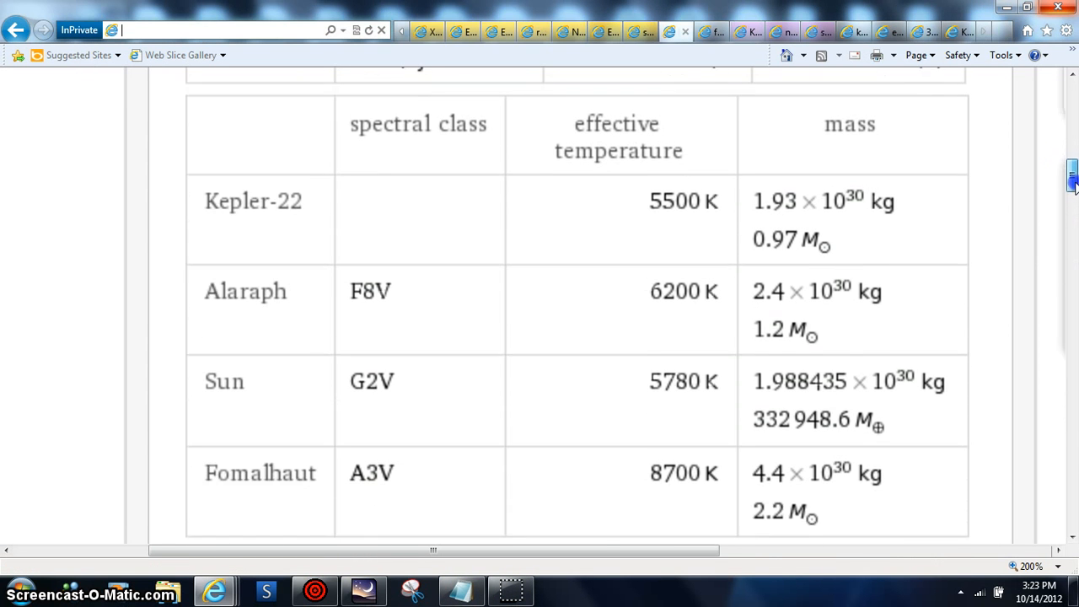
pyautogui.scroll(-3)
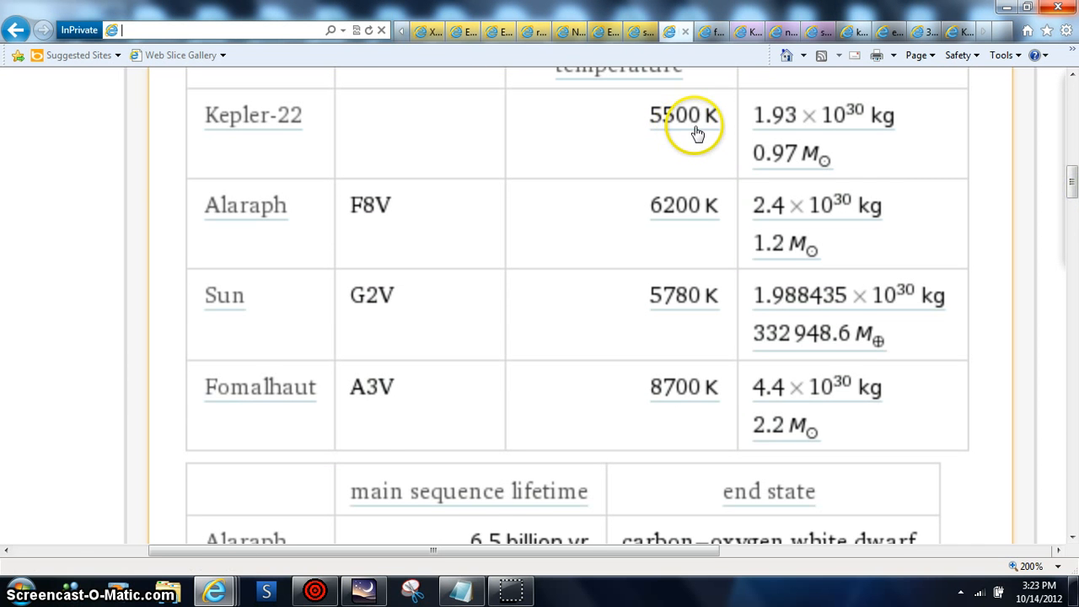
pyautogui.scroll(-3)
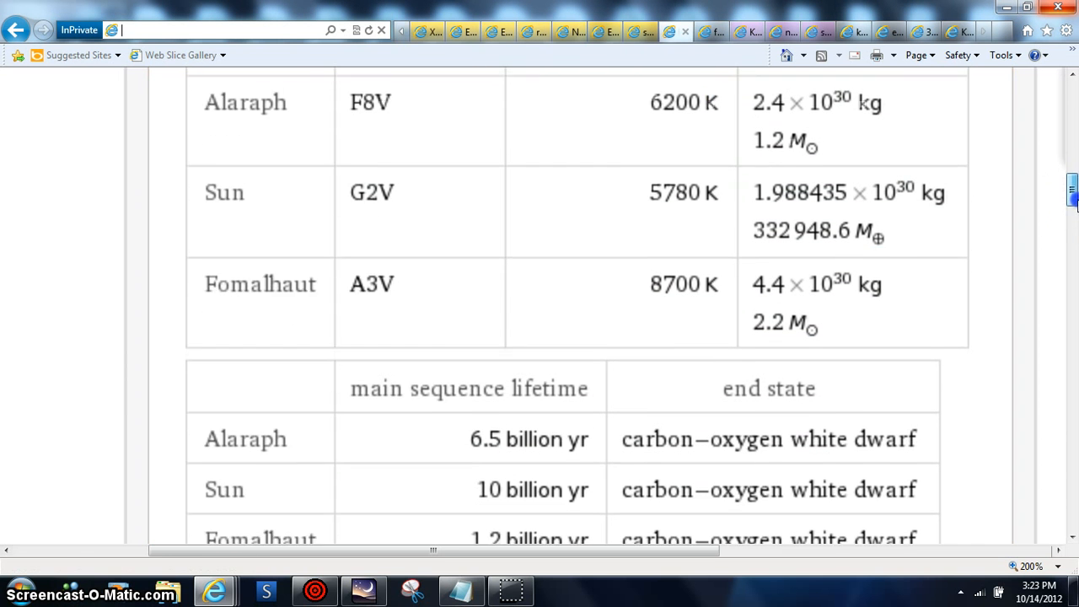
pyautogui.scroll(-3)
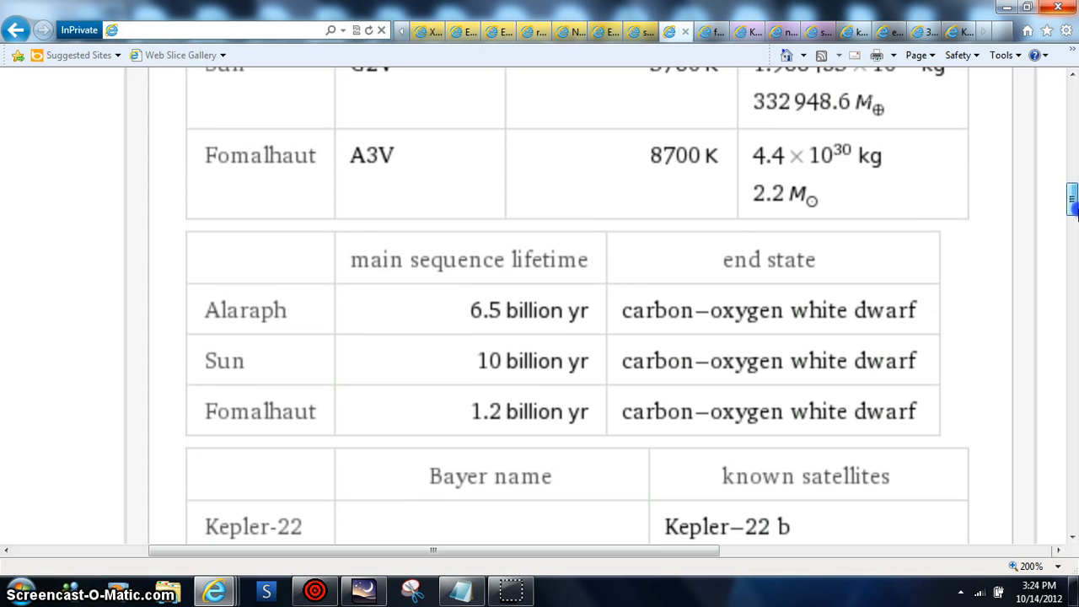
pyautogui.scroll(-3)
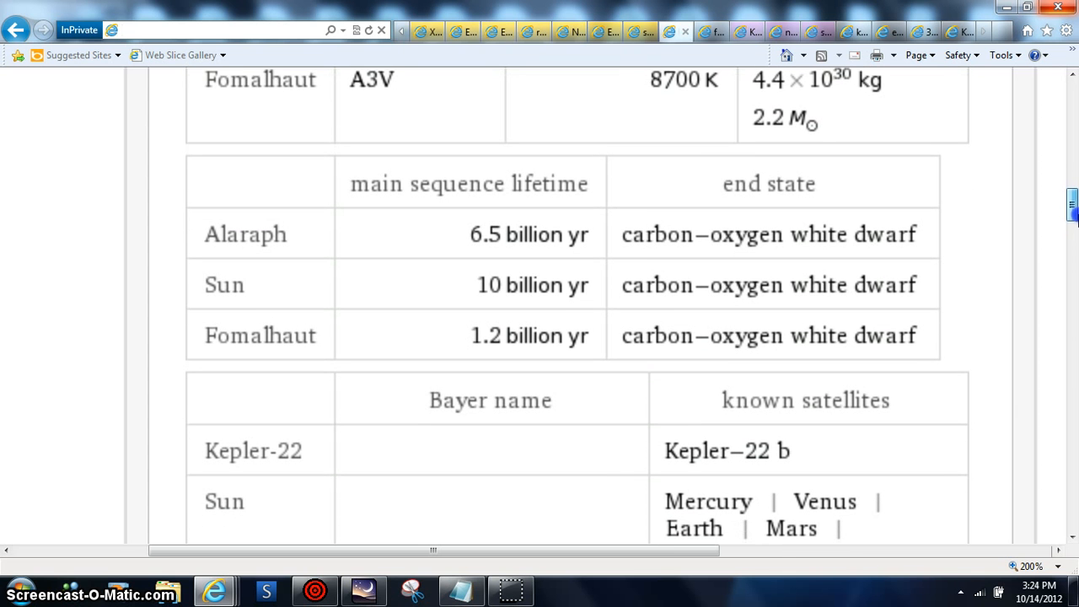
pyautogui.scroll(-3)
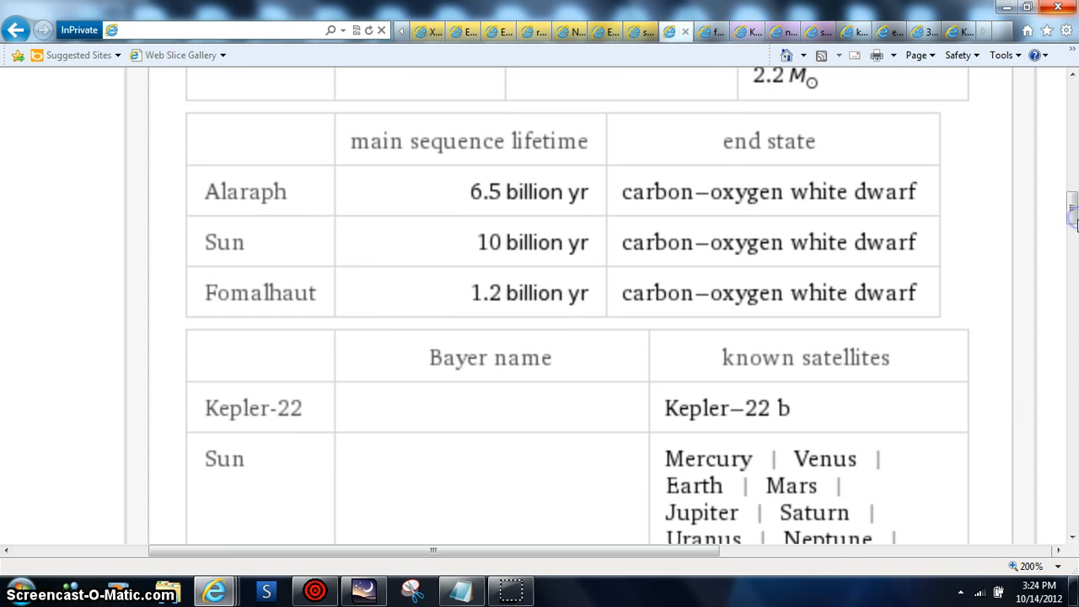
pyautogui.moveTo(1075, 260)
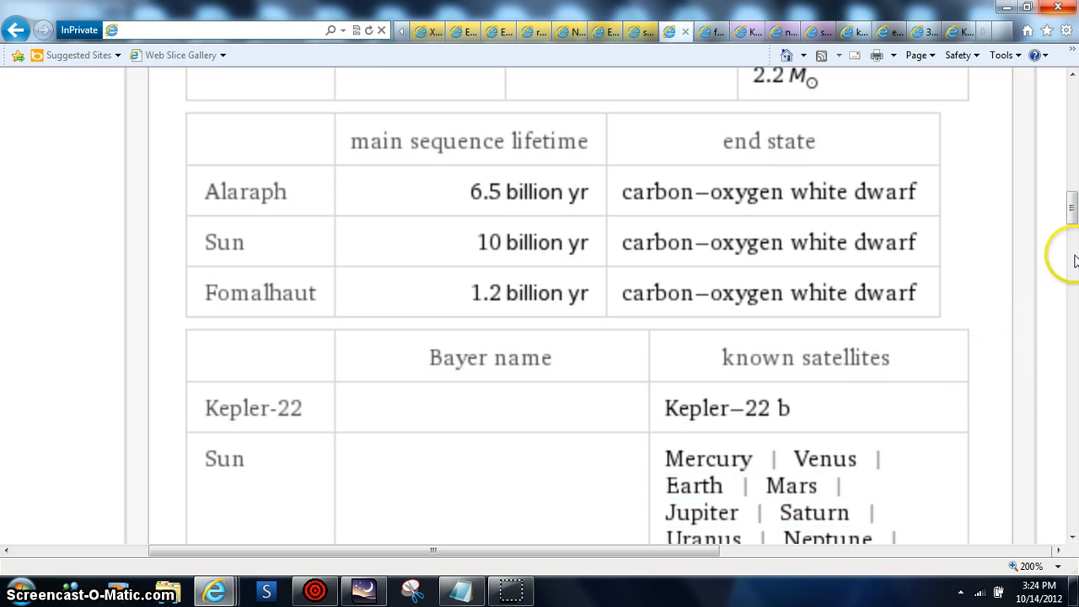
pyautogui.scroll(-3)
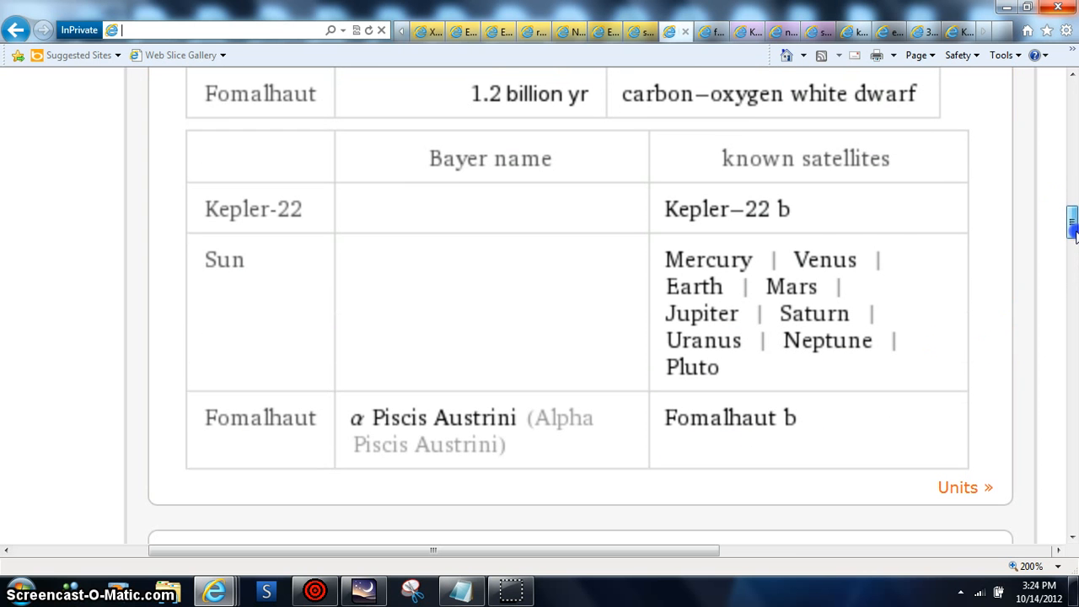
pyautogui.scroll(-3)
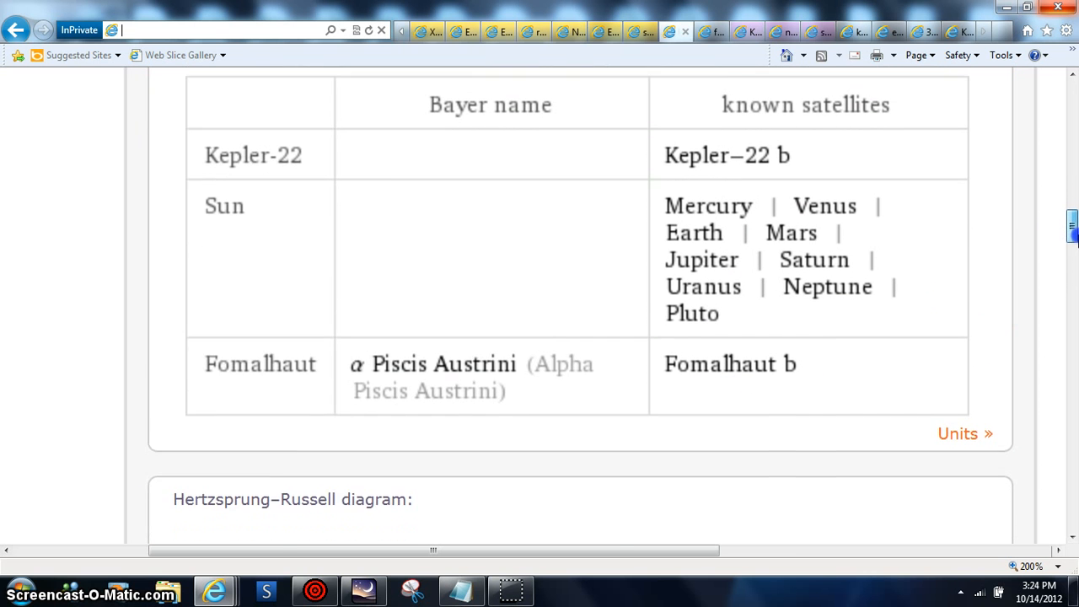
pyautogui.scroll(-3)
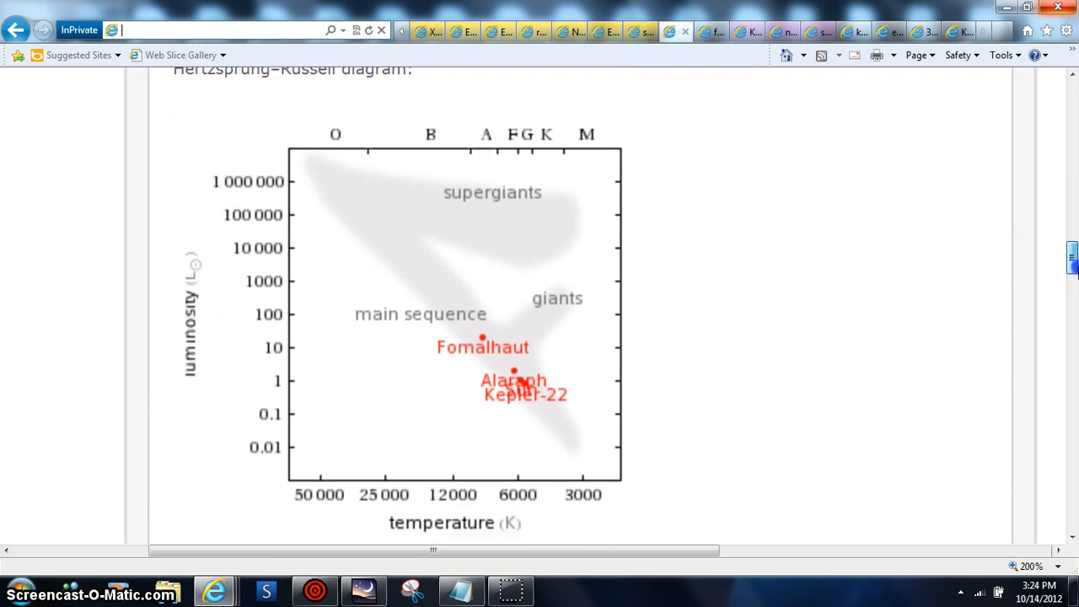
pyautogui.scroll(-3)
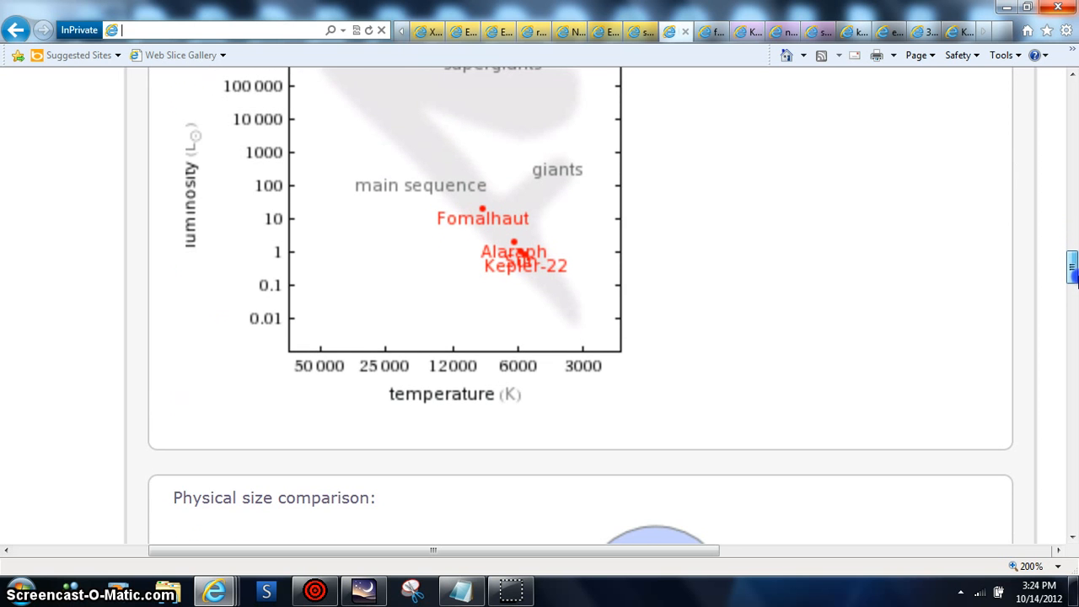
pyautogui.scroll(-3)
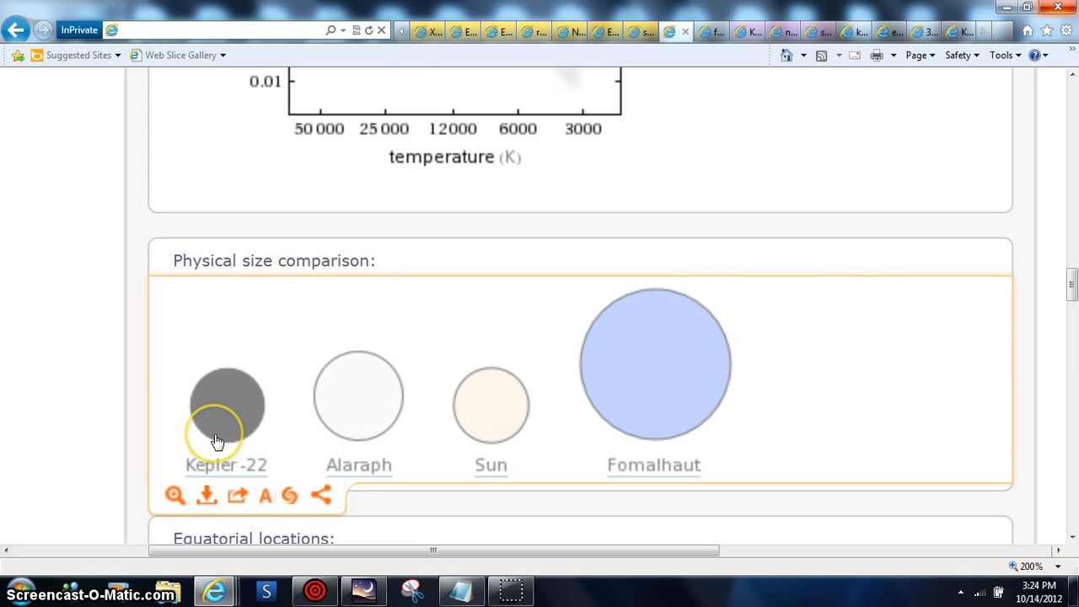
pyautogui.moveTo(425, 456)
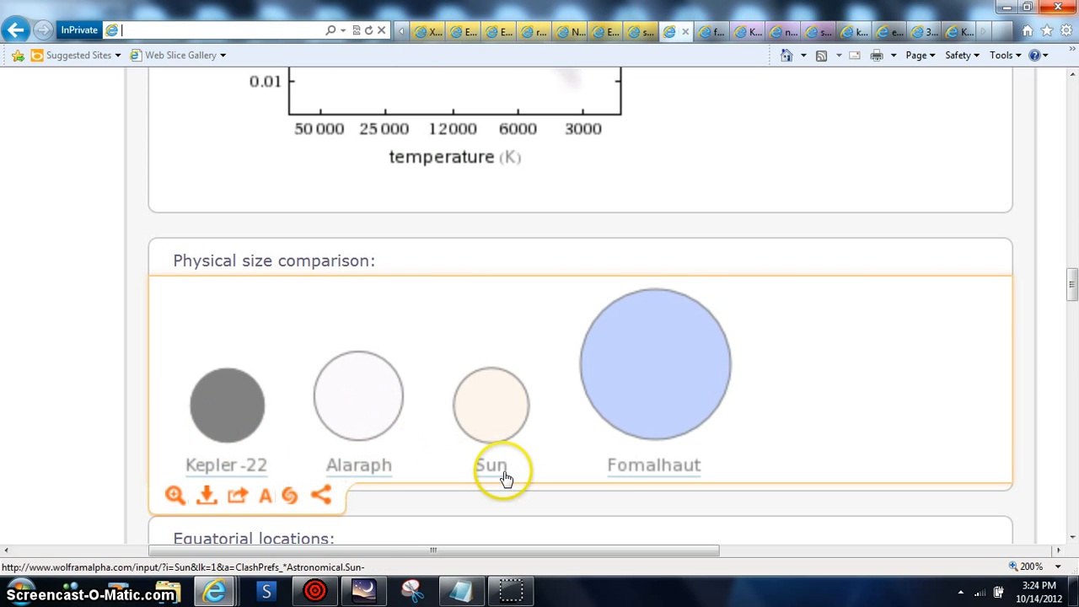
pyautogui.moveTo(569, 468)
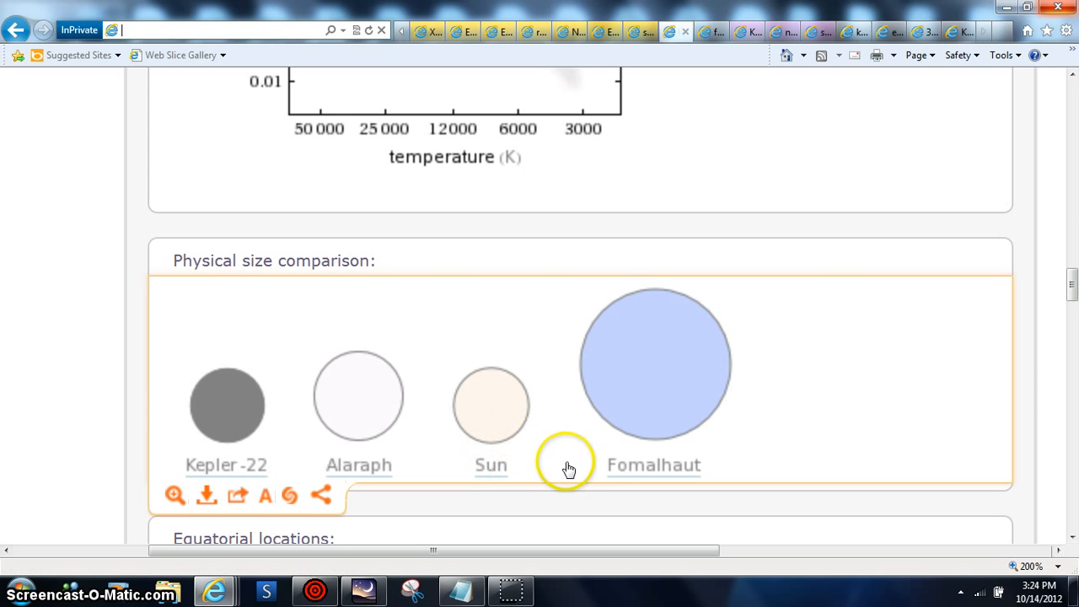
pyautogui.moveTo(491, 464)
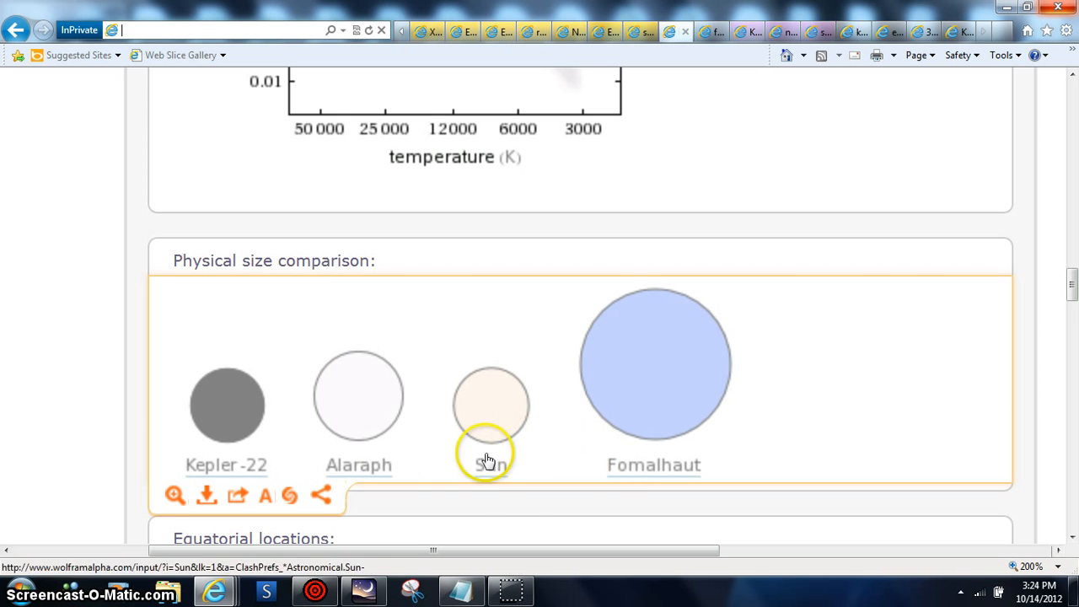
pyautogui.moveTo(799, 420)
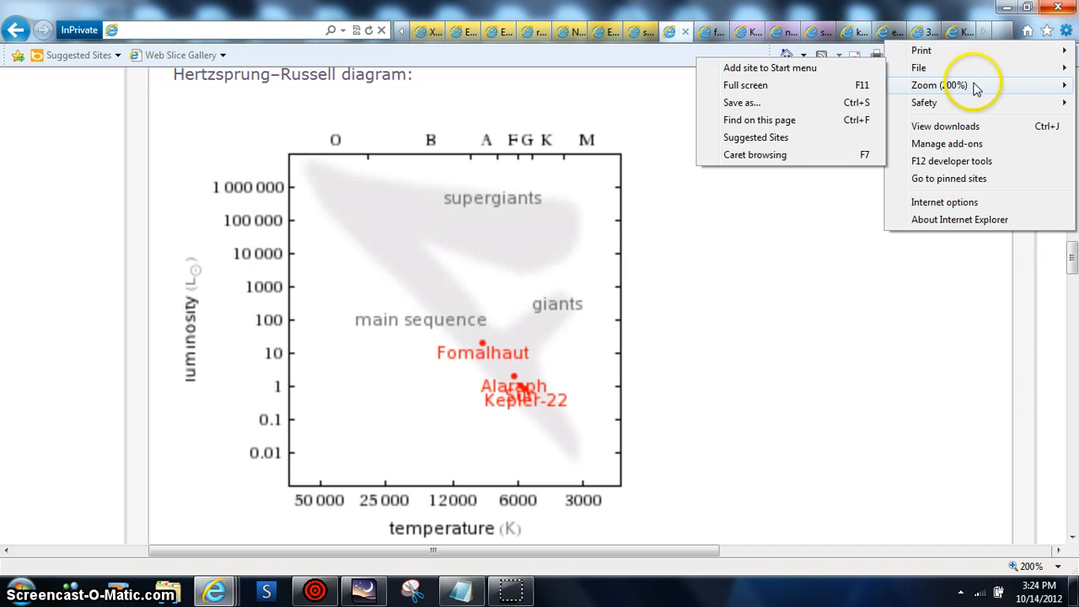
# Step: Set the page zoom to 400% from the Tools gear menu
pyautogui.click(938, 85)
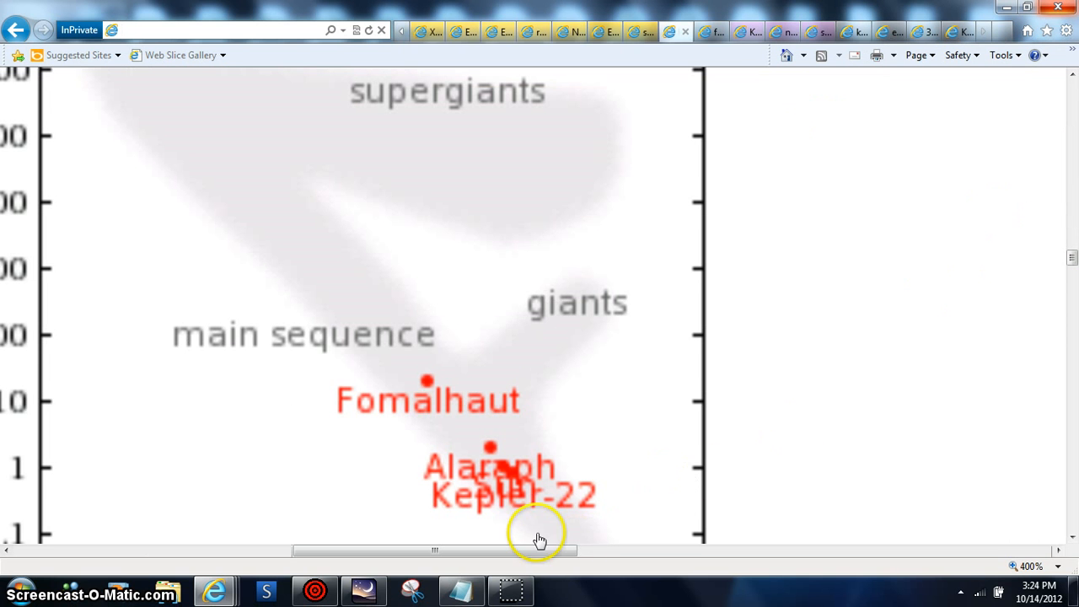
pyautogui.moveTo(564, 590)
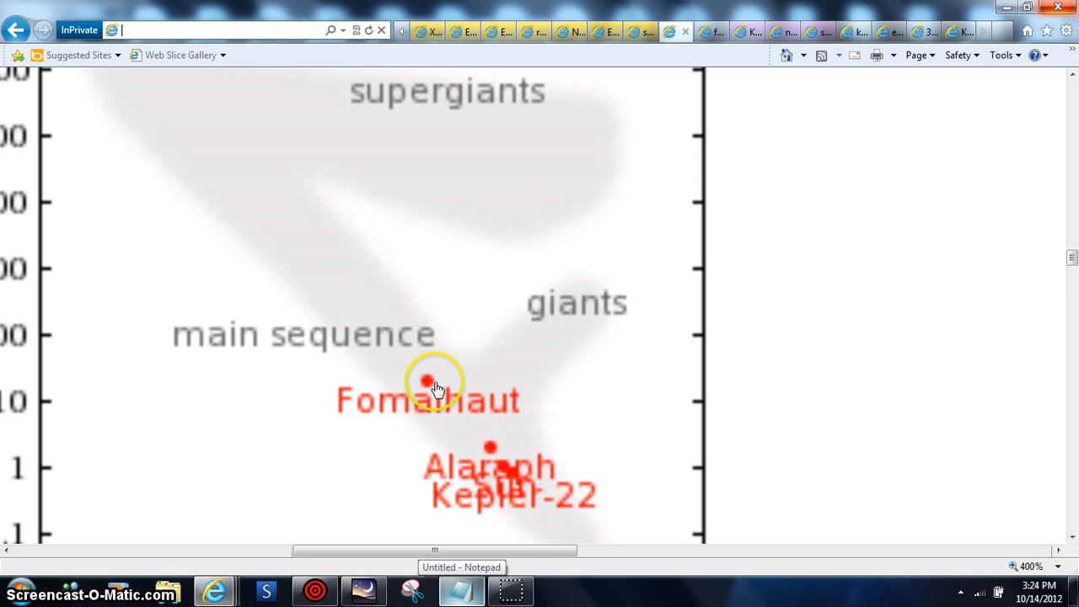
pyautogui.moveTo(1071, 190)
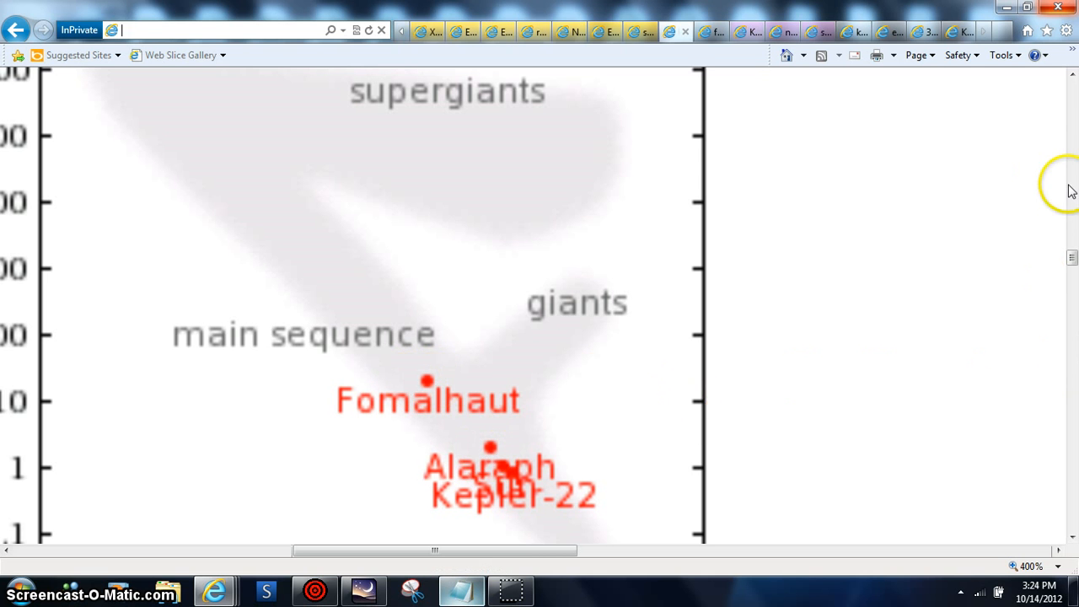
pyautogui.moveTo(1067, 31)
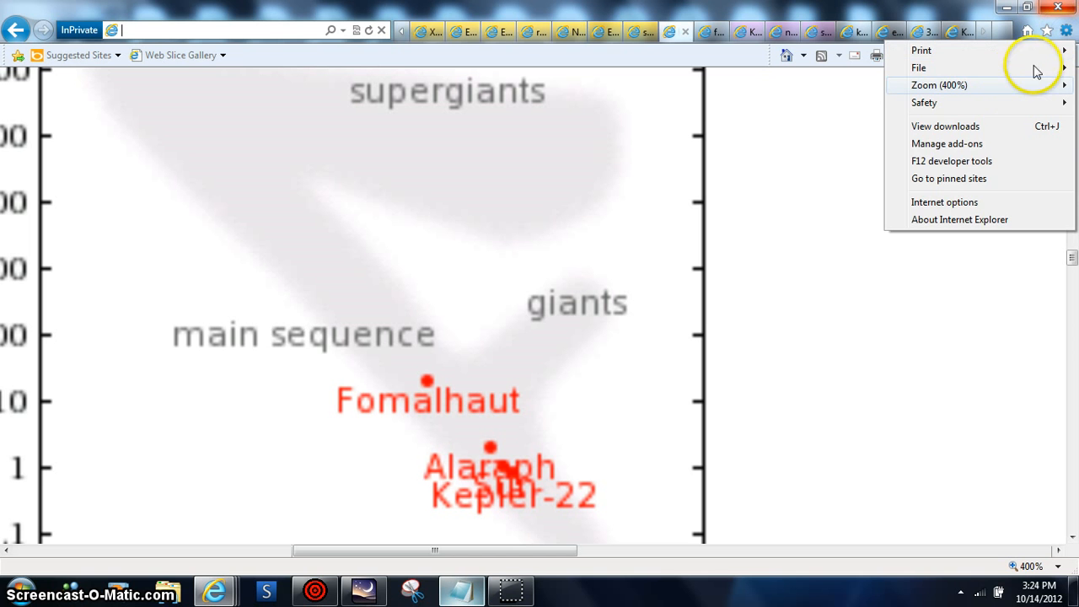
# Step: Apply a custom 800% zoom to the Hertzsprung–Russell diagram page
pyautogui.click(940, 85)
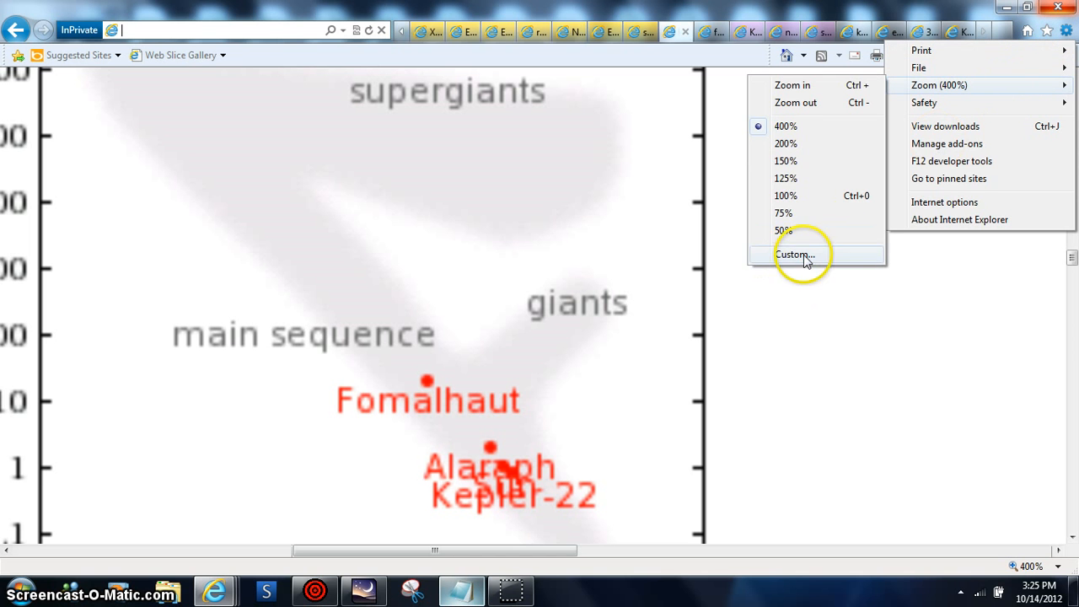
pyautogui.click(793, 253)
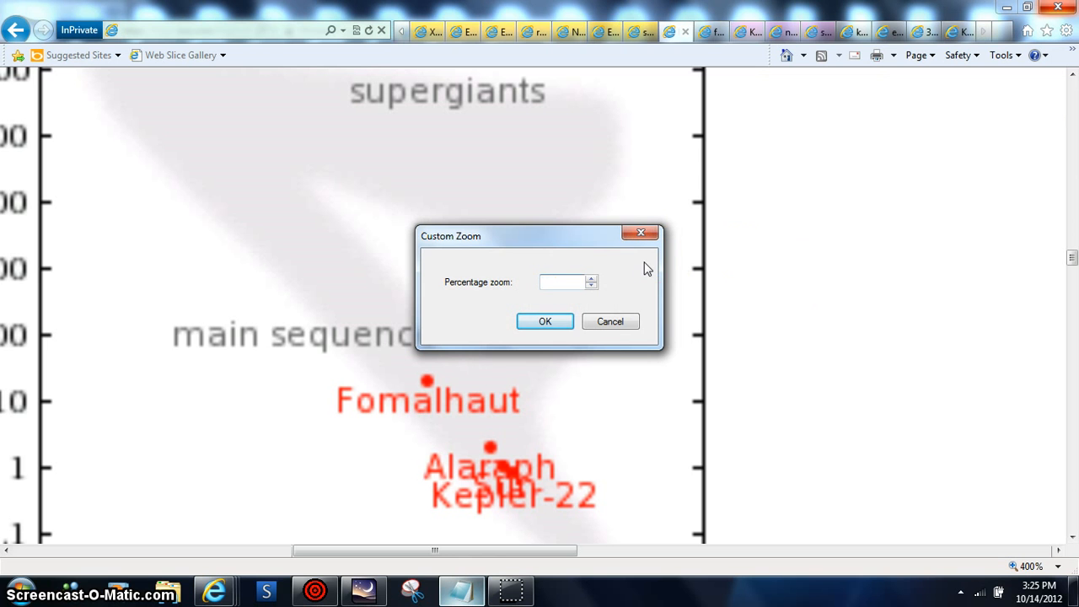
pyautogui.write('8000')
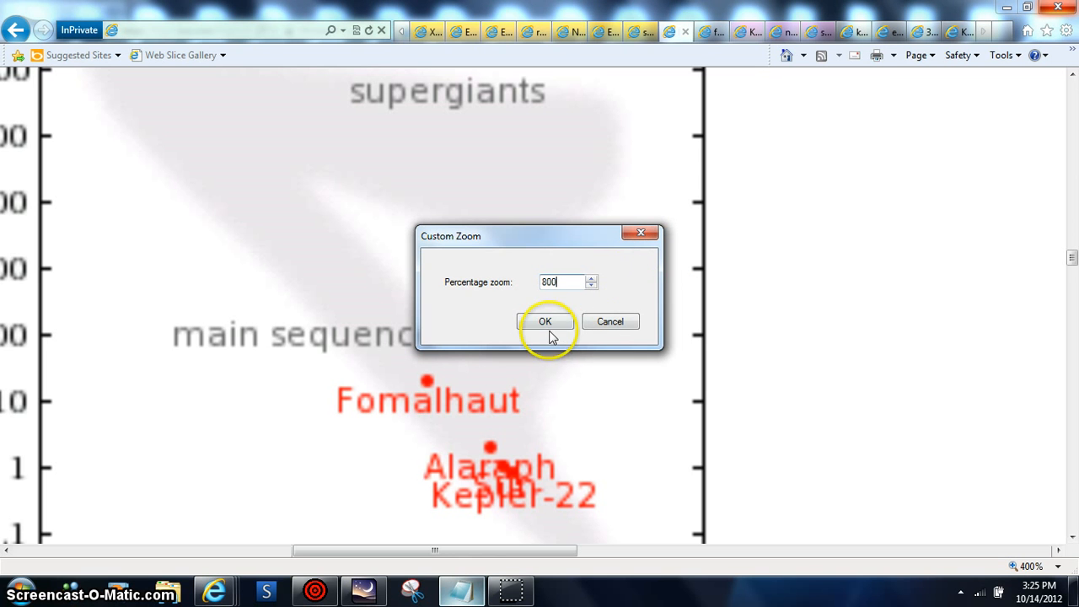
pyautogui.click(546, 321)
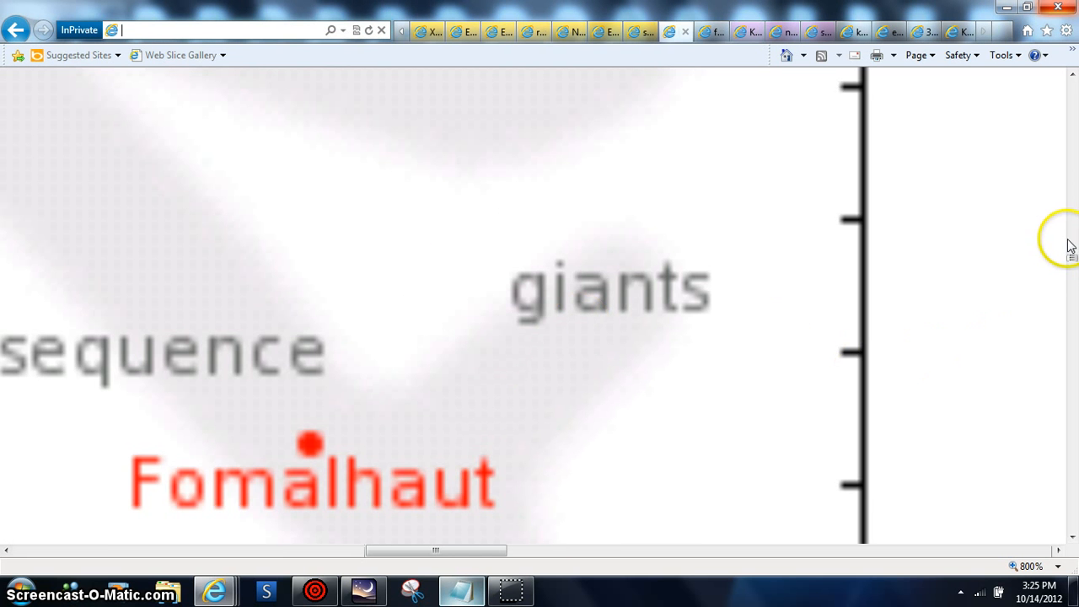
pyautogui.scroll(-3)
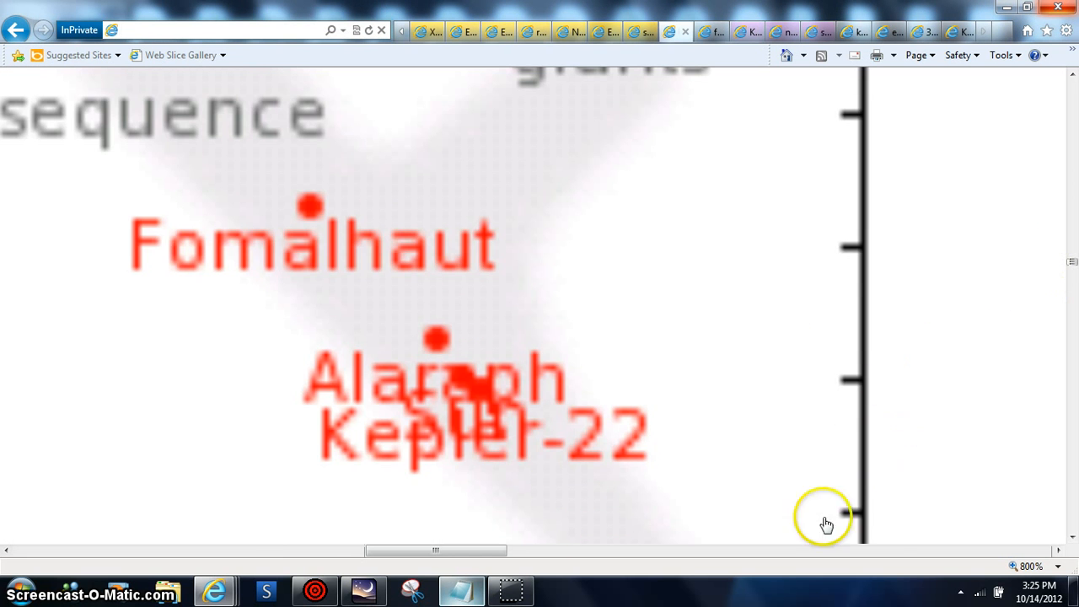
pyautogui.moveTo(459, 384)
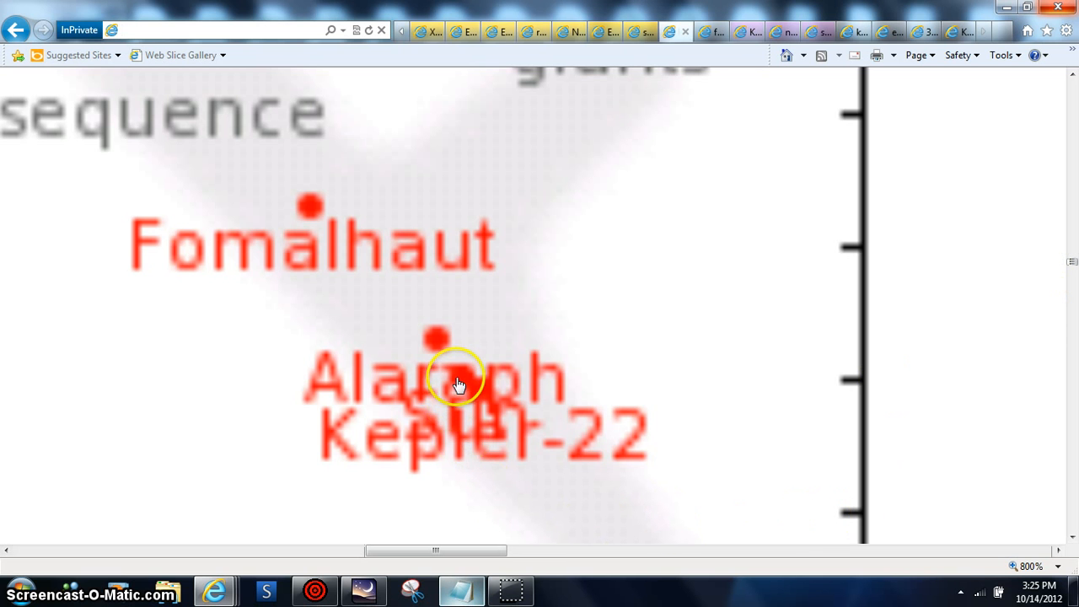
pyautogui.moveTo(514, 447)
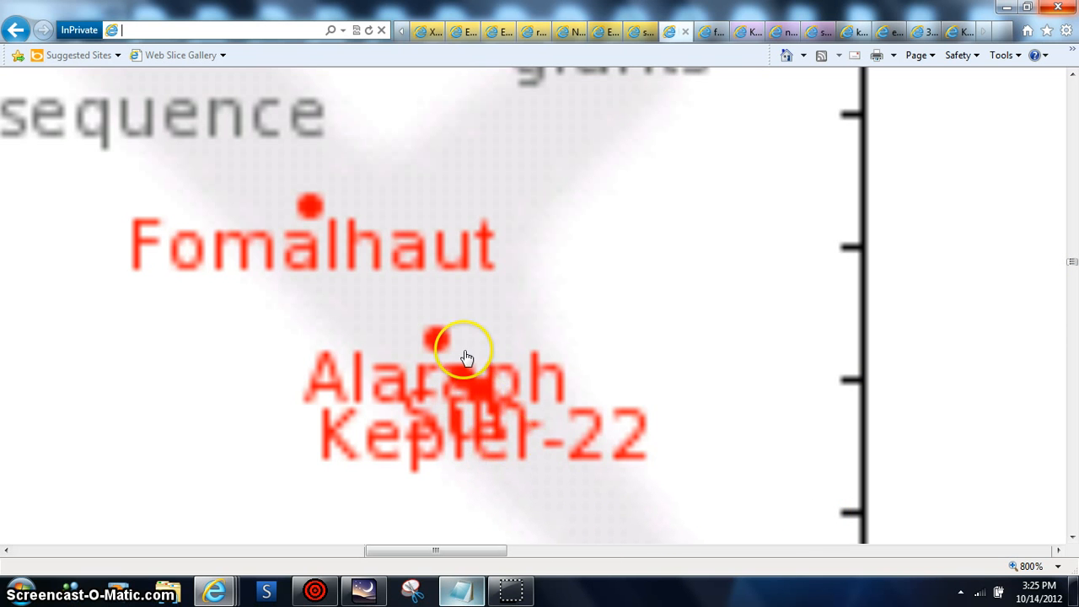
pyautogui.moveTo(438, 348)
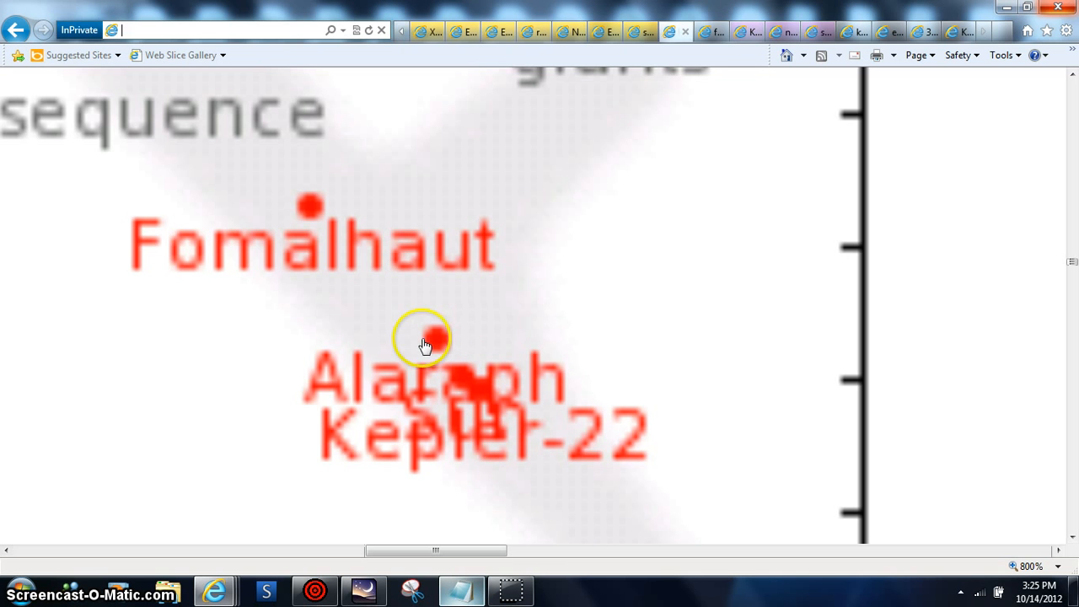
pyautogui.moveTo(784, 477)
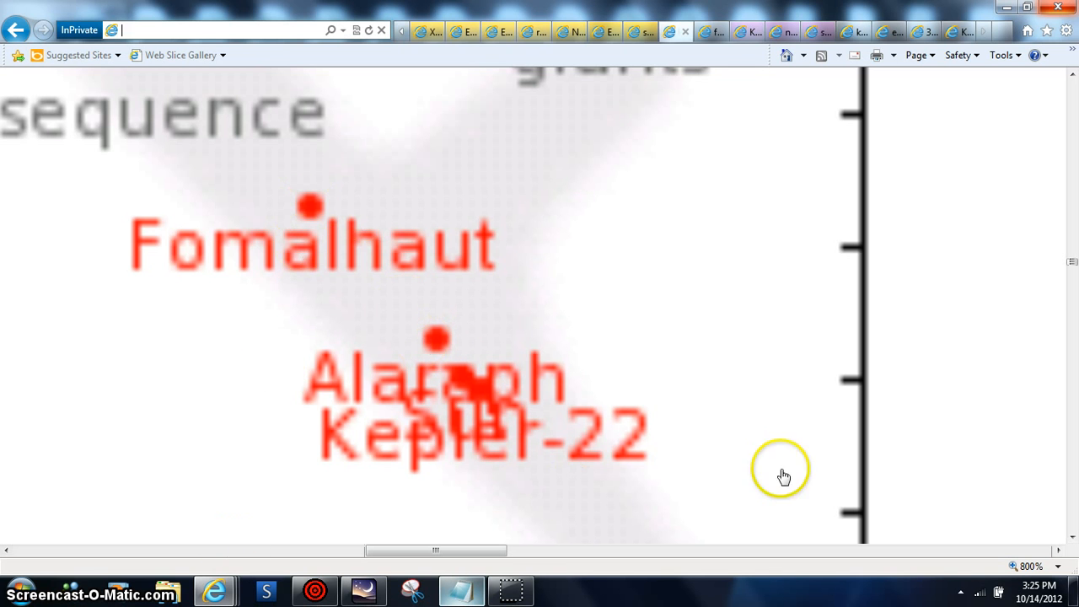
pyautogui.moveTo(988, 387)
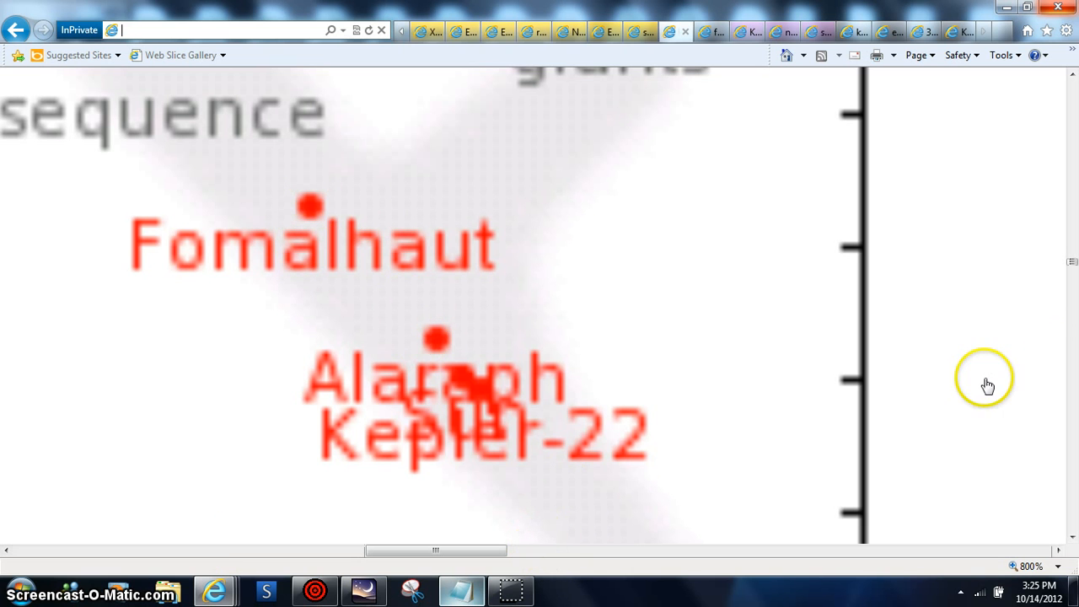
pyautogui.scroll(-3)
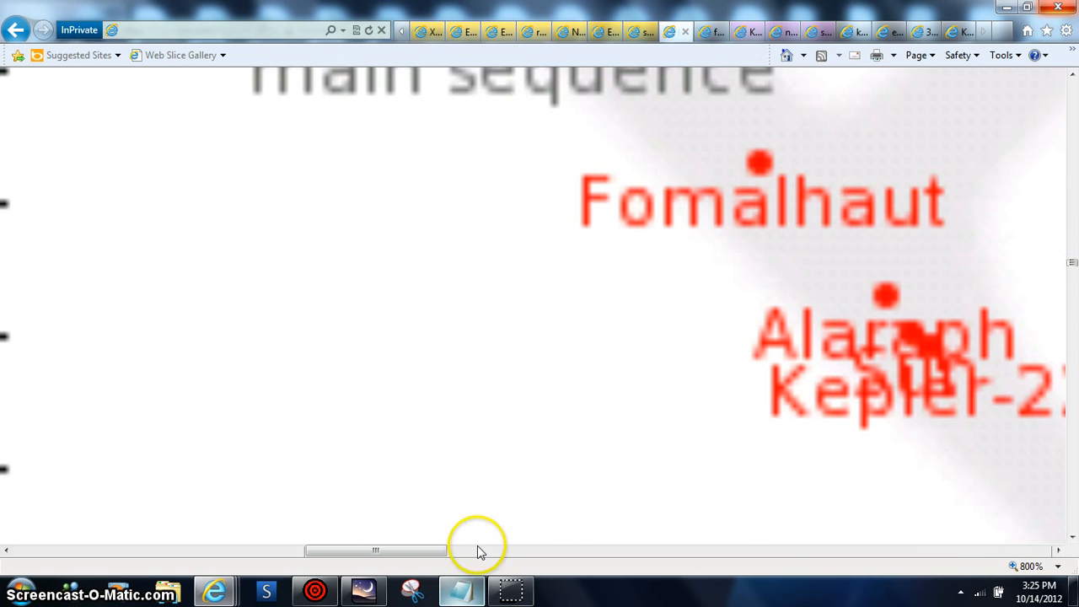
pyautogui.moveTo(376, 551); pyautogui.dragTo(475, 551)
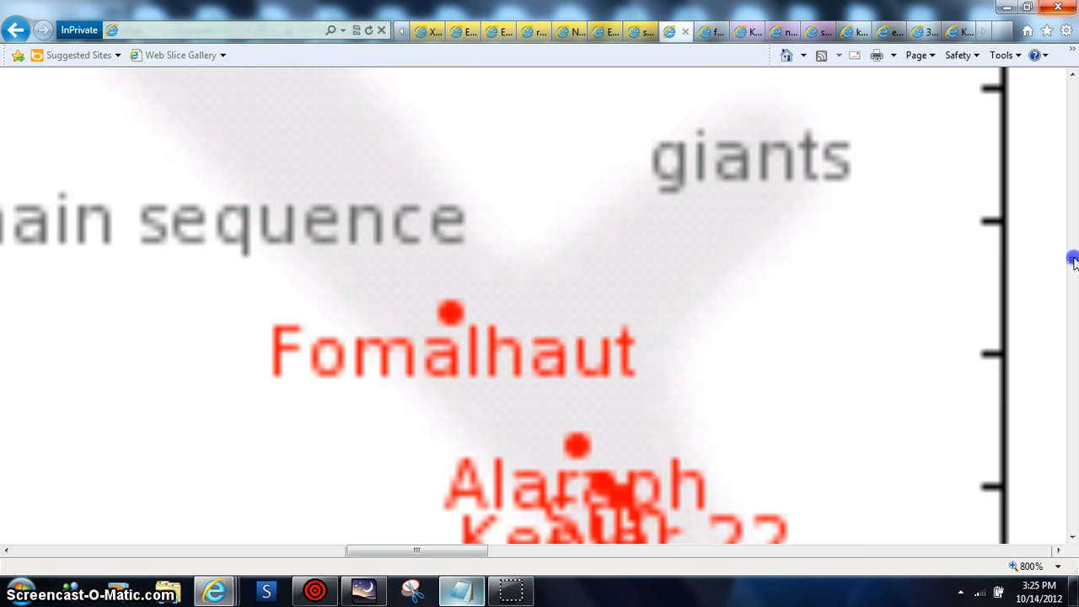
pyautogui.scroll(-3)
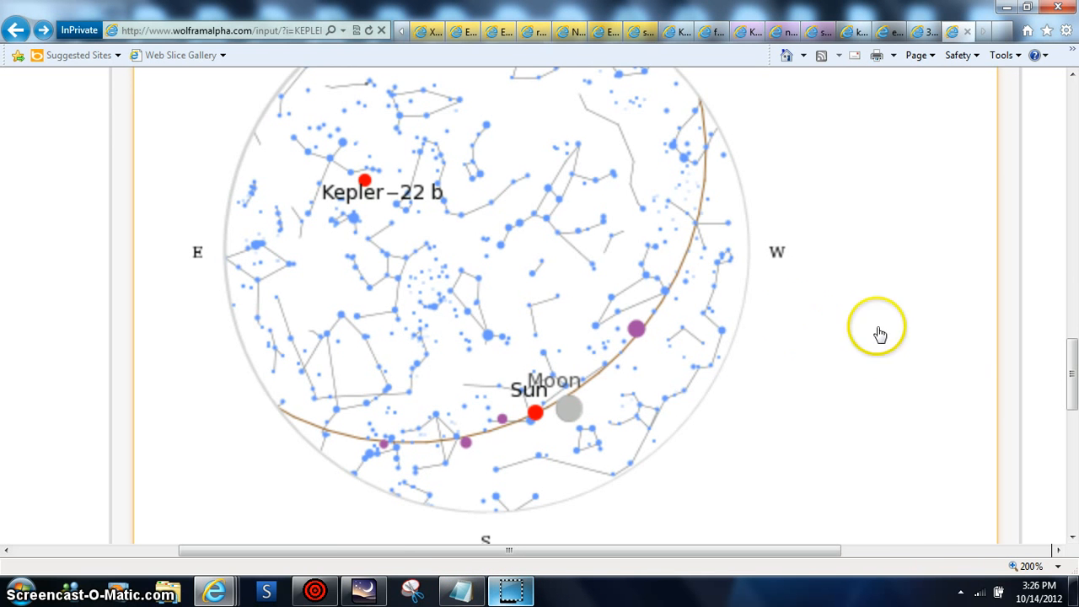
pyautogui.moveTo(434, 243)
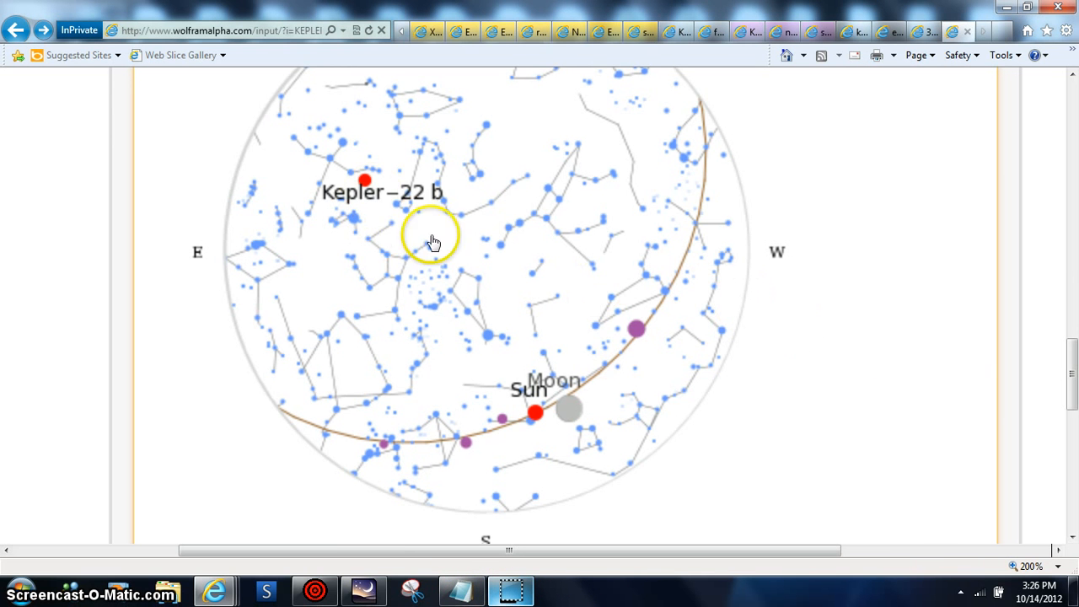
pyautogui.moveTo(508, 439)
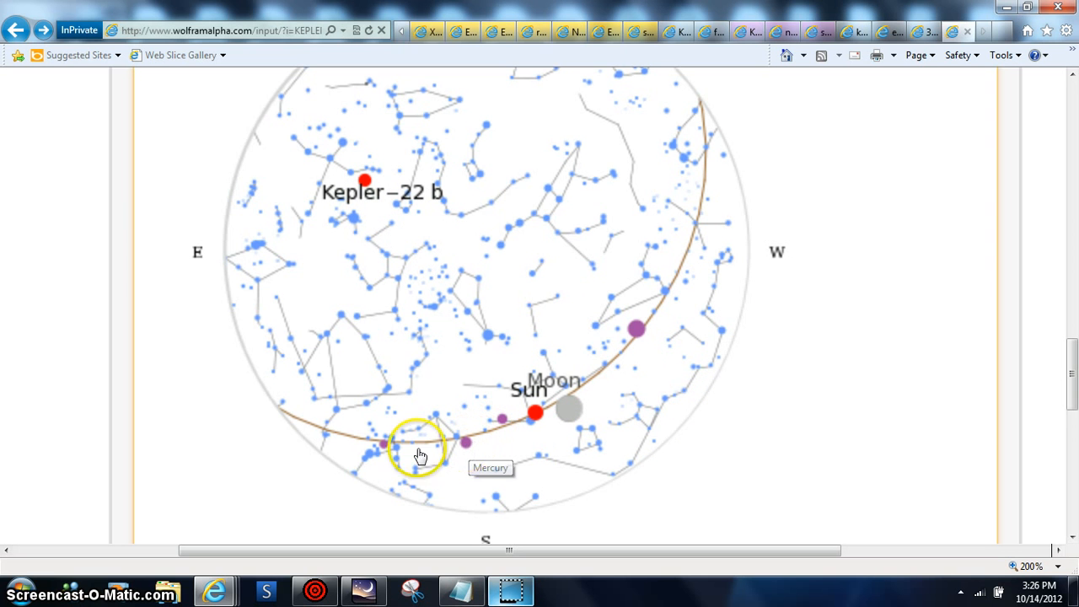
pyautogui.moveTo(386, 447)
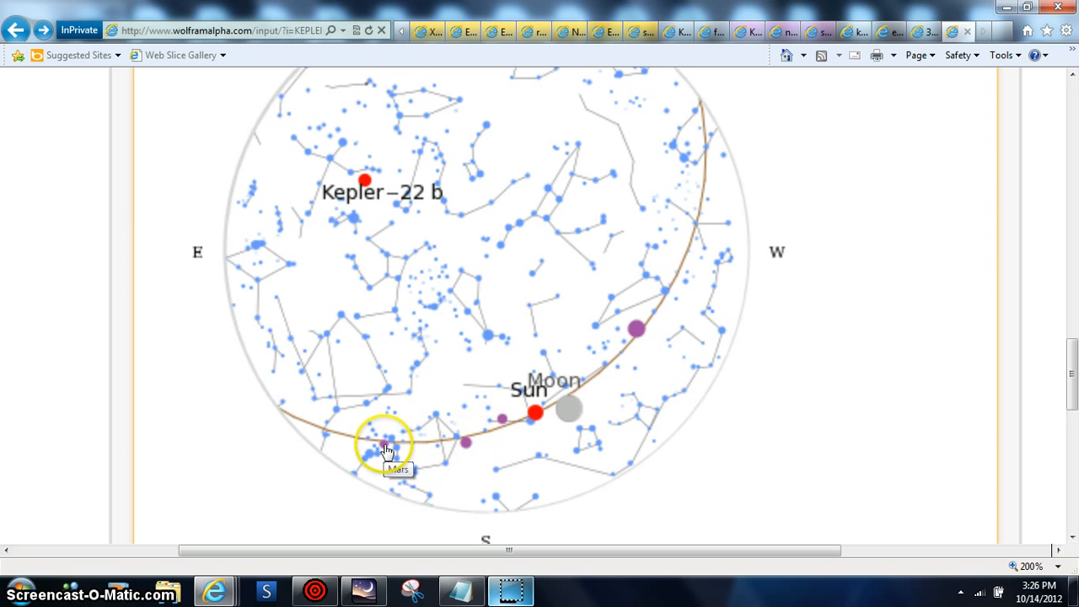
pyautogui.moveTo(503, 424)
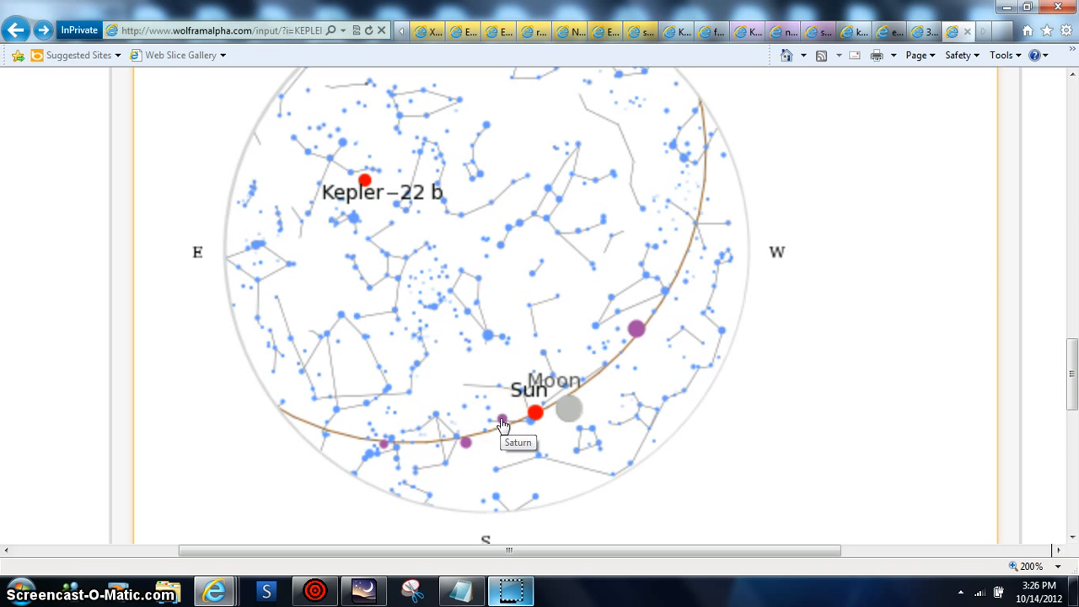
pyautogui.moveTo(570, 413)
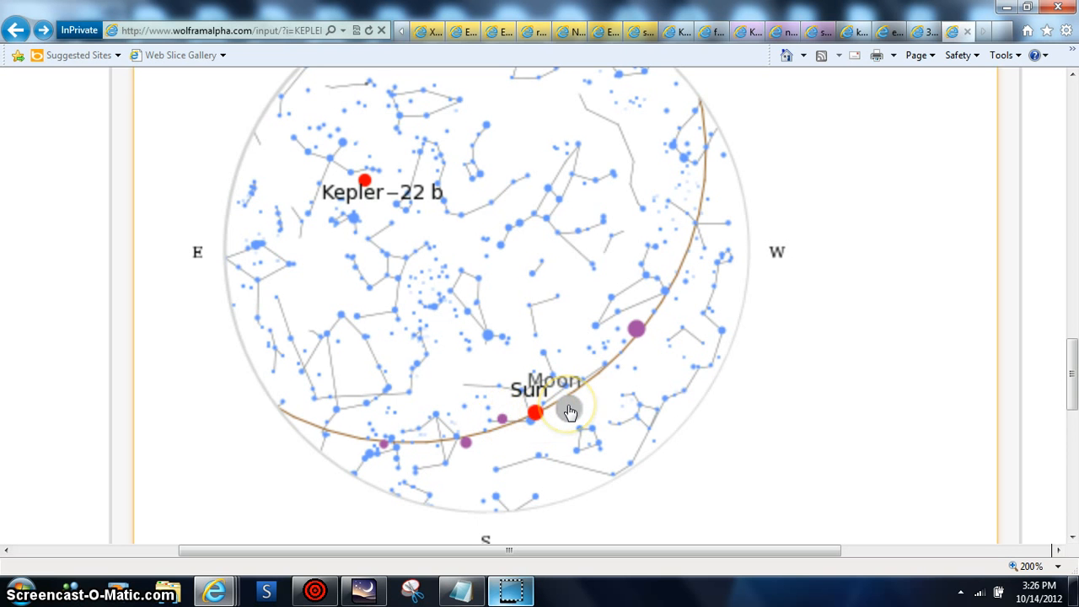
pyautogui.moveTo(636, 329)
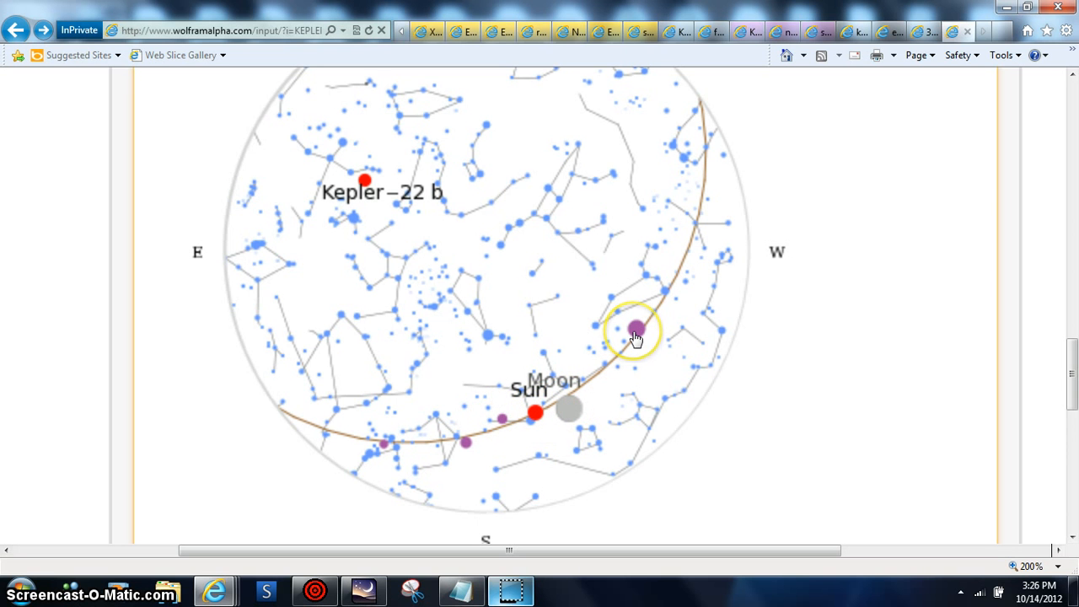
pyautogui.moveTo(940, 115)
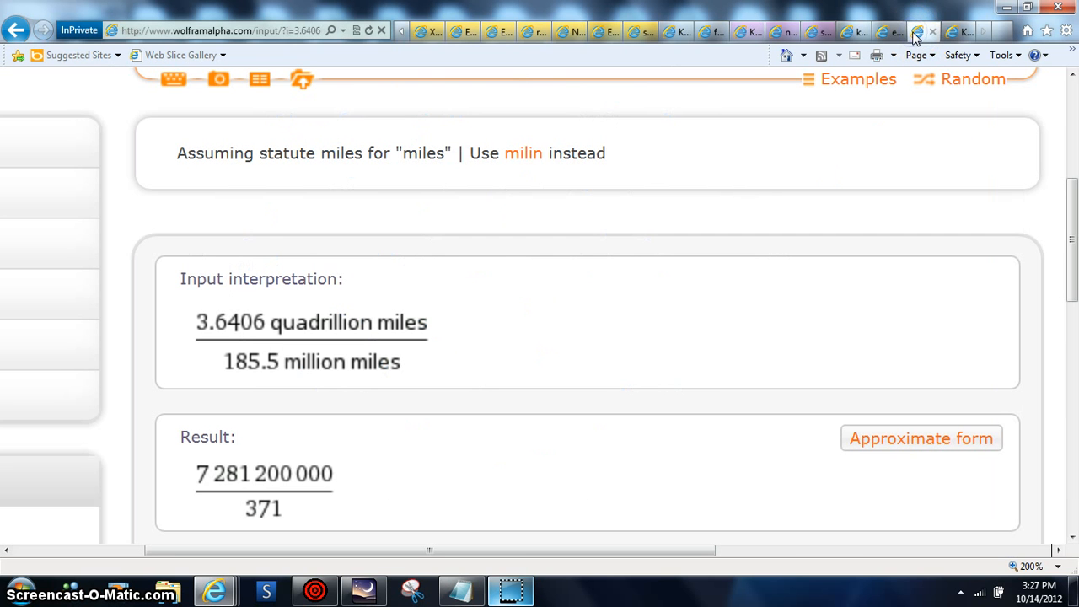
pyautogui.moveTo(885, 31)
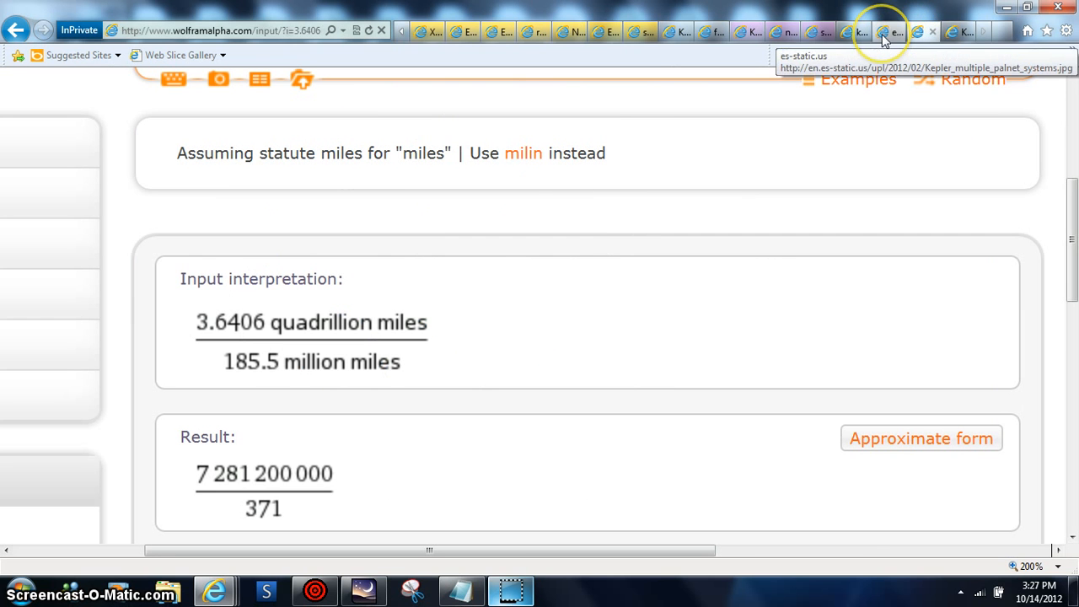
# Step: Switch through the Kepler spacecraft and kepler_ir tabs to the 'Kepler Pictures Space' Bing Images tab
pyautogui.click(854, 31)
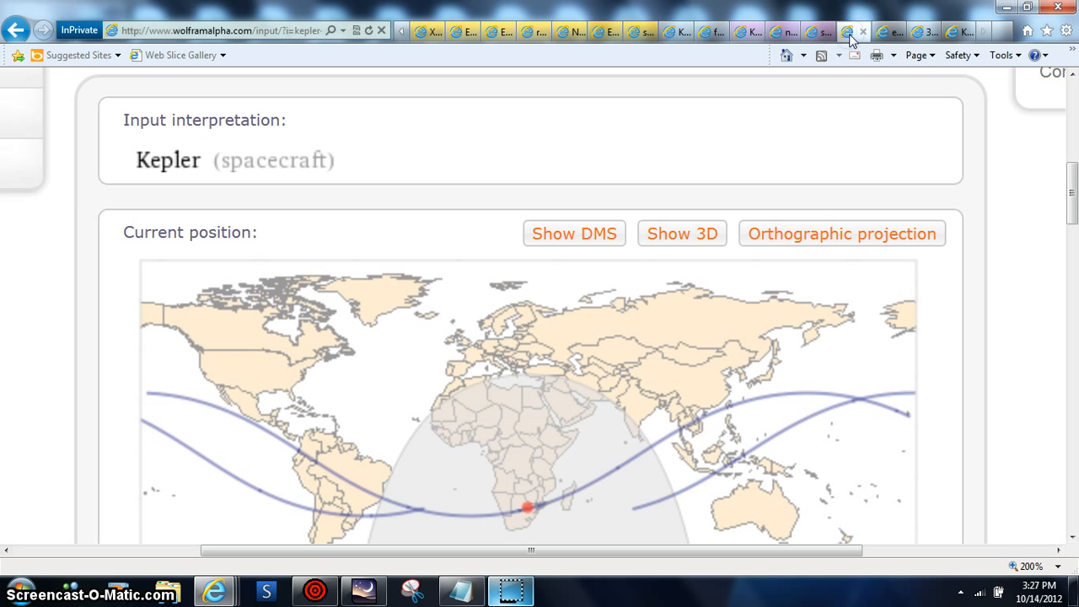
pyautogui.moveTo(814, 31)
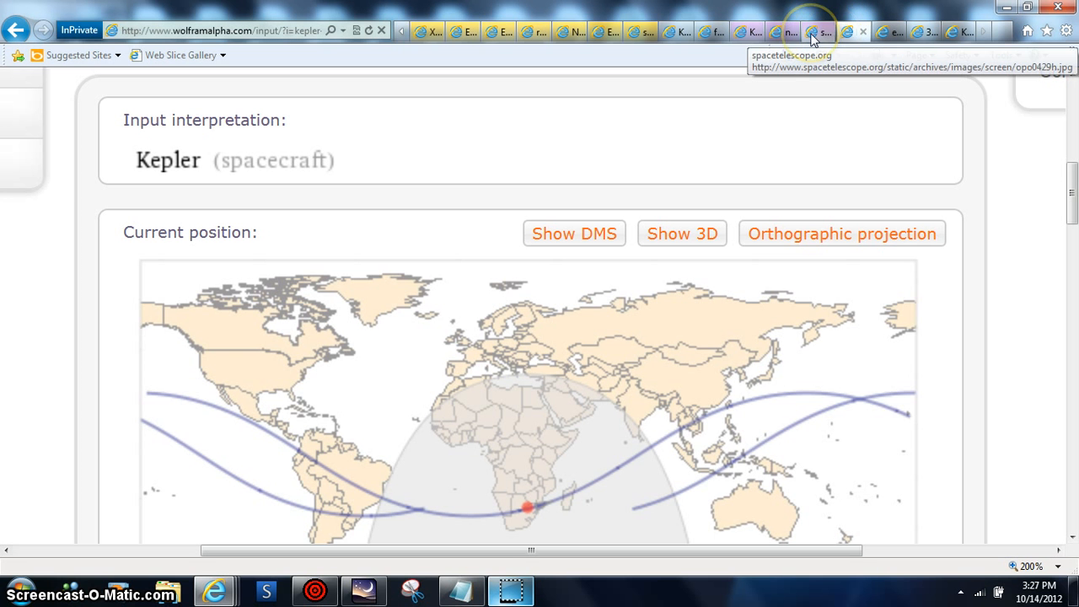
pyautogui.click(813, 32)
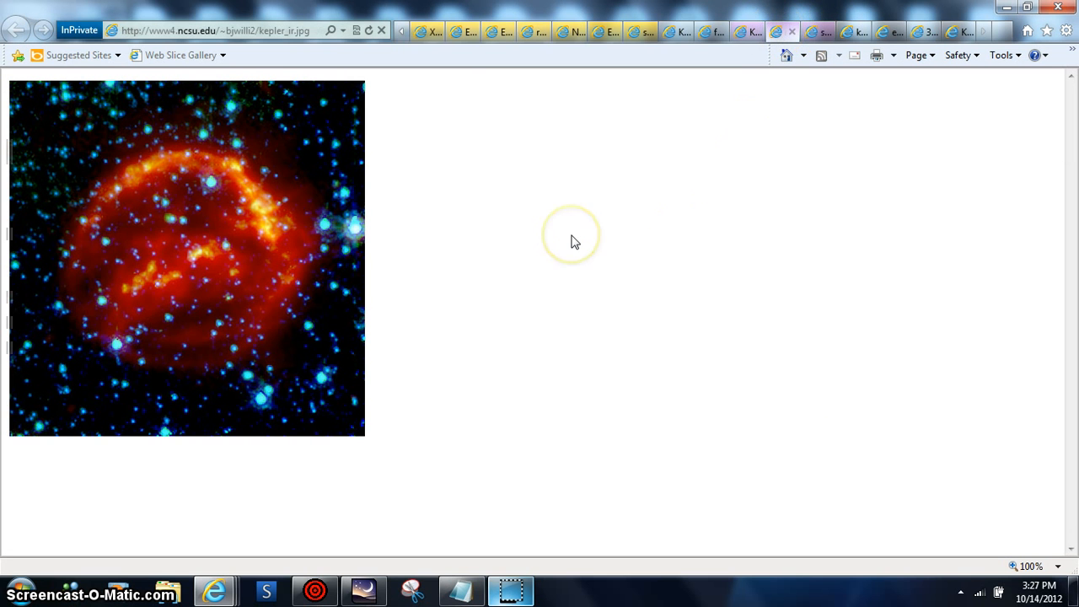
pyautogui.moveTo(451, 296)
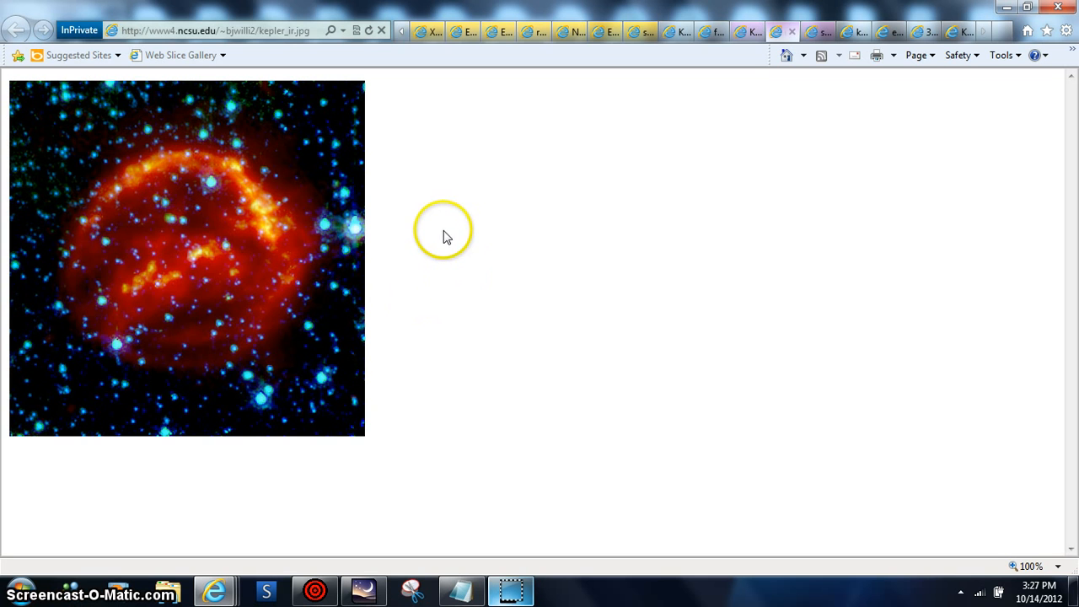
pyautogui.moveTo(210, 319)
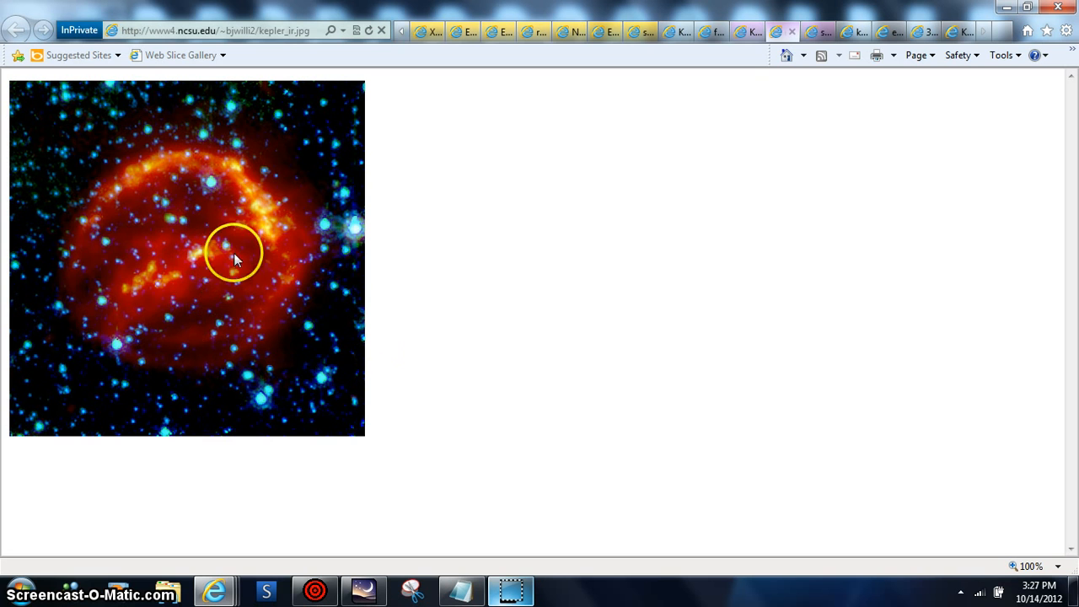
pyautogui.moveTo(319, 297)
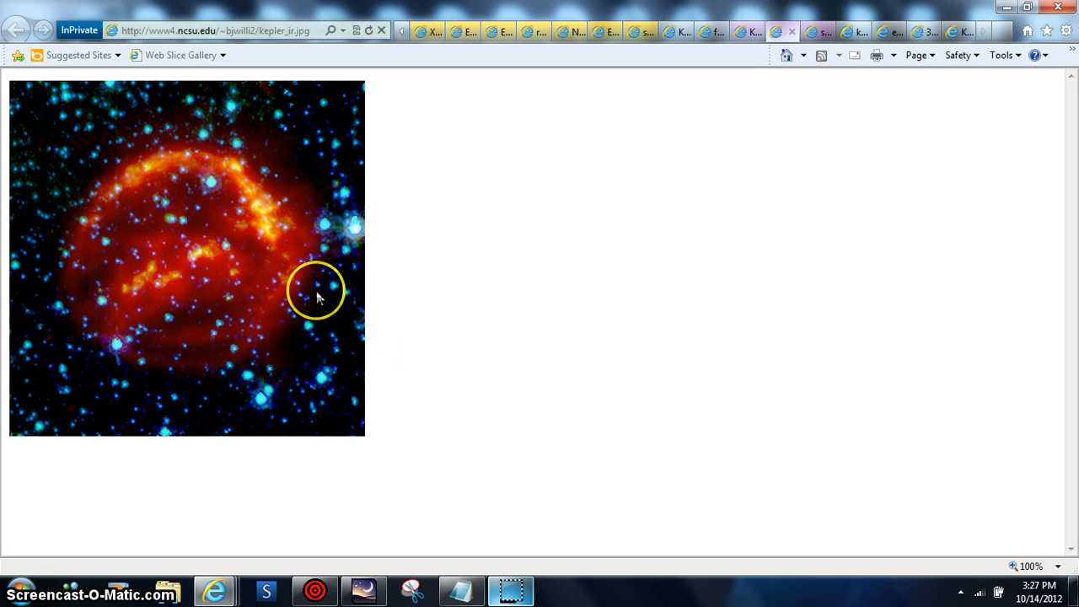
pyautogui.moveTo(759, 139)
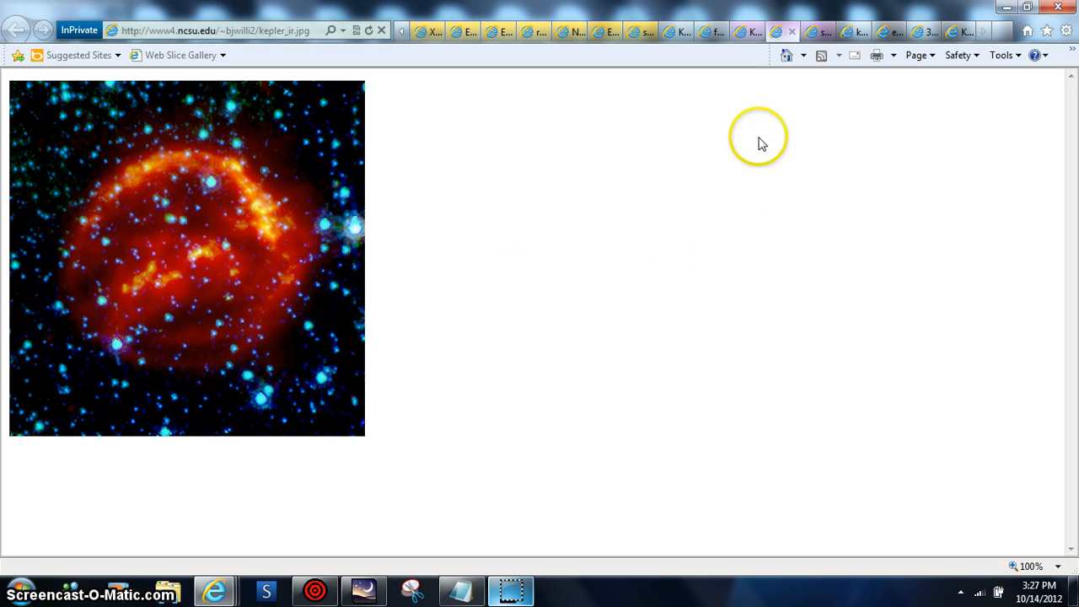
pyautogui.moveTo(692, 93)
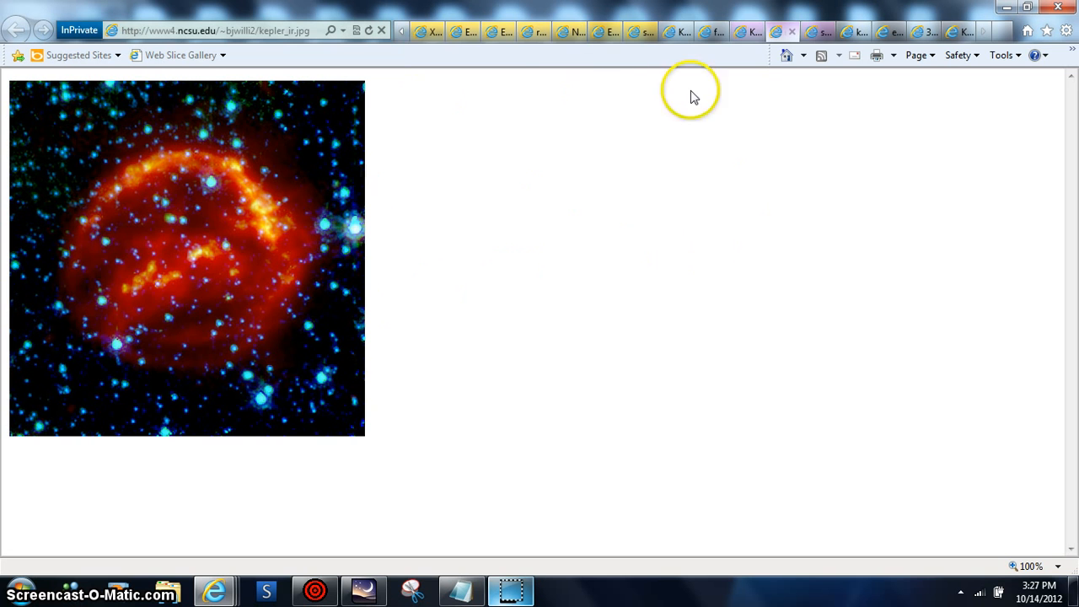
pyautogui.moveTo(749, 31)
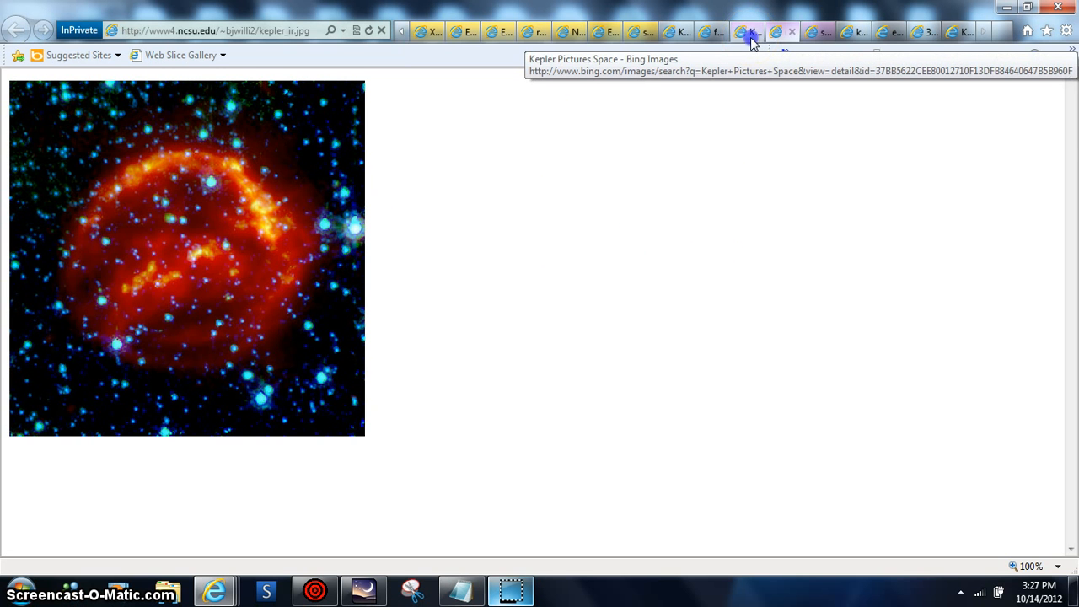
pyautogui.click(745, 31)
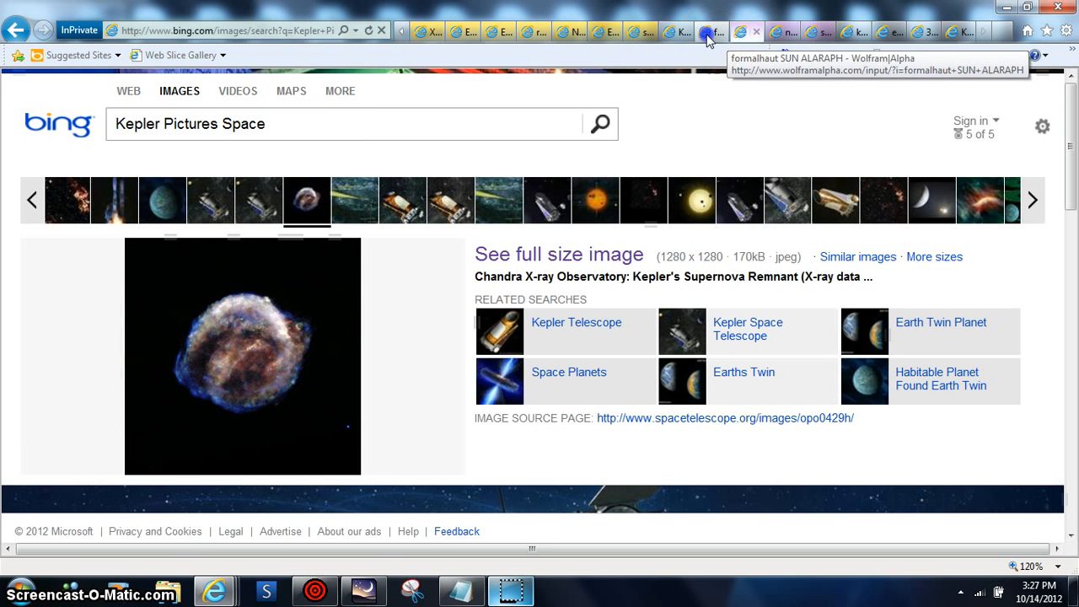
pyautogui.click(711, 32)
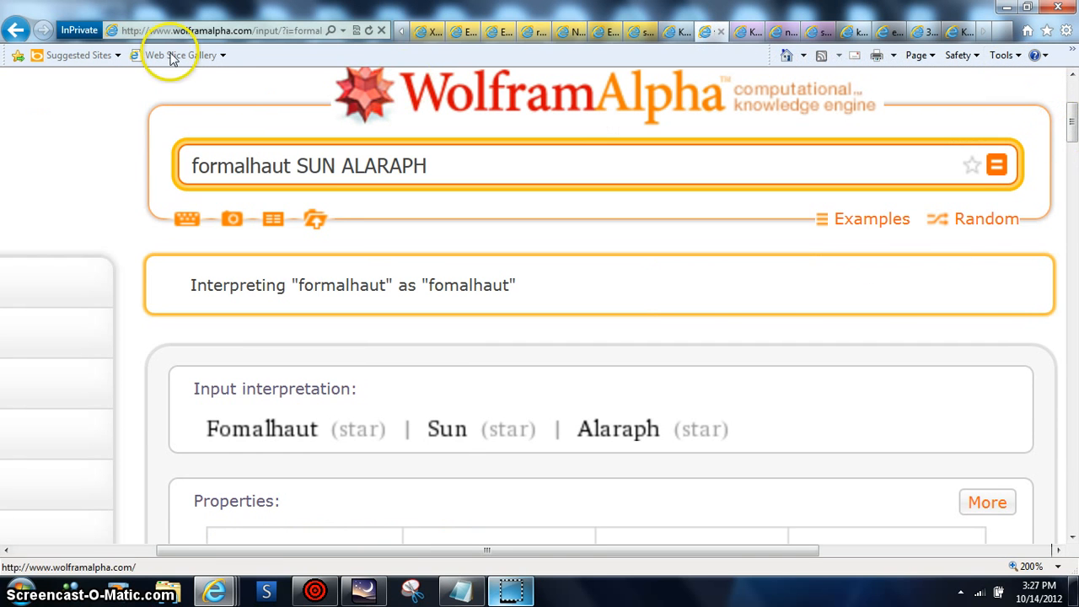
pyautogui.click(211, 30)
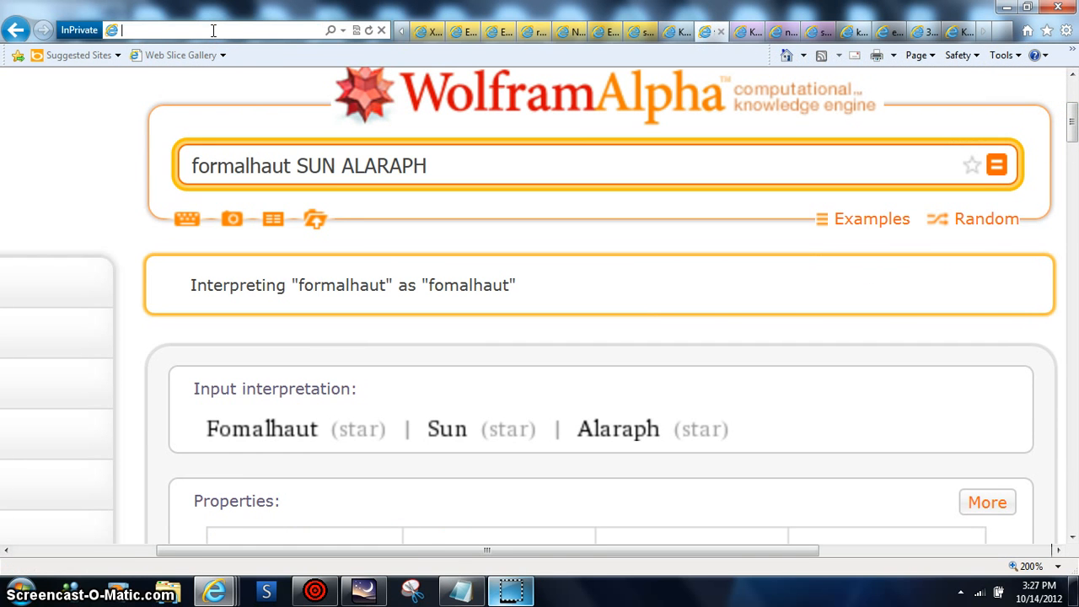
pyautogui.moveTo(1058, 118)
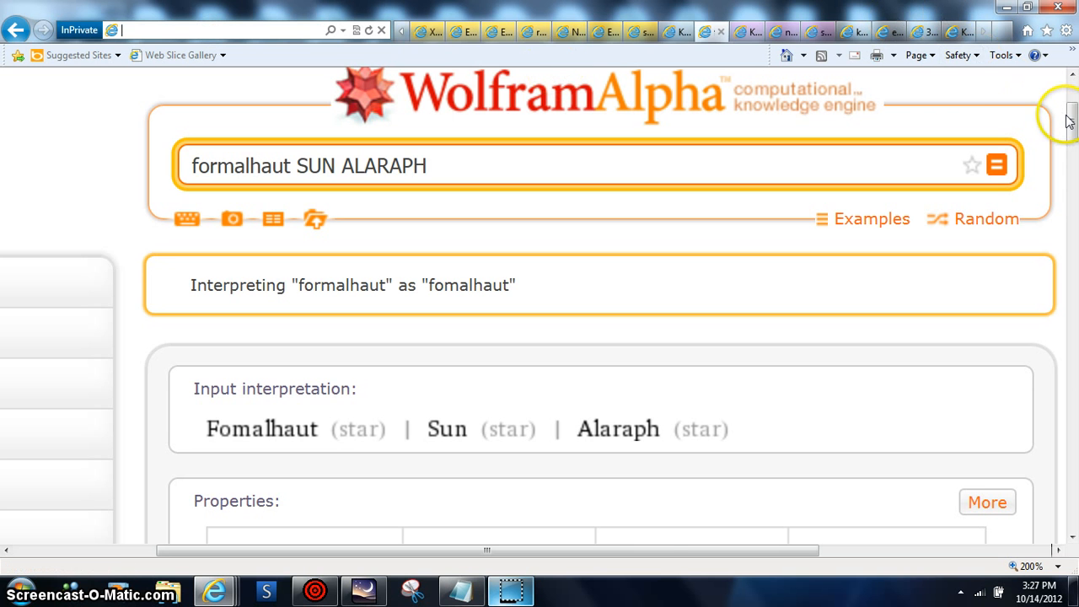
pyautogui.scroll(-3)
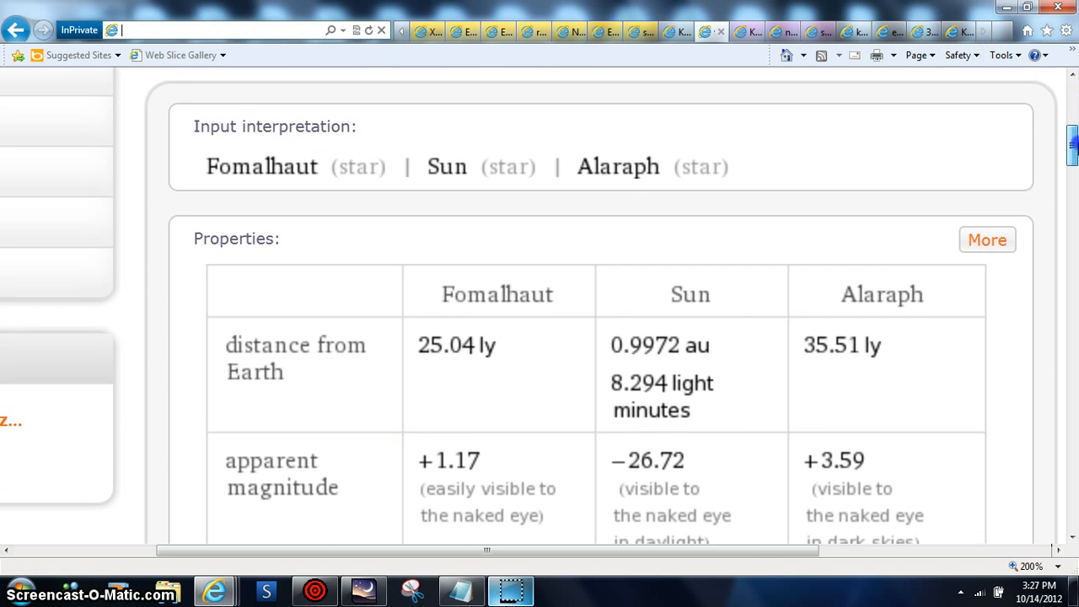
pyautogui.scroll(-3)
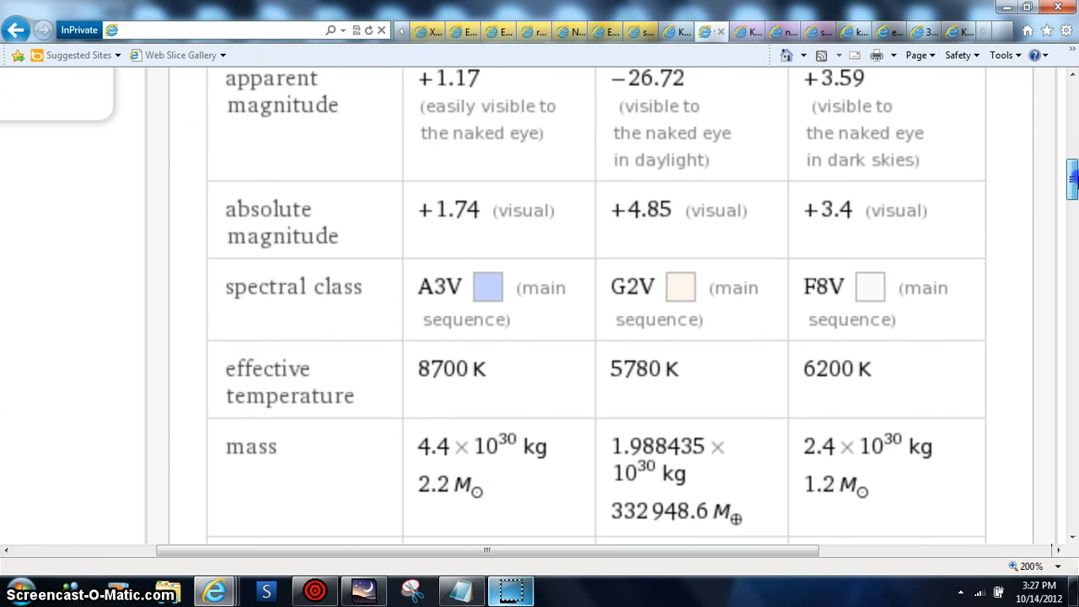
pyautogui.scroll(-3)
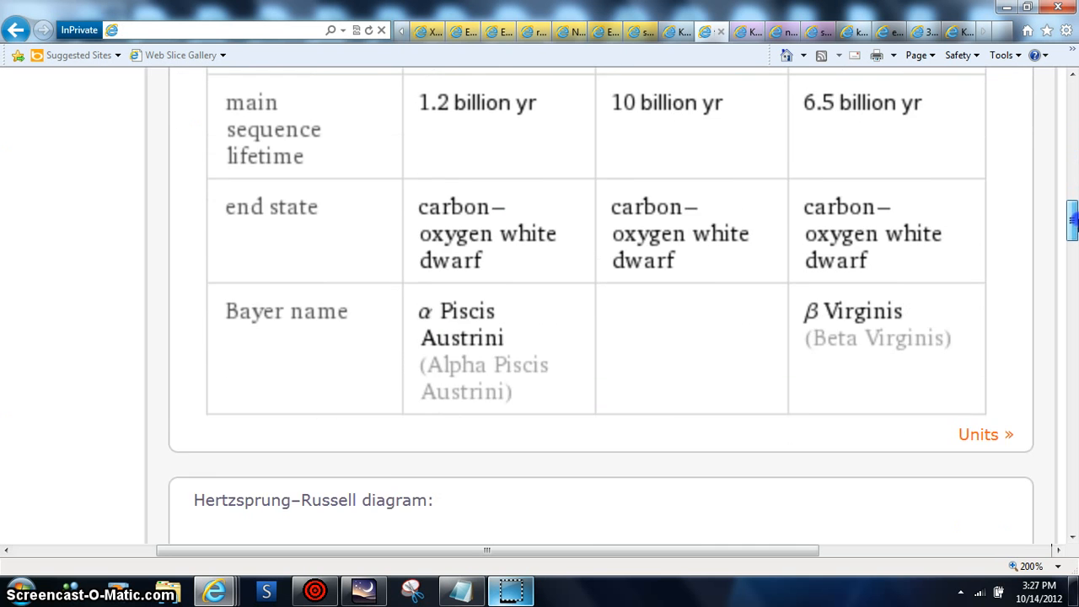
pyautogui.scroll(-3)
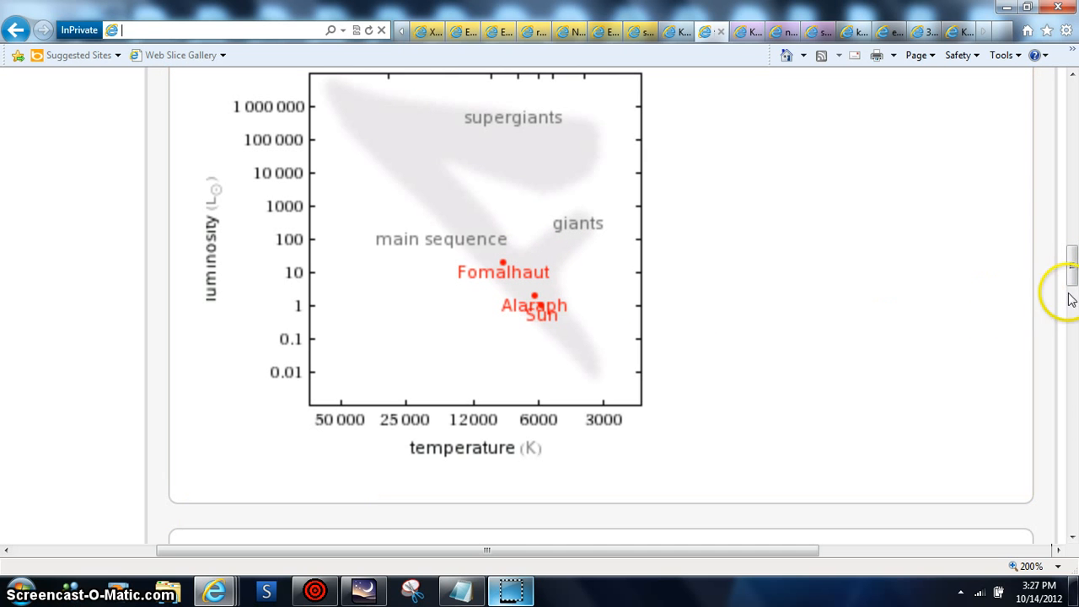
pyautogui.scroll(-3)
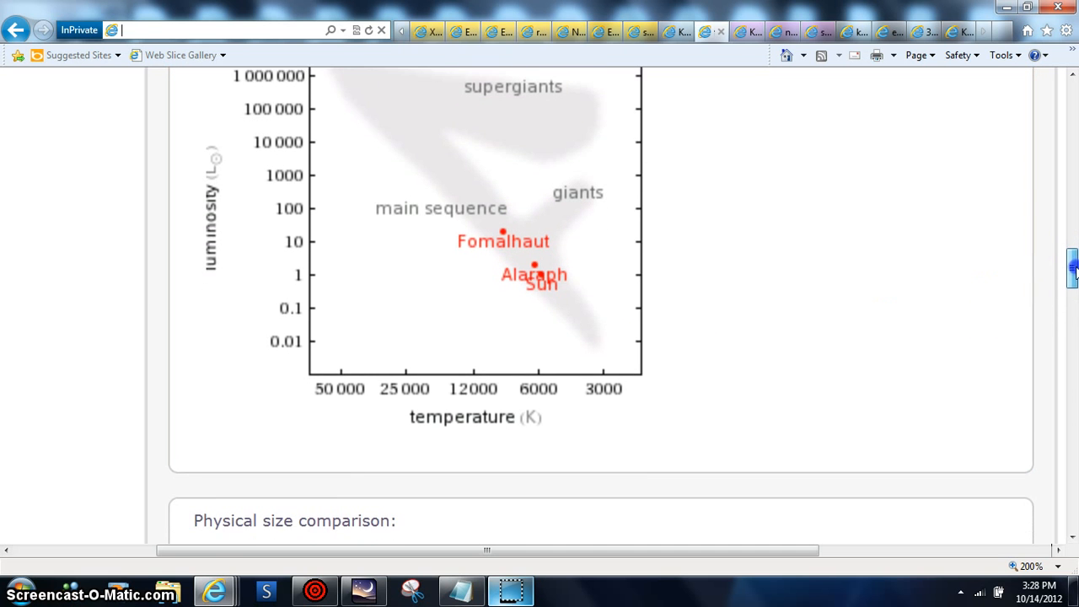
pyautogui.scroll(-3)
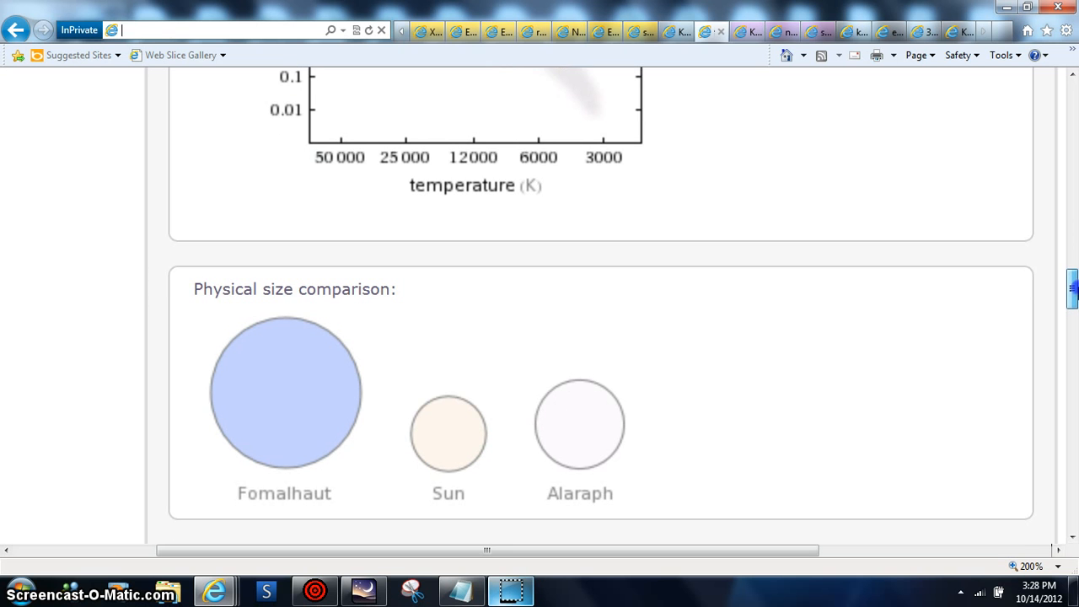
pyautogui.scroll(-3)
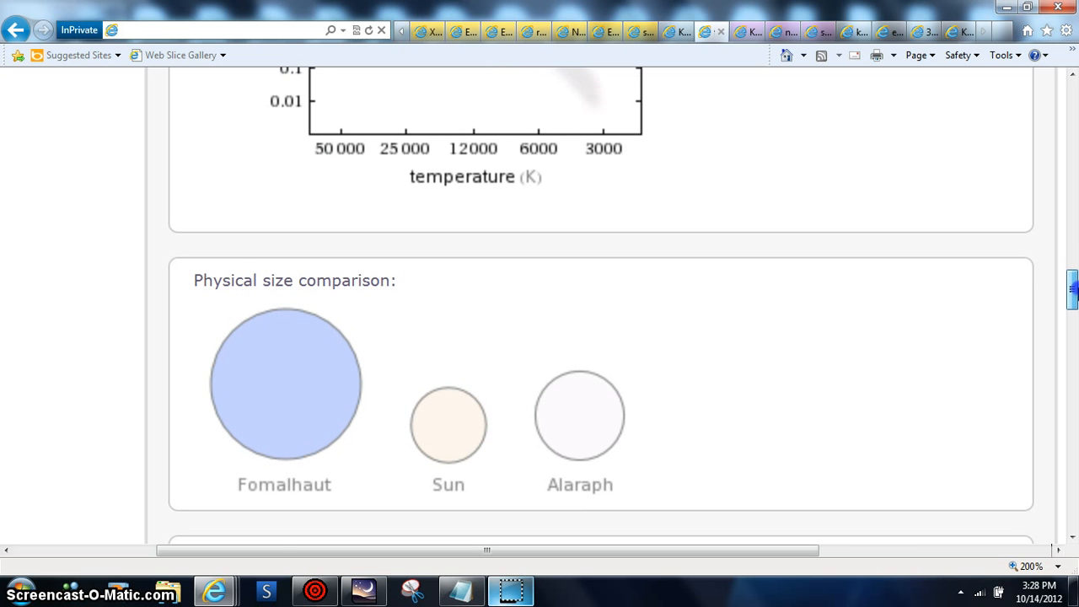
pyautogui.scroll(-3)
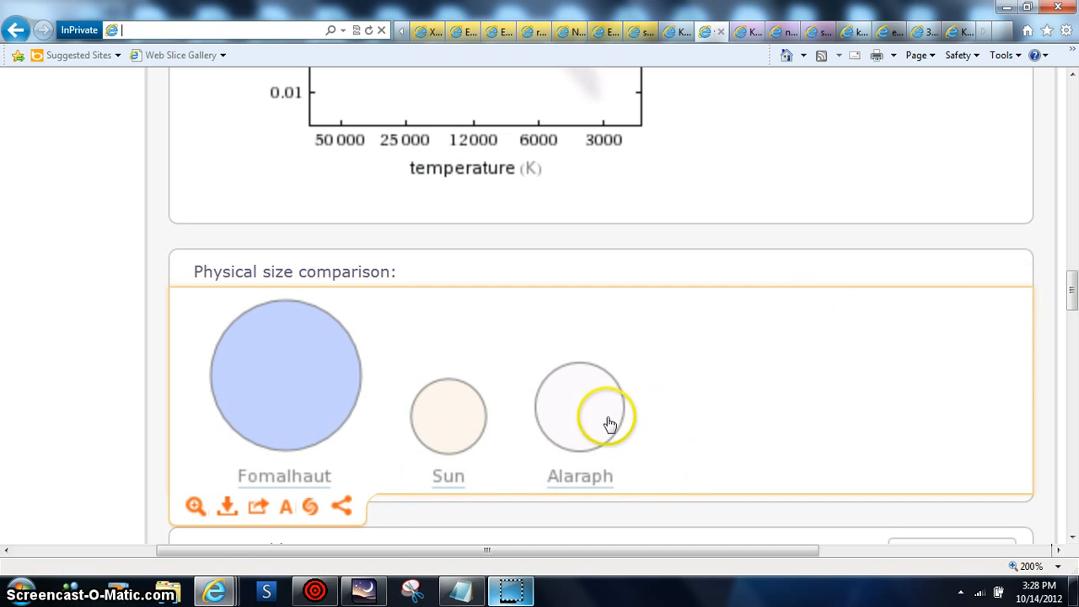
pyautogui.moveTo(607, 316)
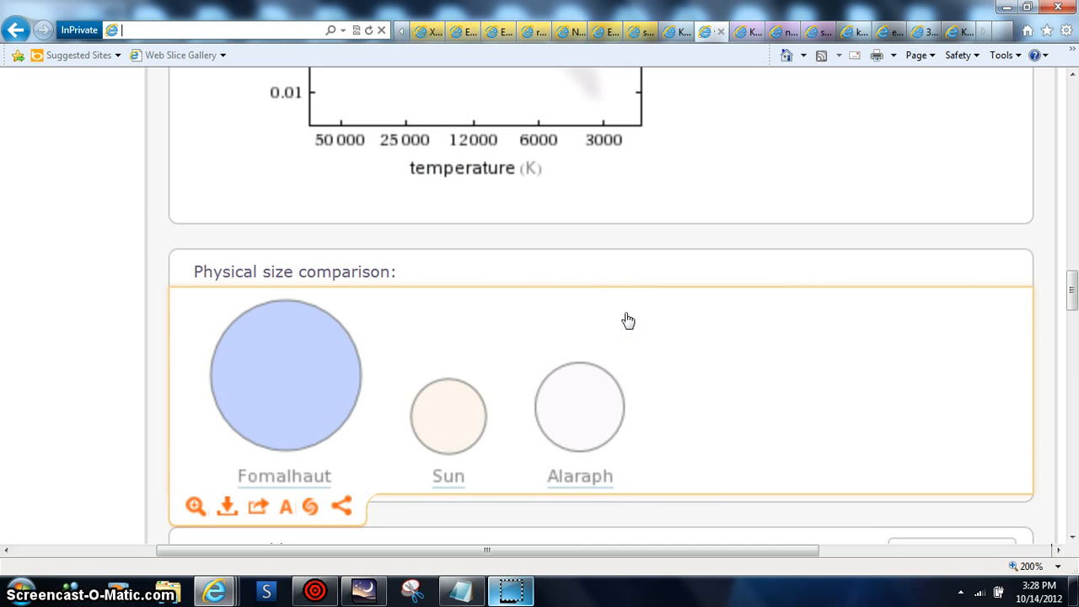
pyautogui.moveTo(1059, 319)
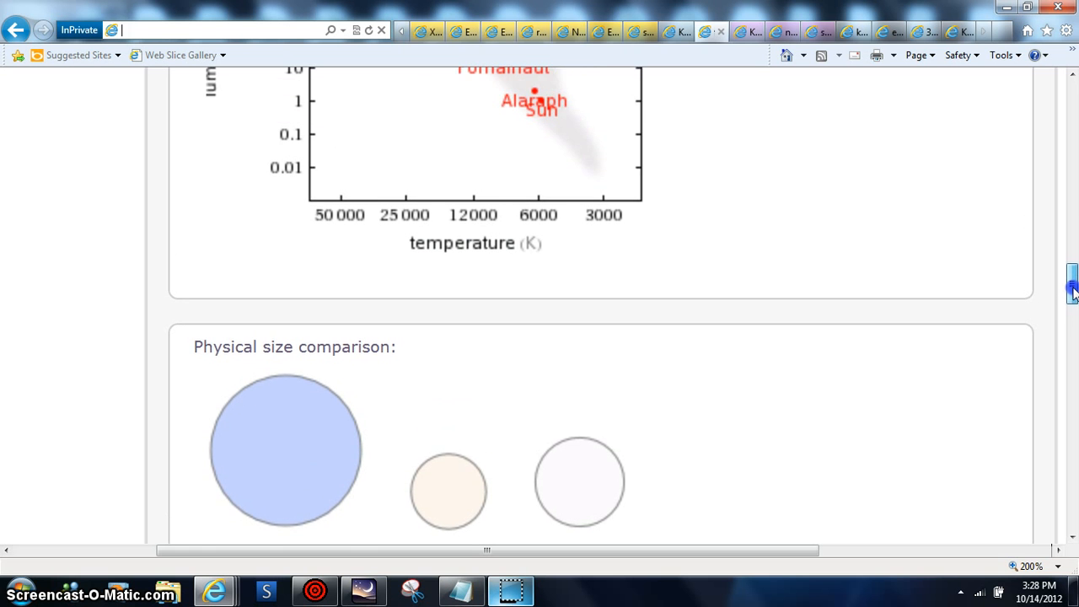
pyautogui.scroll(3)
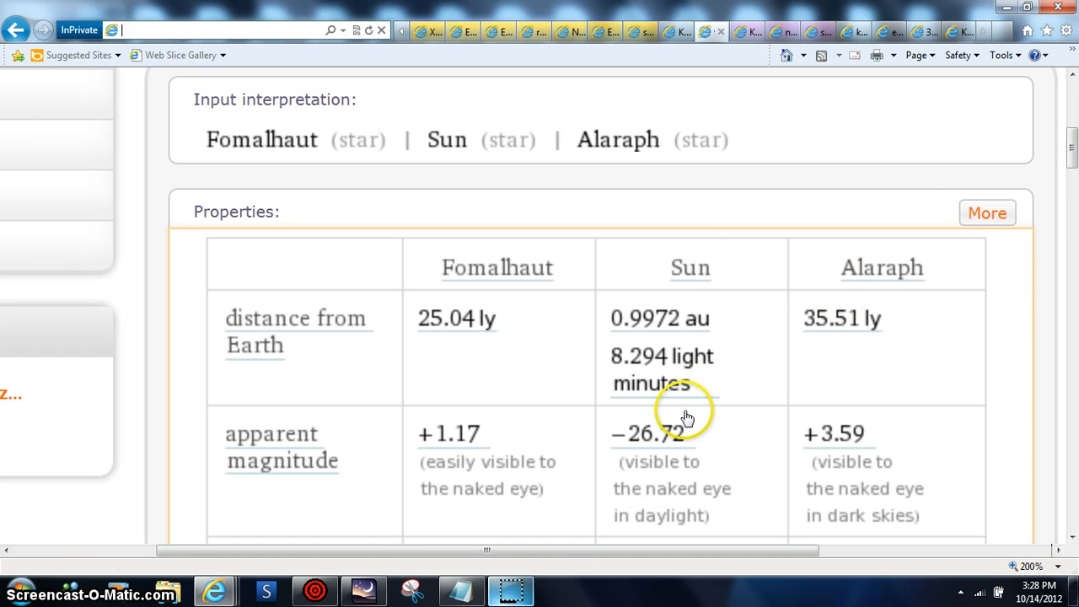
pyautogui.moveTo(539, 523)
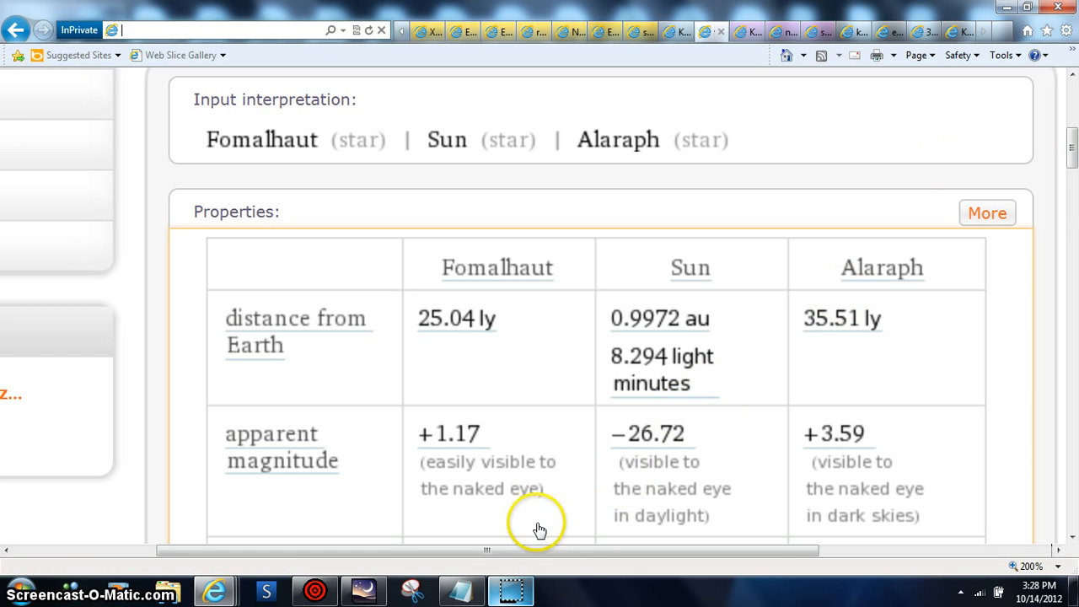
pyautogui.moveTo(567, 498)
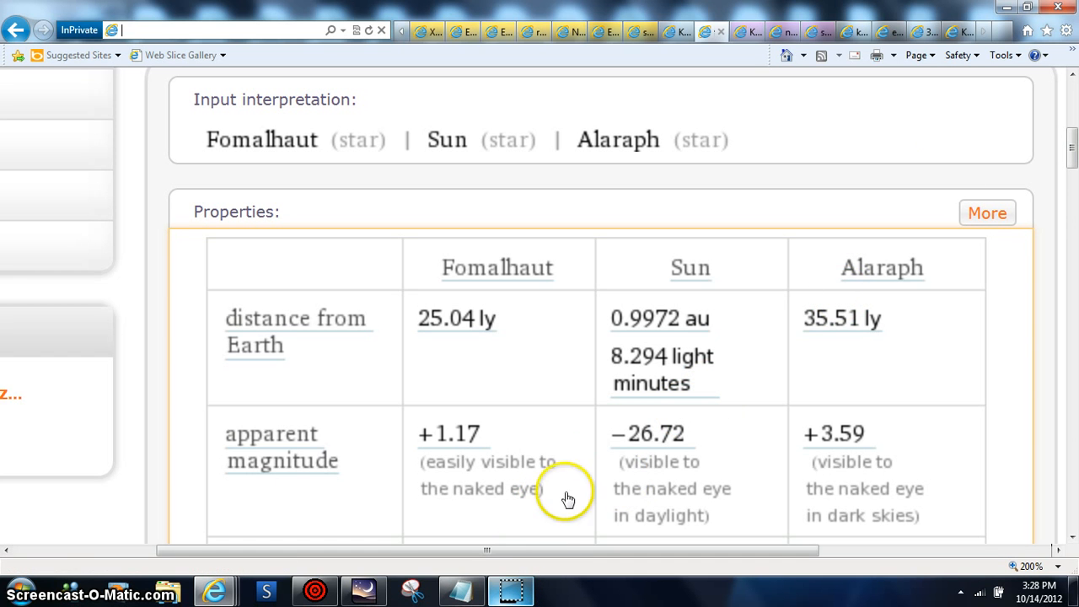
pyautogui.moveTo(590, 488)
pyautogui.write('http://www.xinhuanet.com/english/')
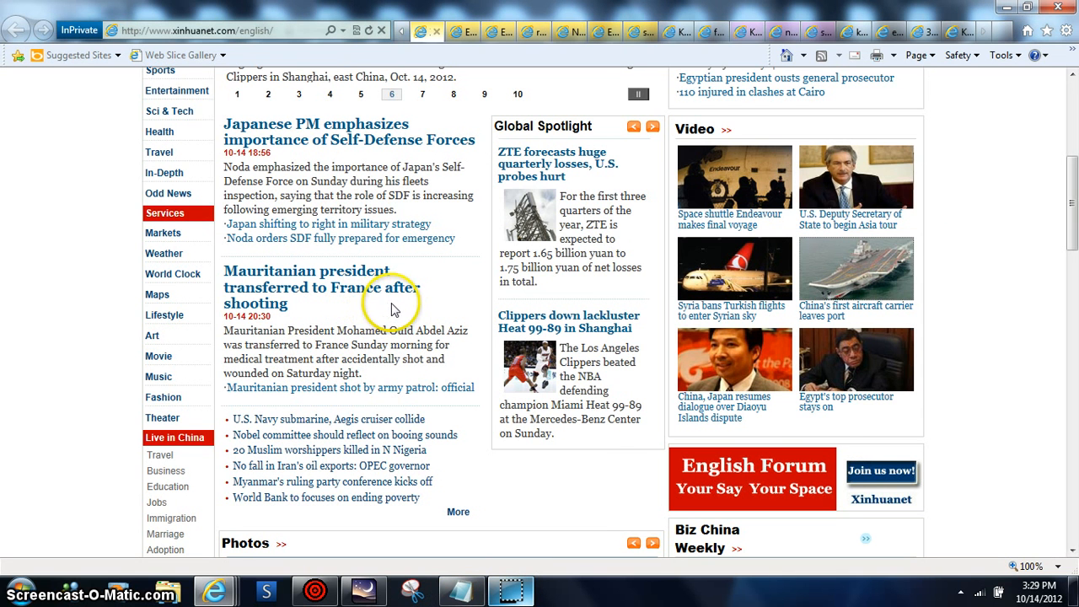
pyautogui.moveTo(400, 308)
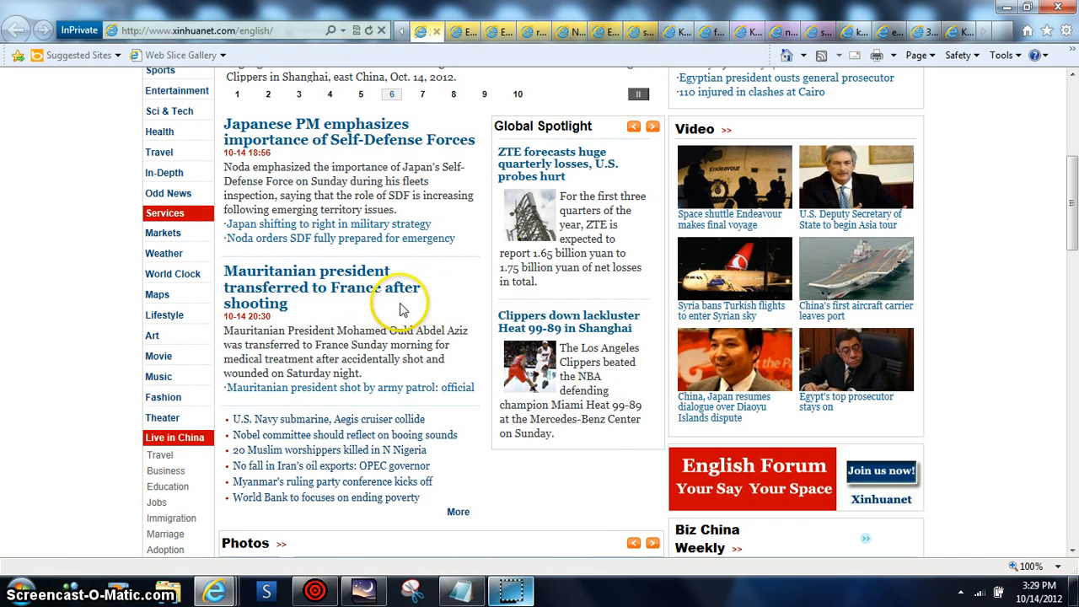
pyautogui.moveTo(447, 221)
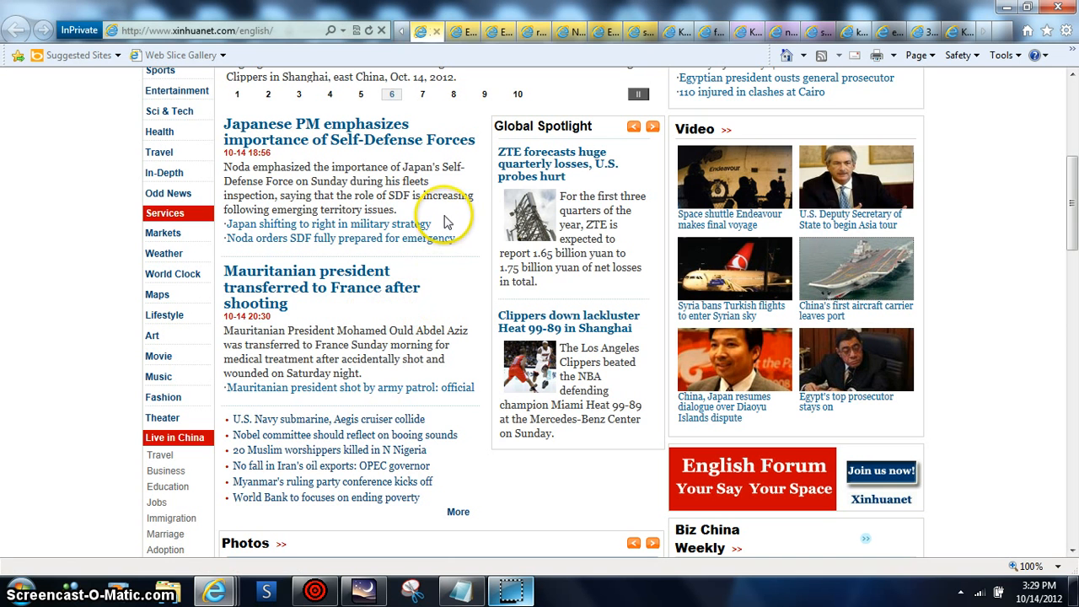
pyautogui.moveTo(955, 258)
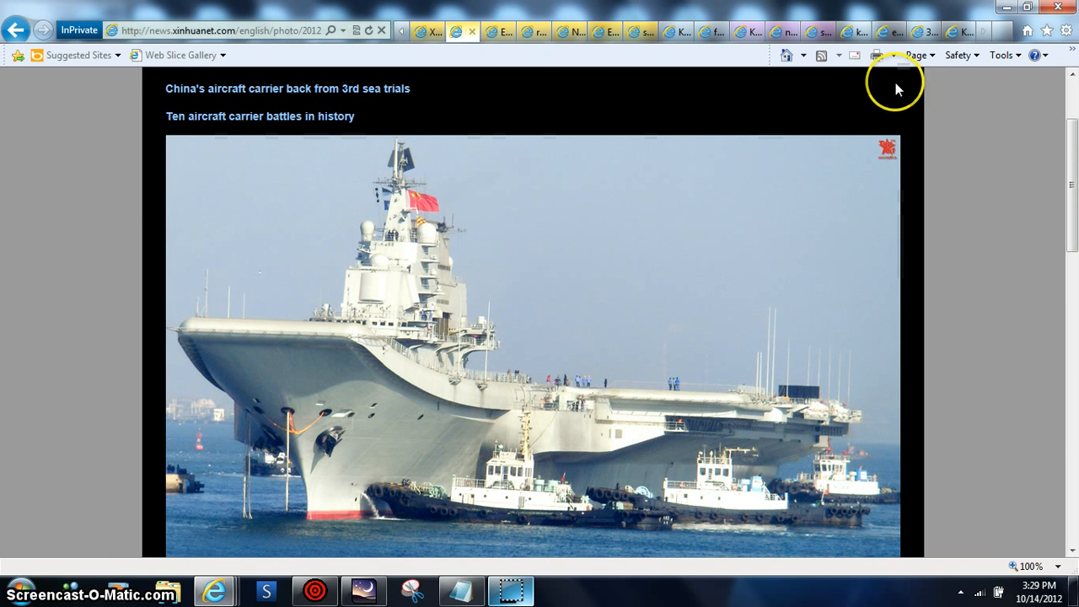
# Step: Switch to the English.news.cn photo page tab and scroll down it
pyautogui.click(498, 30)
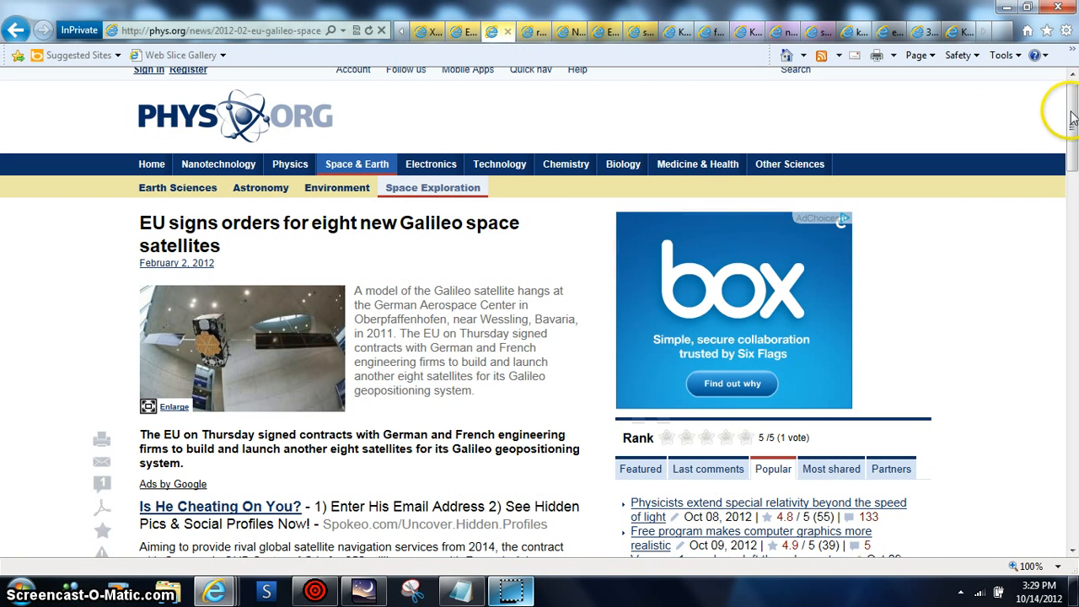
pyautogui.scroll(-3)
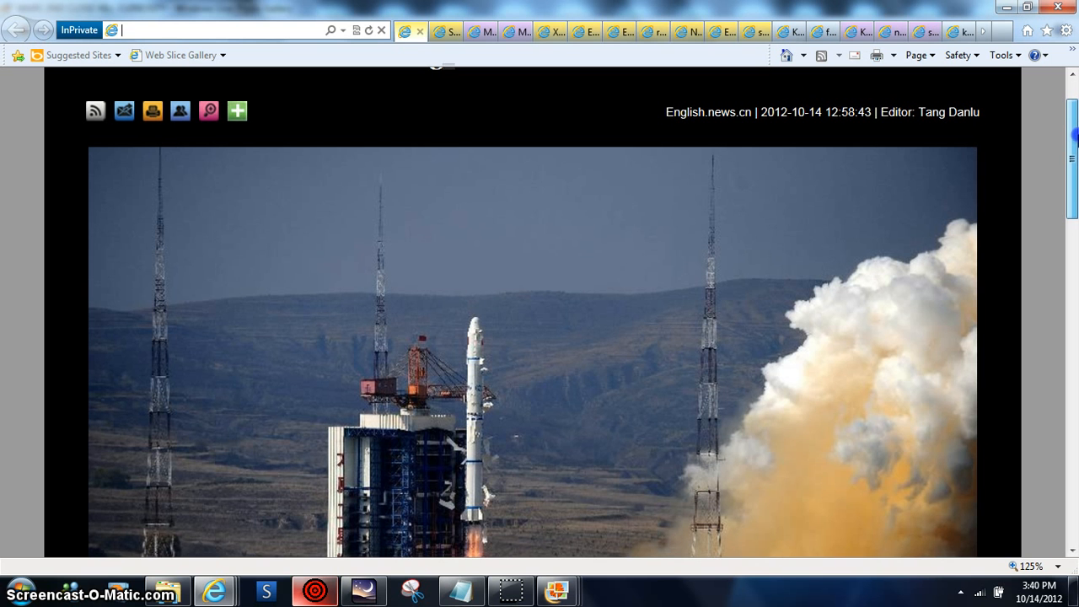
# Step: Read the Long March 2C photo caption, then switch to the Soyuz Galileo article tab
pyautogui.scroll(-3)
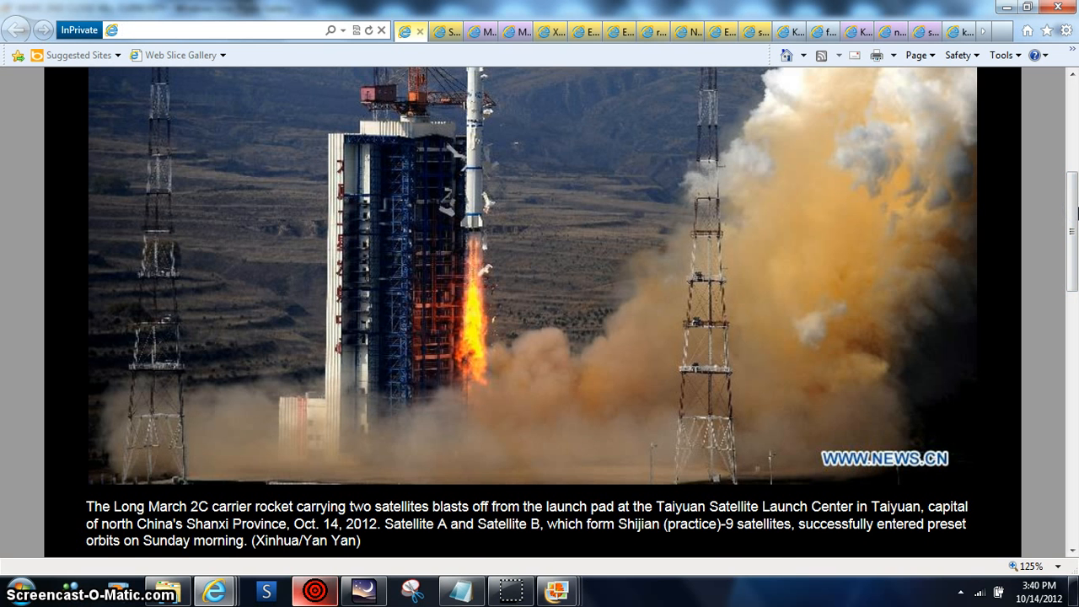
pyautogui.click(211, 31)
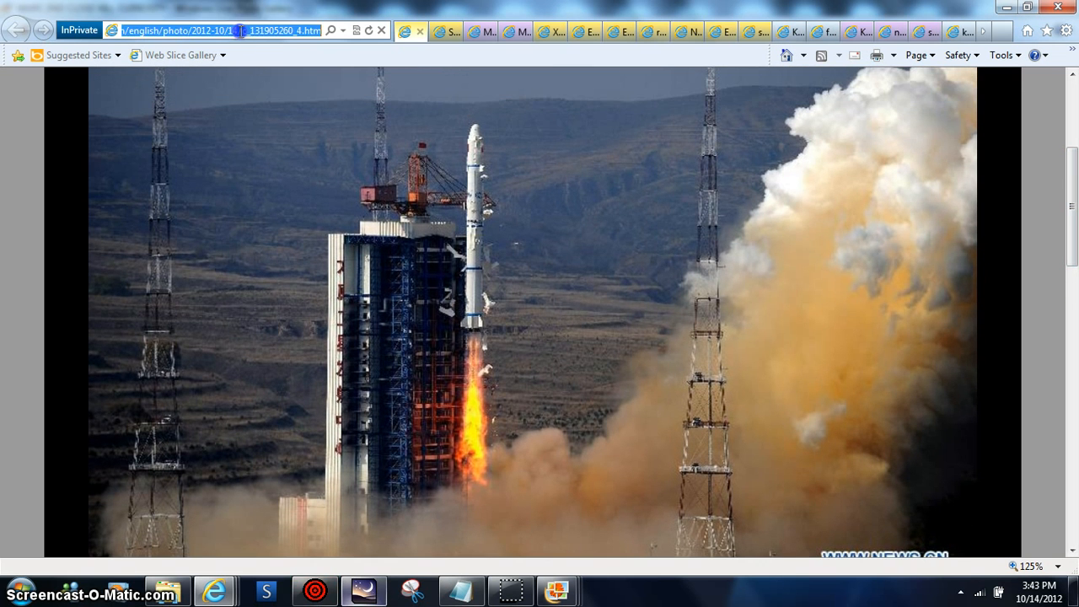
pyautogui.moveTo(601, 118)
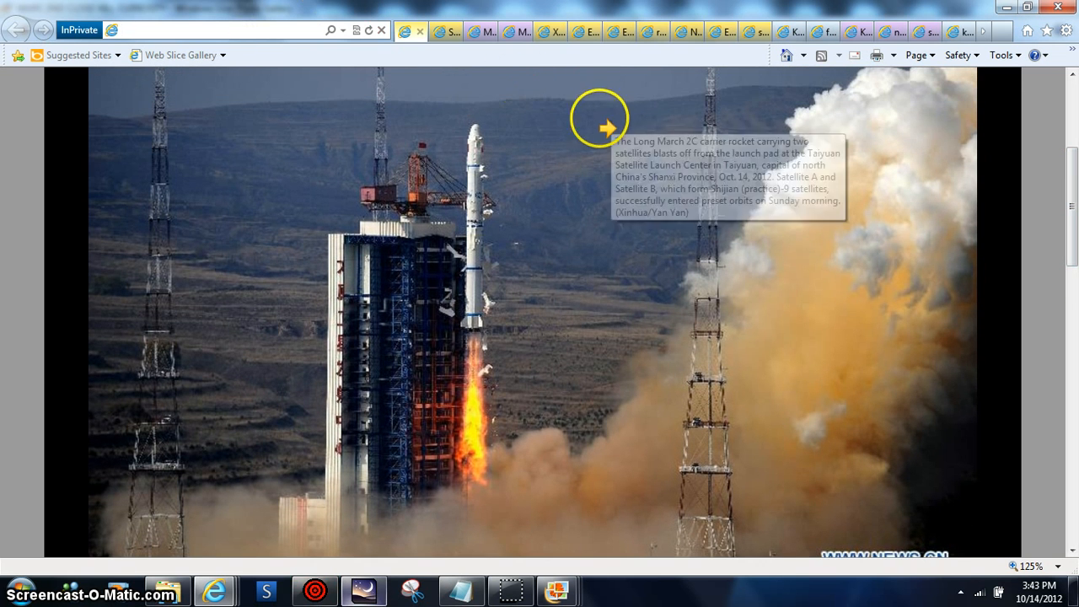
pyautogui.moveTo(474, 82)
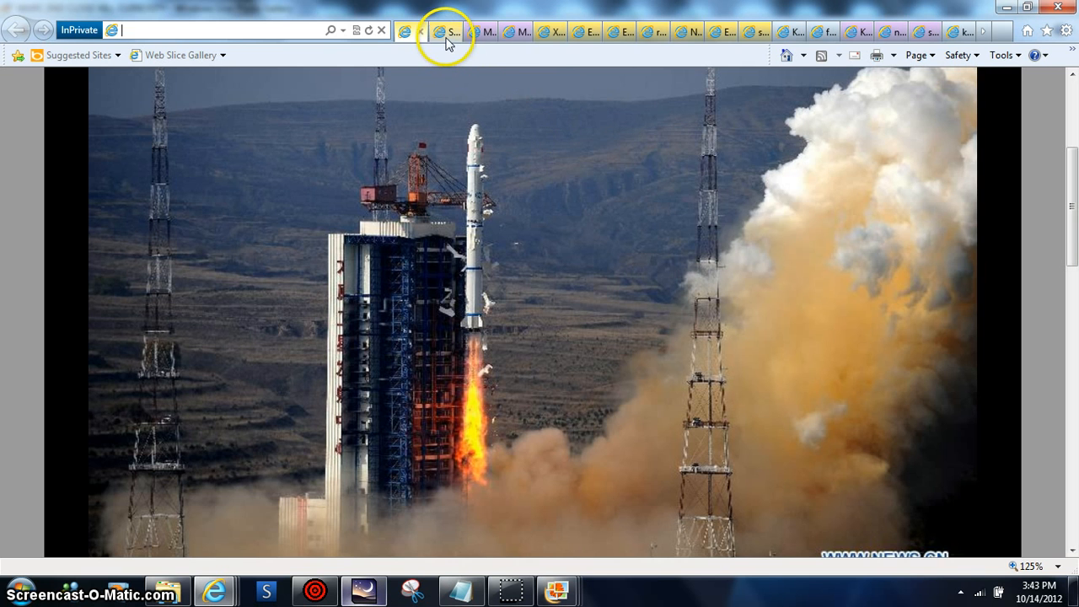
pyautogui.click(445, 32)
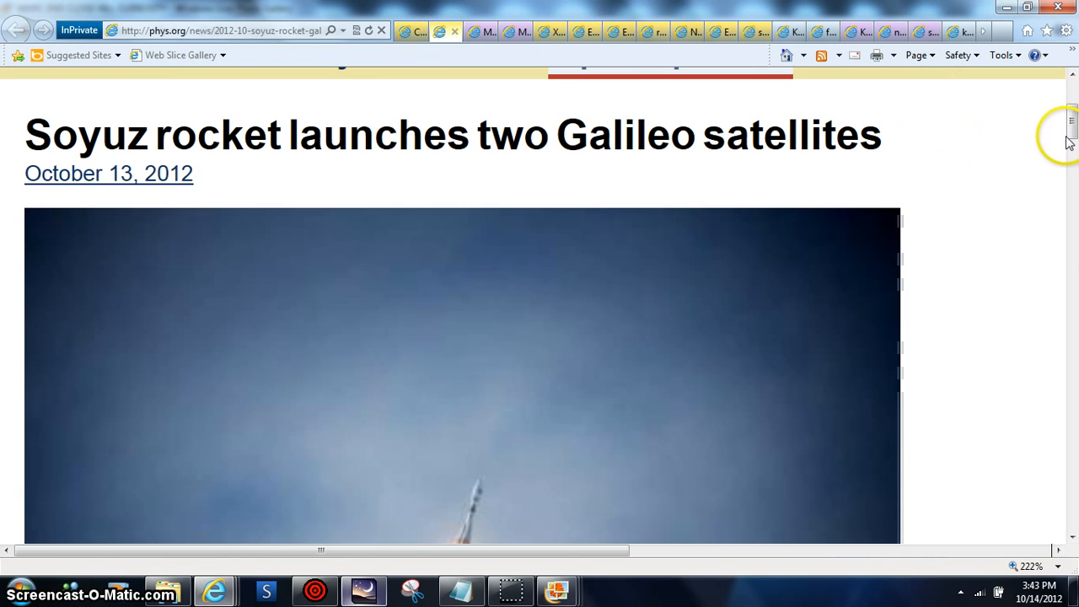
# Step: Scroll through the Soyuz Galileo article down to the '(c) 2012 AFP' line
pyautogui.scroll(-3)
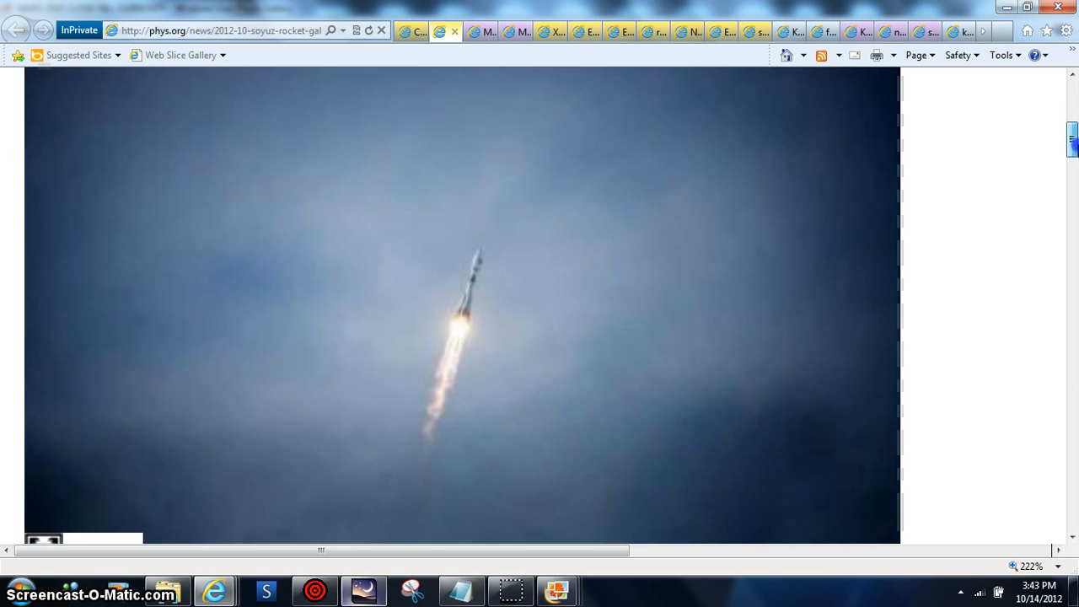
pyautogui.scroll(-3)
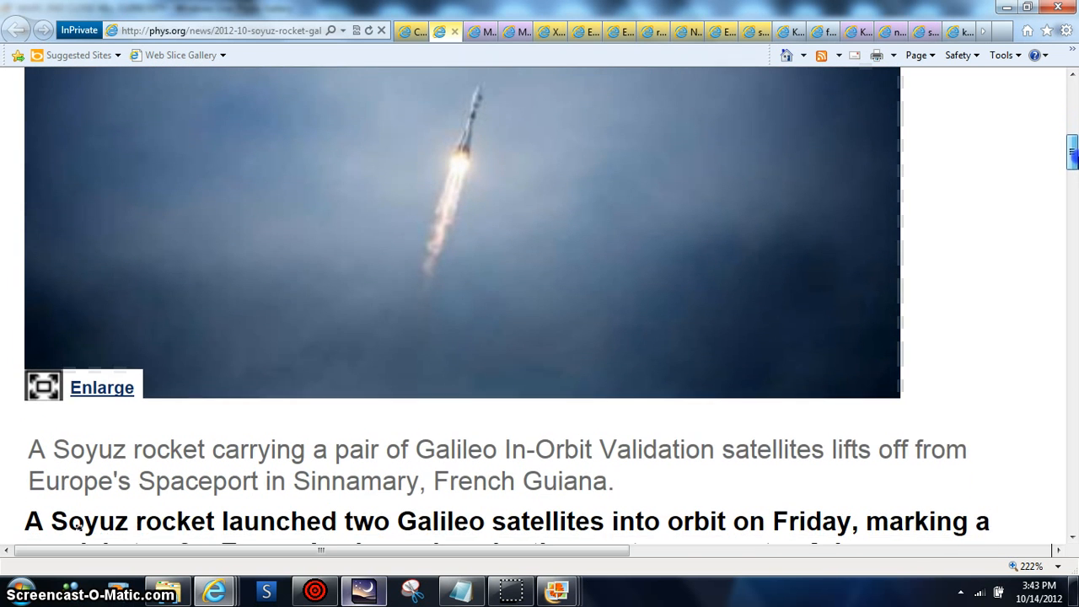
pyautogui.scroll(-3)
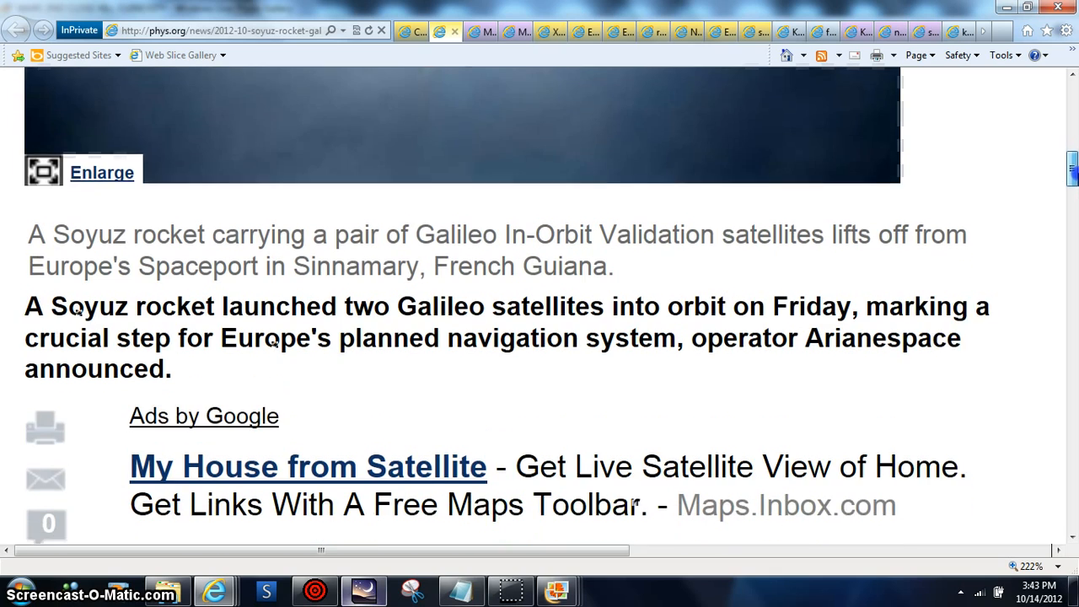
pyautogui.scroll(-3)
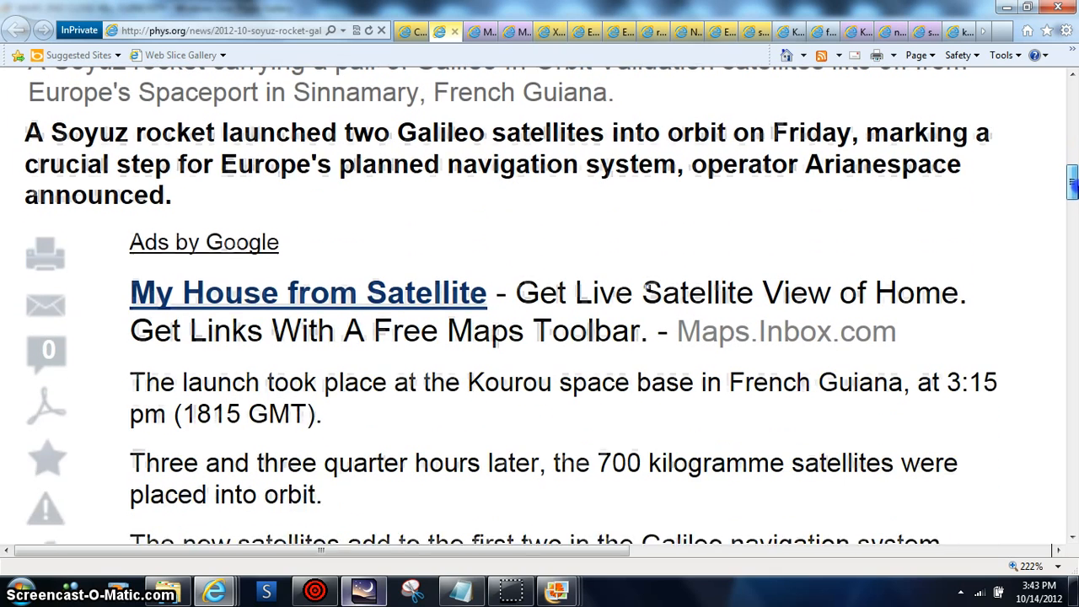
pyautogui.scroll(-3)
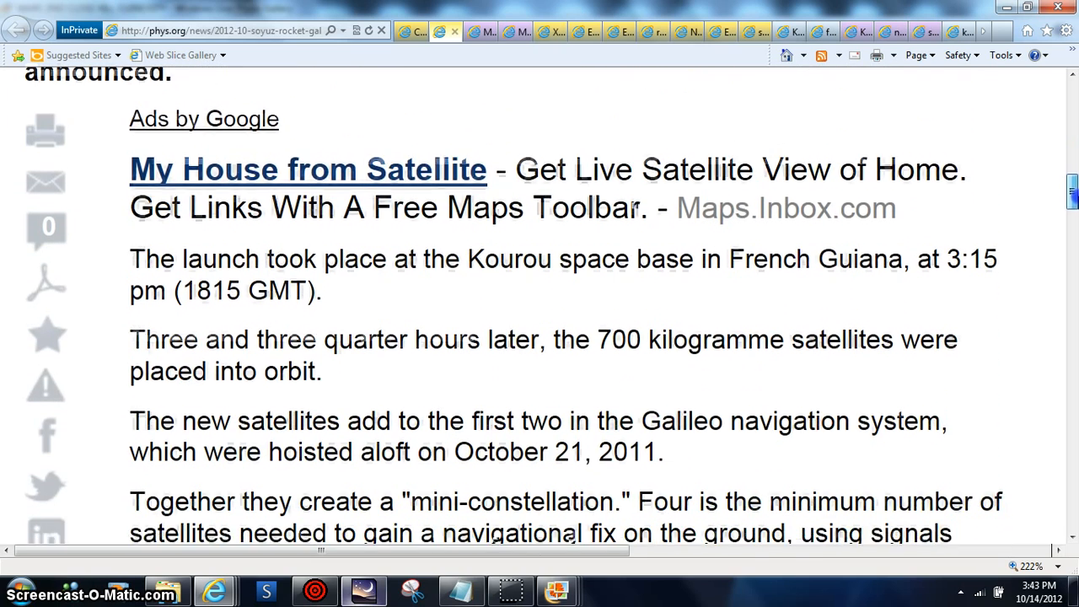
pyautogui.scroll(-3)
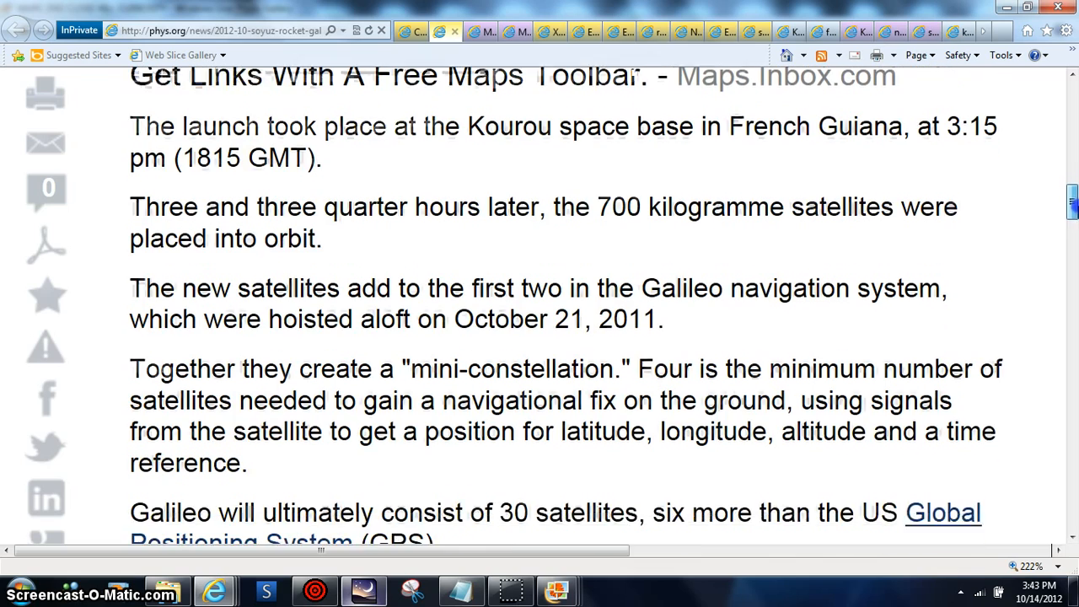
pyautogui.scroll(-3)
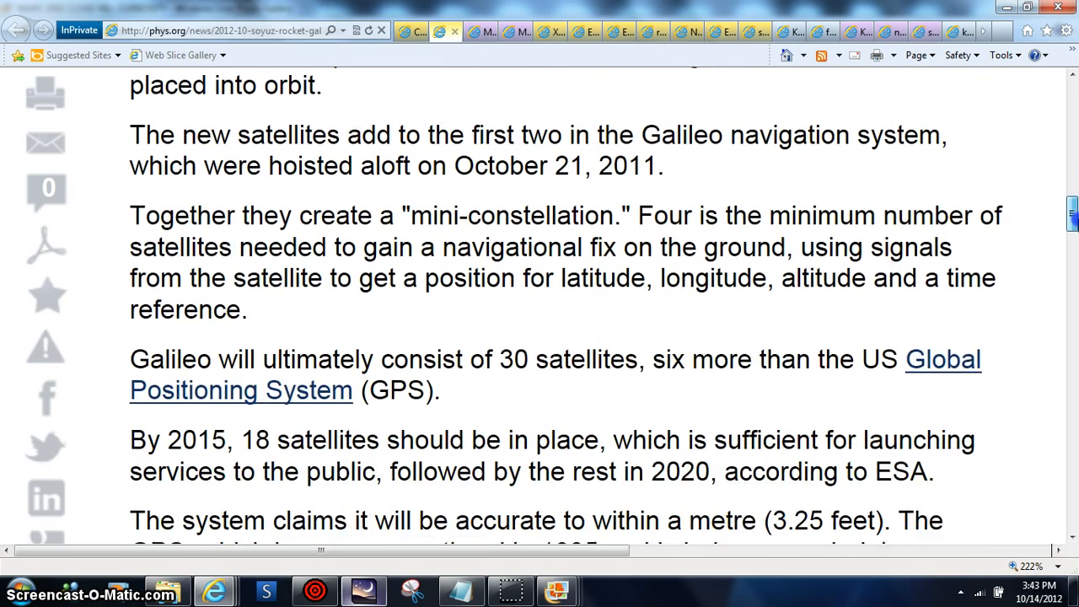
pyautogui.scroll(-3)
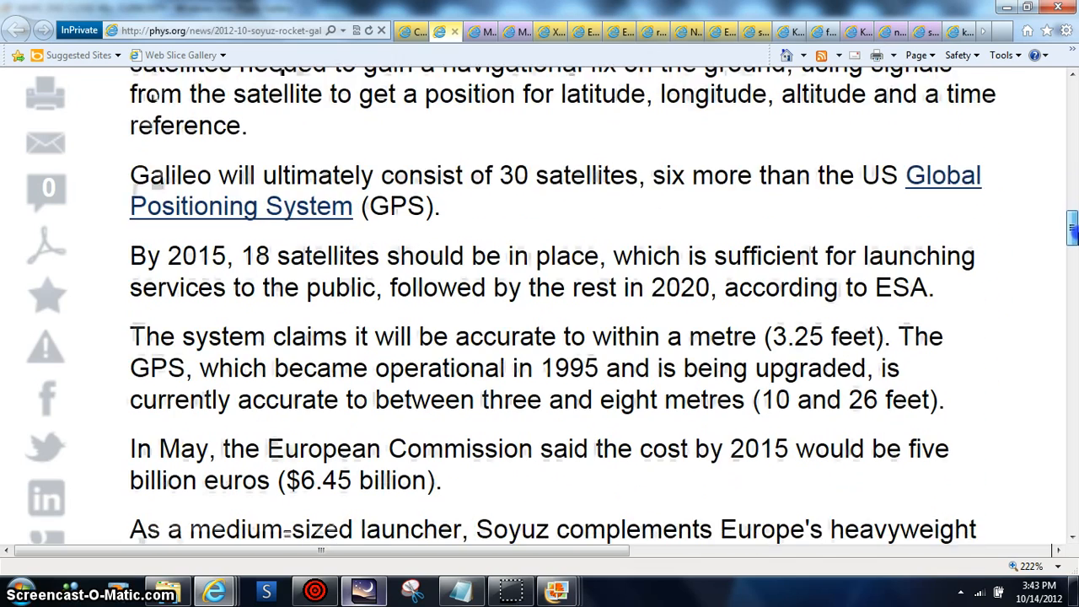
pyautogui.scroll(-3)
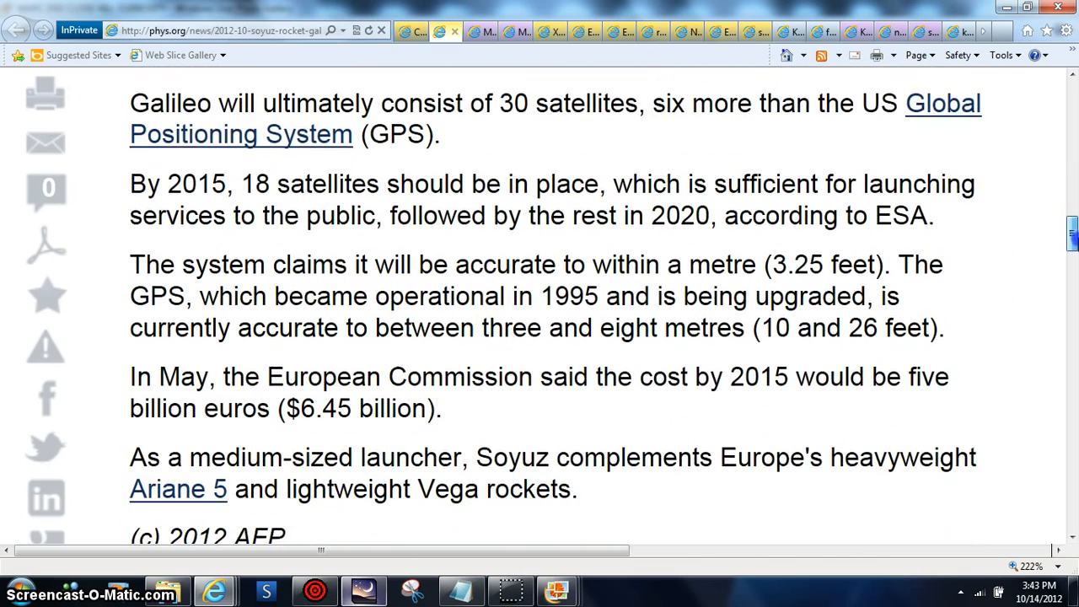
pyautogui.scroll(-3)
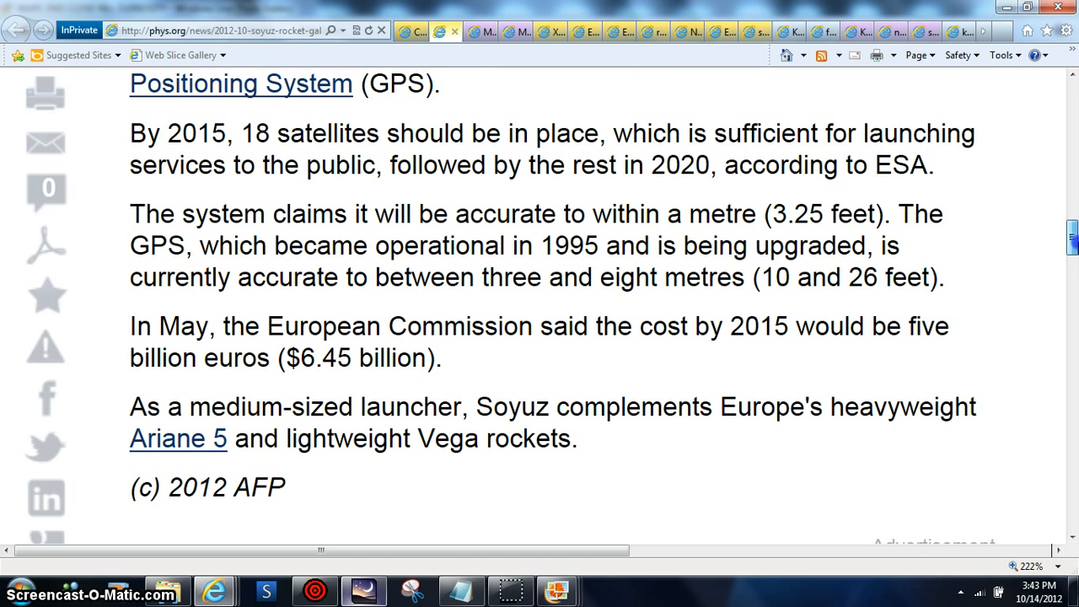
pyautogui.scroll(-3)
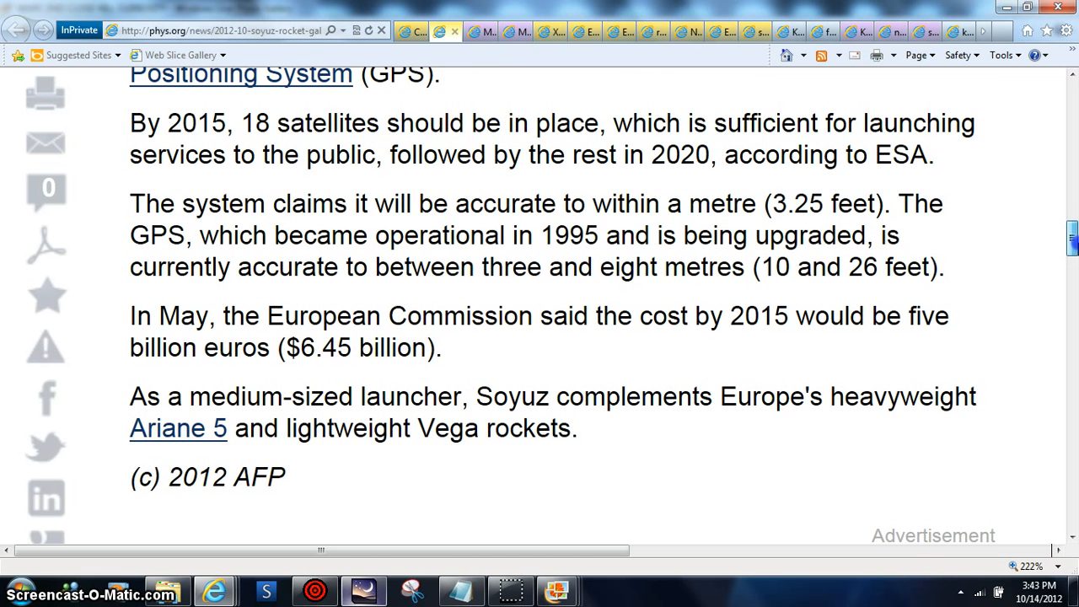
pyautogui.scroll(-3)
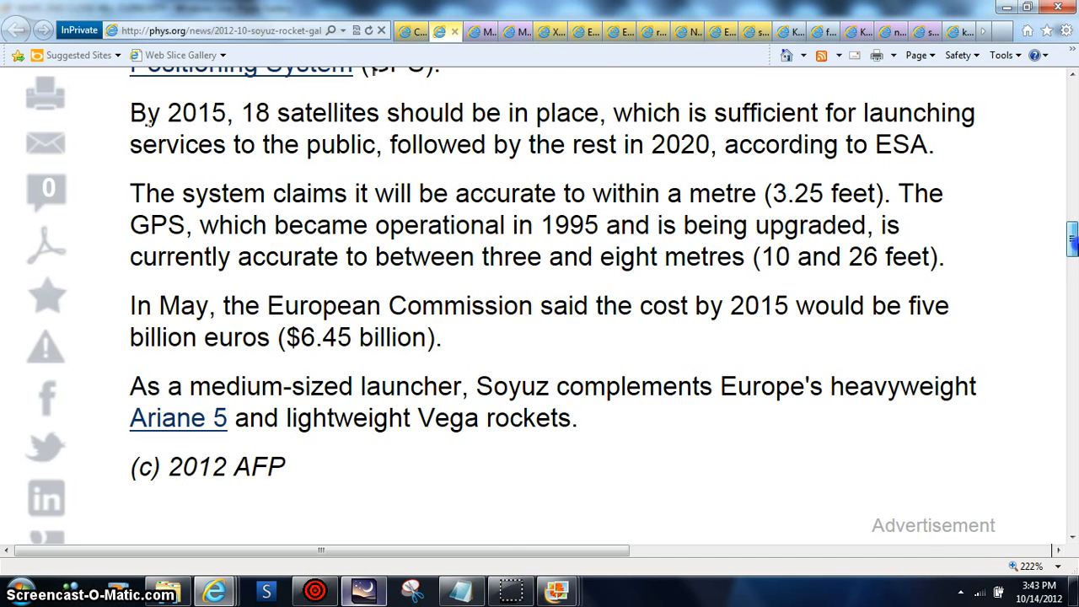
pyautogui.scroll(-3)
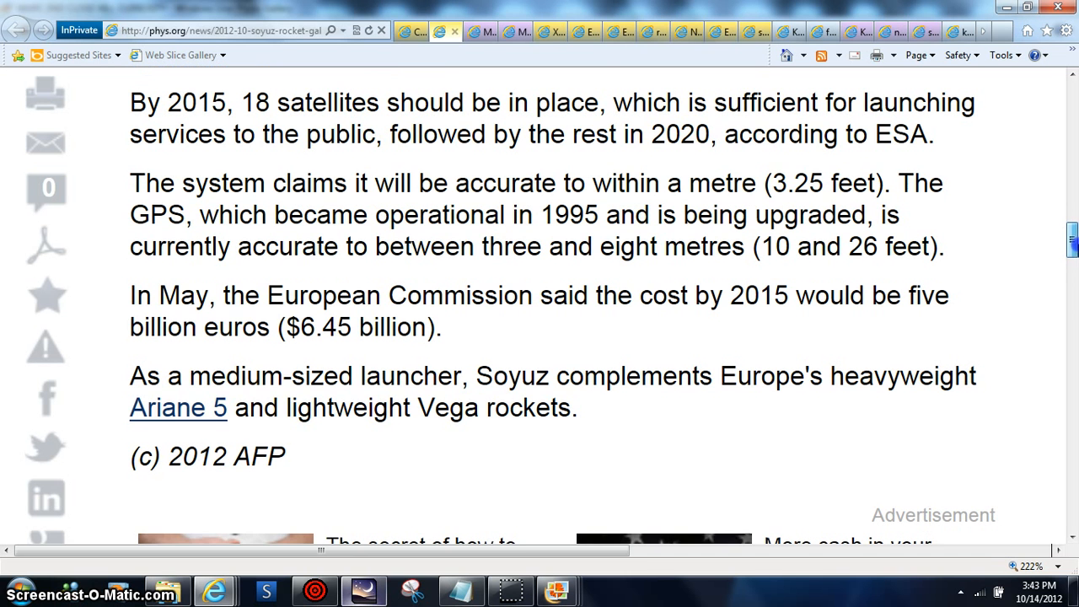
pyautogui.scroll(-3)
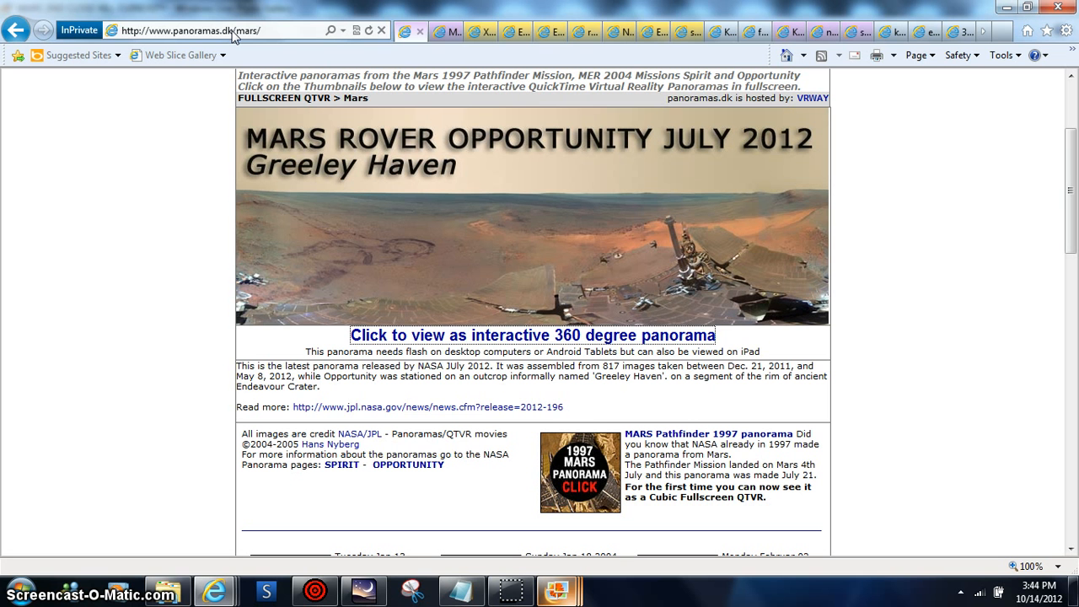
pyautogui.moveTo(182, 144)
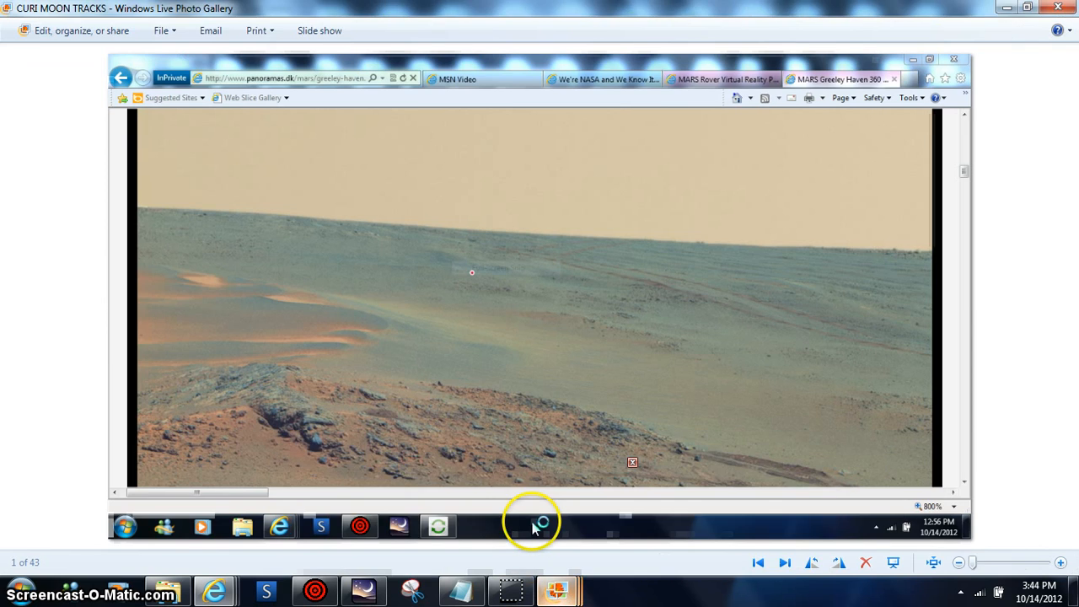
pyautogui.moveTo(619, 437)
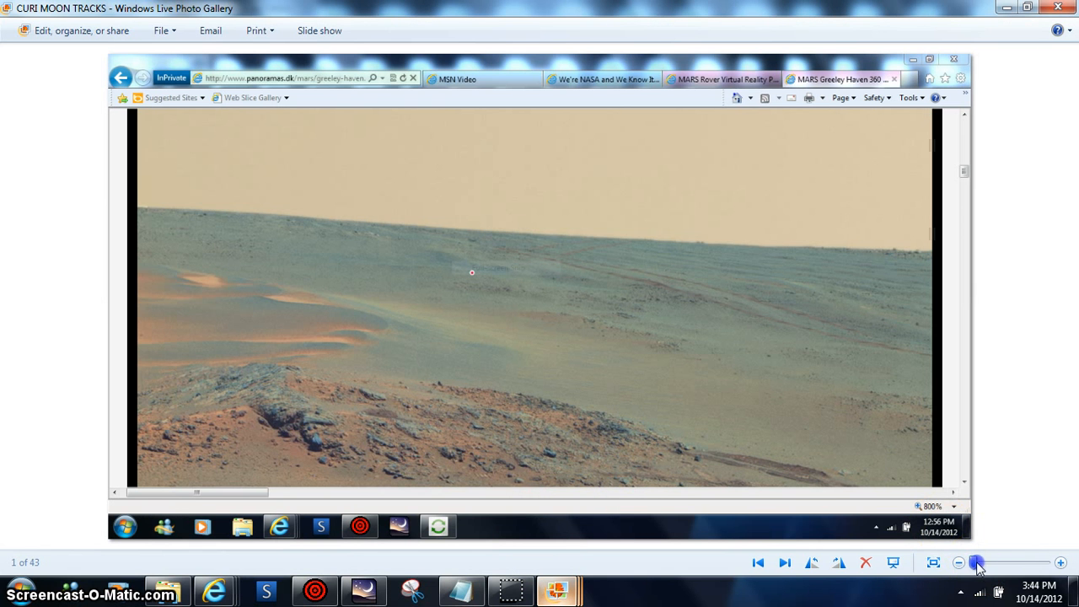
# Step: Zoom into the Mars terrain shot, then readjust zoom on the 'MARS 2ND CLOSE HILL CURIOSITY' screenshot
pyautogui.moveTo(978, 563); pyautogui.dragTo(993, 563)
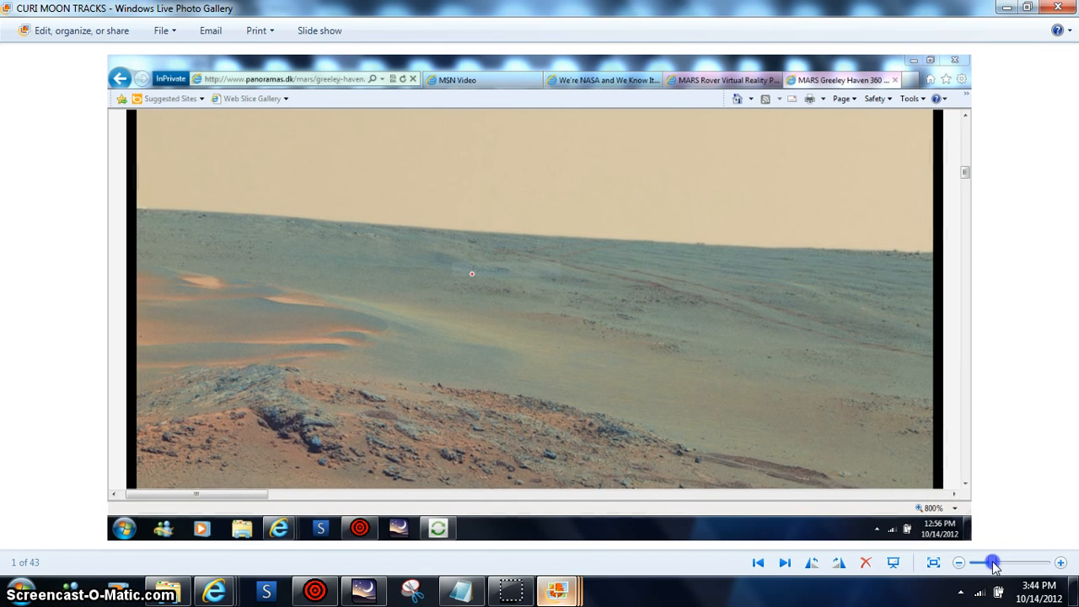
pyautogui.moveTo(993, 563); pyautogui.dragTo(1022, 563)
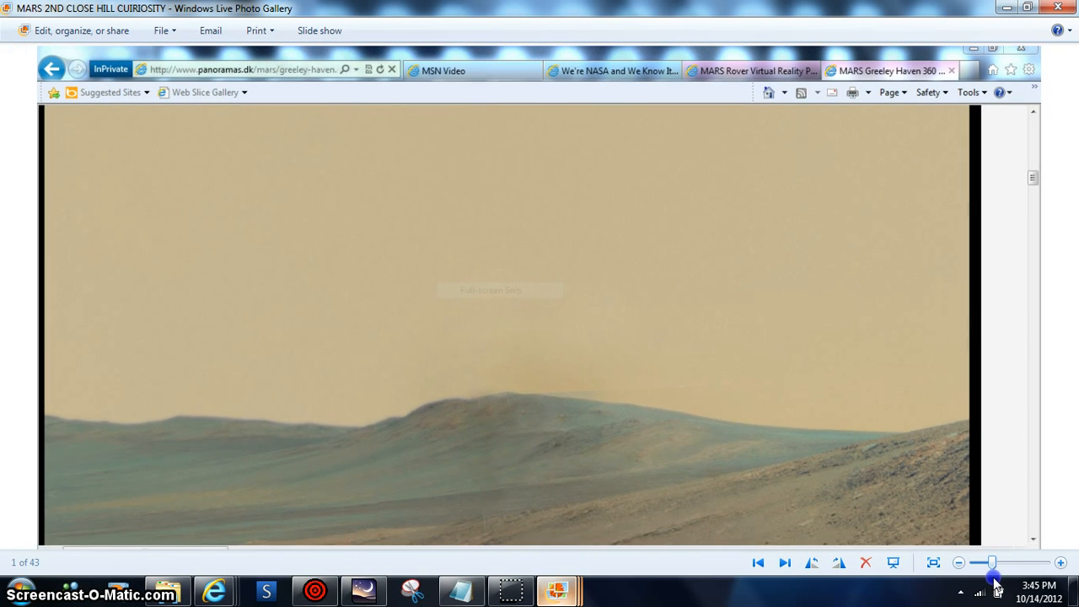
pyautogui.click(1059, 563)
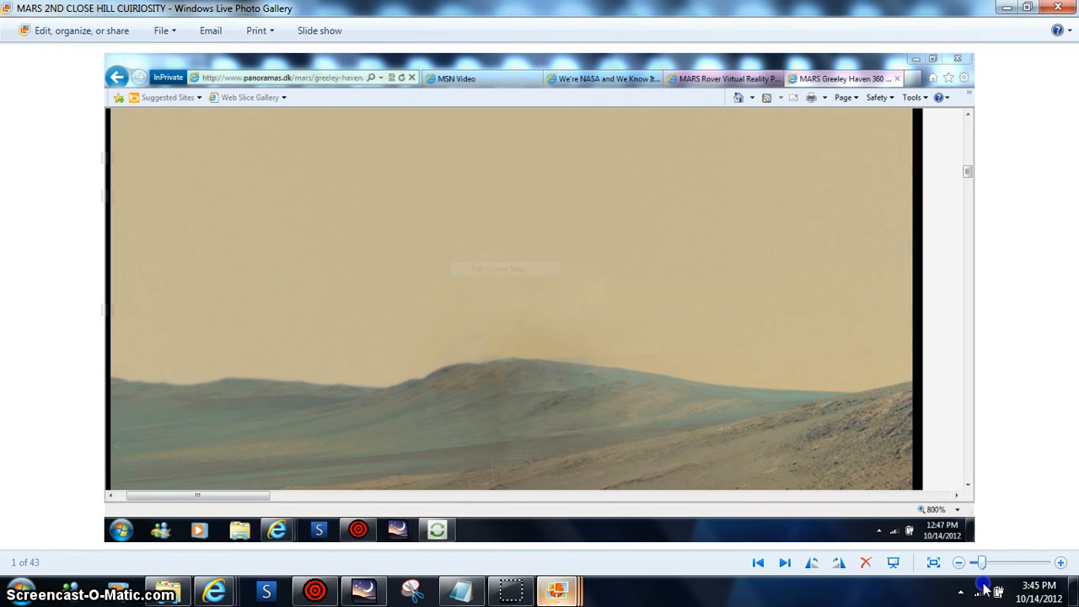
pyautogui.click(934, 563)
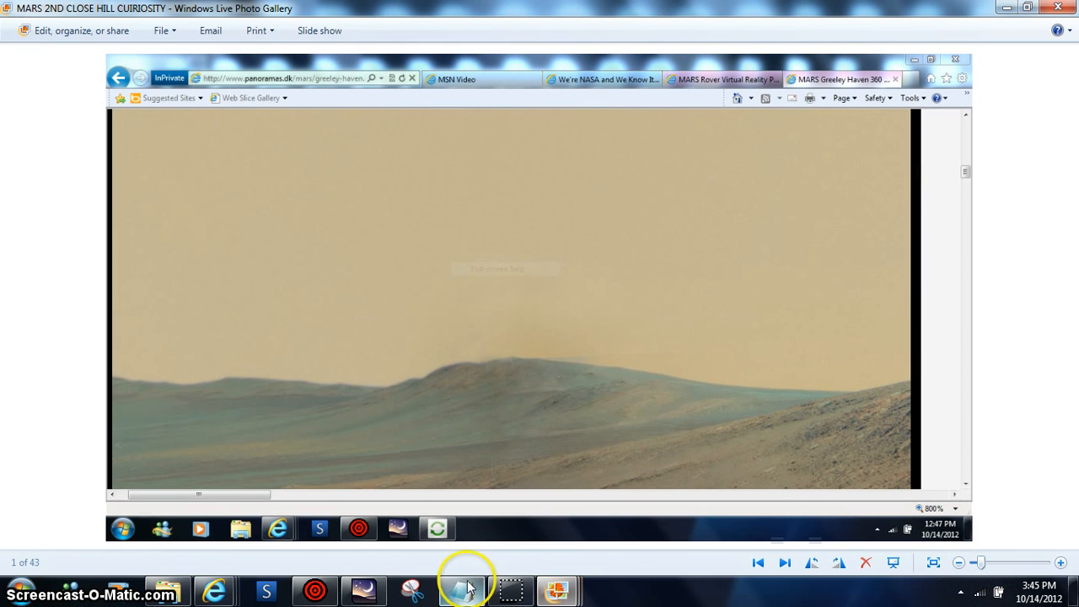
pyautogui.moveTo(511, 590)
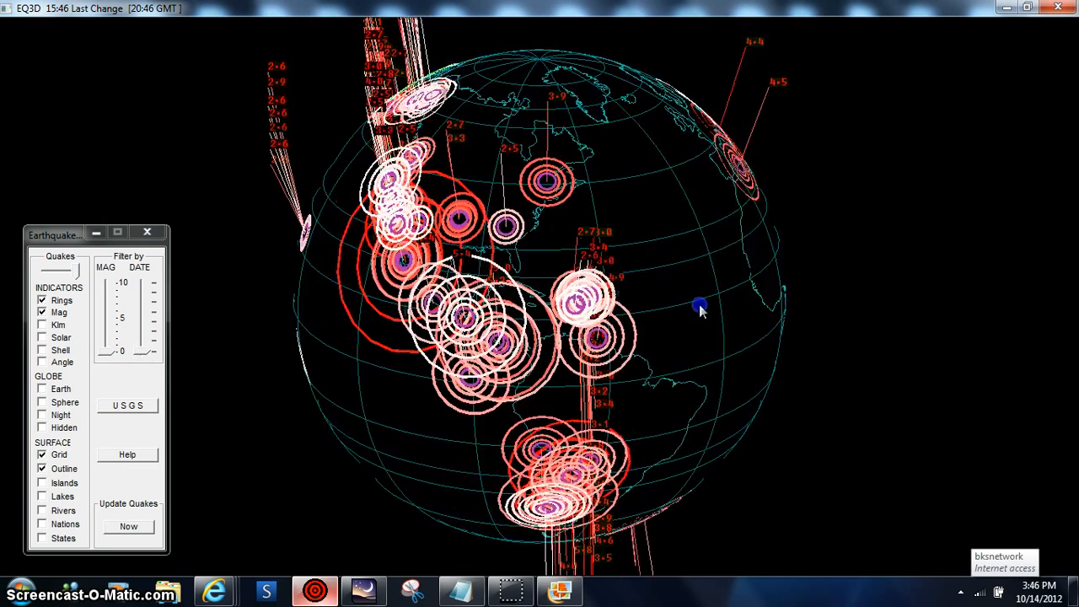
# Step: Spin the globe and push the DATE slider up to keep only the newest quake
pyautogui.moveTo(700, 308); pyautogui.dragTo(590, 97)
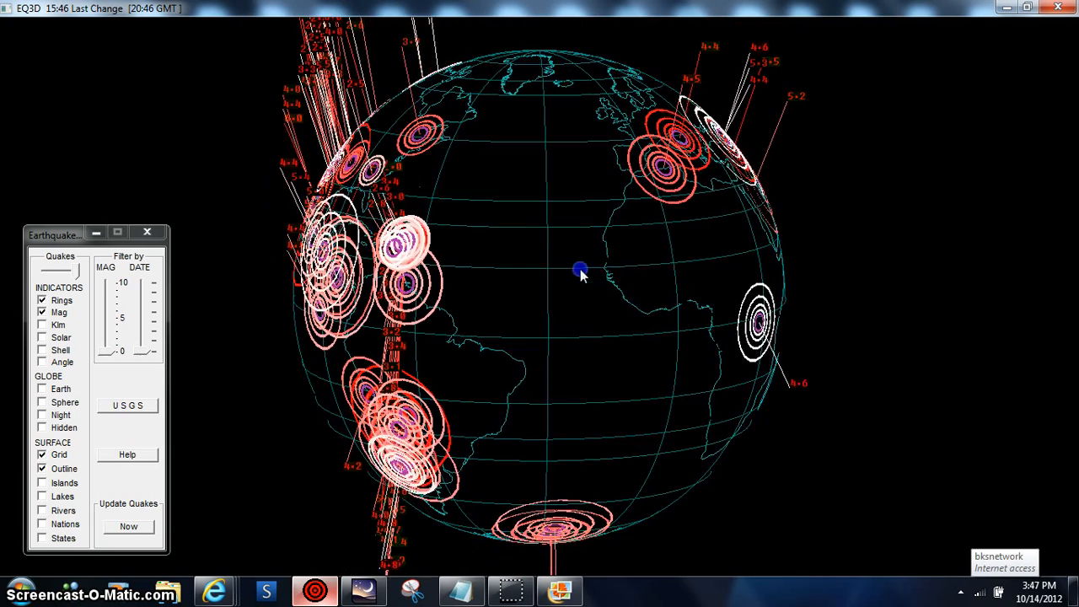
pyautogui.moveTo(580, 274); pyautogui.dragTo(555, 346)
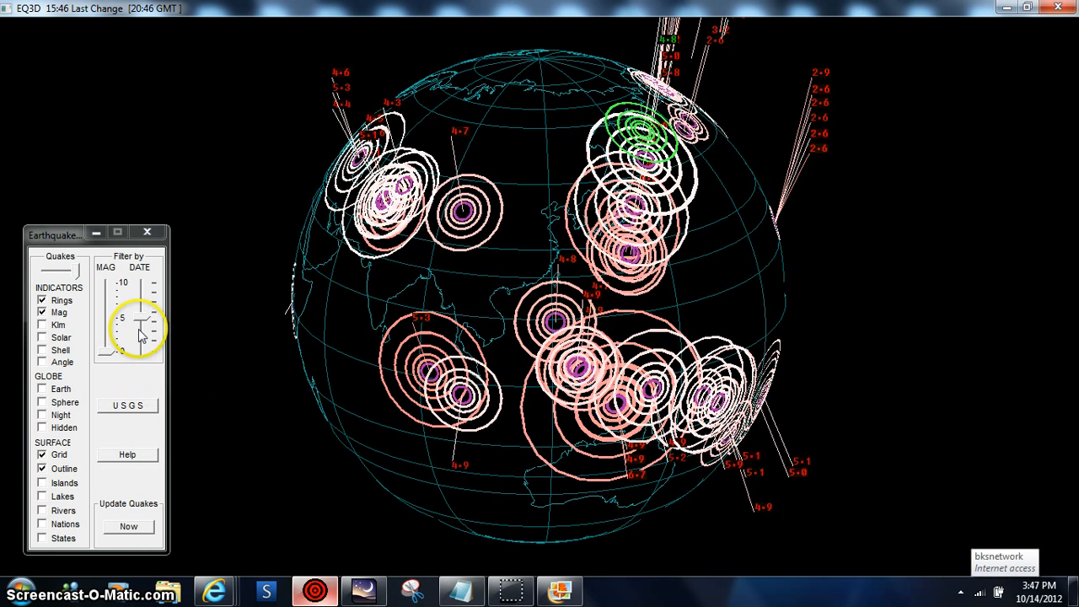
pyautogui.moveTo(139, 333); pyautogui.dragTo(142, 301)
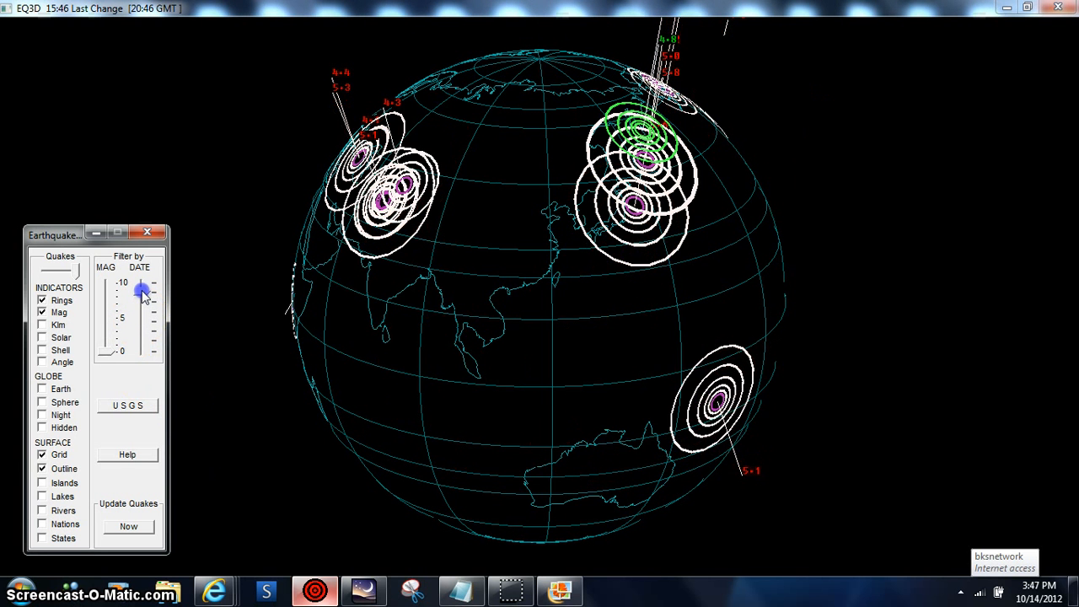
pyautogui.moveTo(141, 291); pyautogui.dragTo(140, 282)
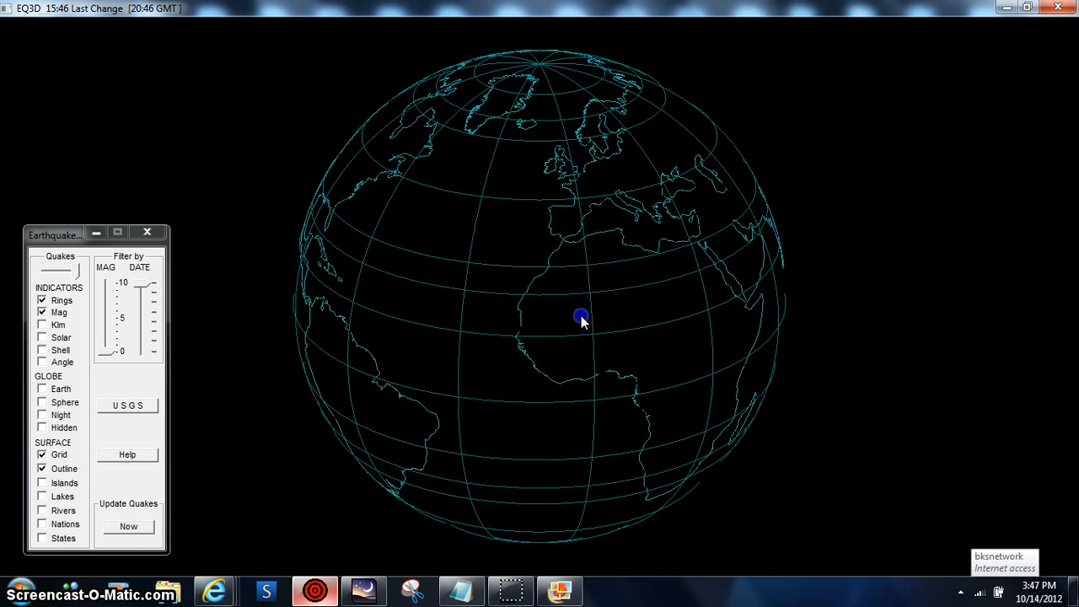
pyautogui.moveTo(581, 321); pyautogui.dragTo(468, 338)
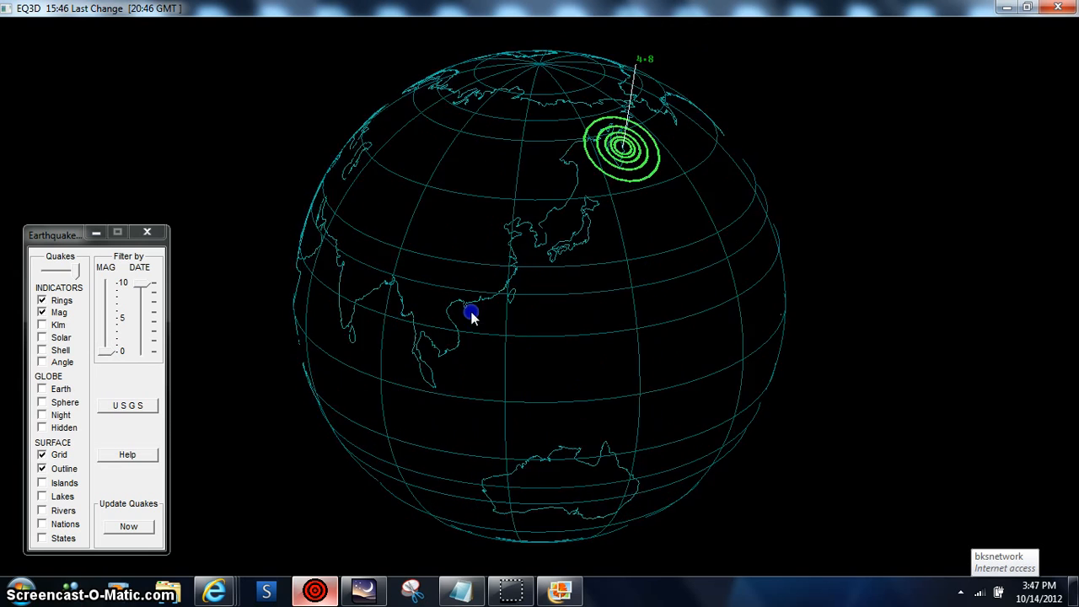
pyautogui.moveTo(472, 316); pyautogui.dragTo(485, 337)
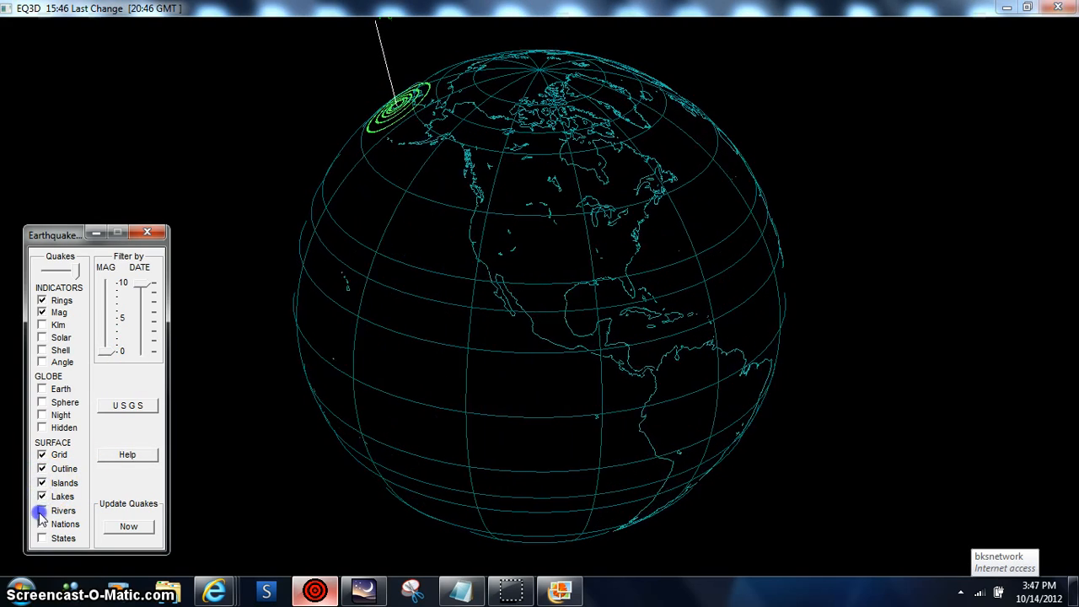
# Step: Enable Rivers, widen the DATE filter, center North America, then leave the globe
pyautogui.click(42, 538)
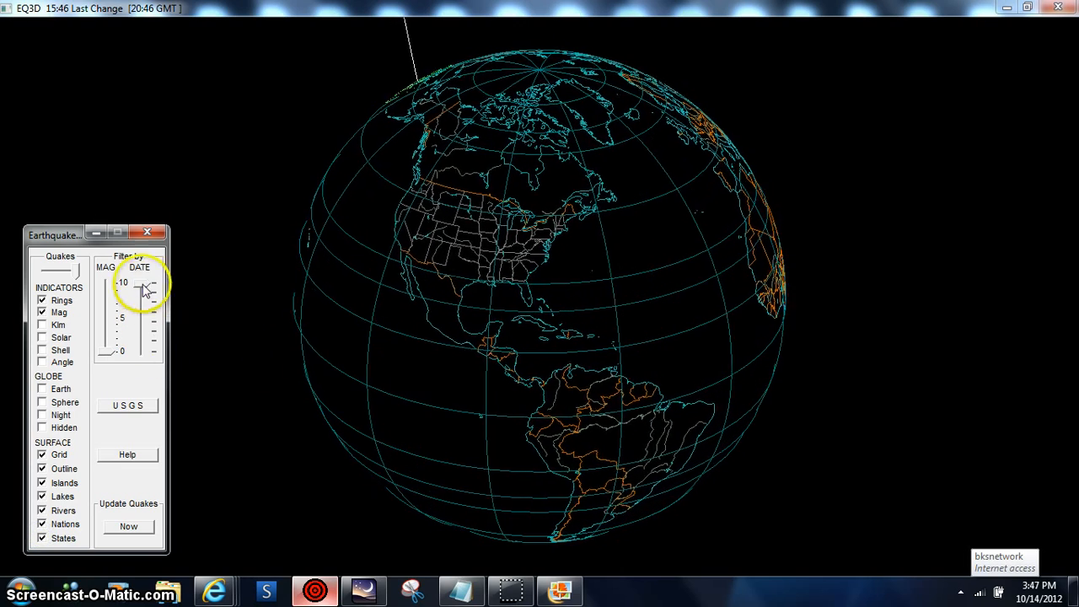
pyautogui.click(128, 526)
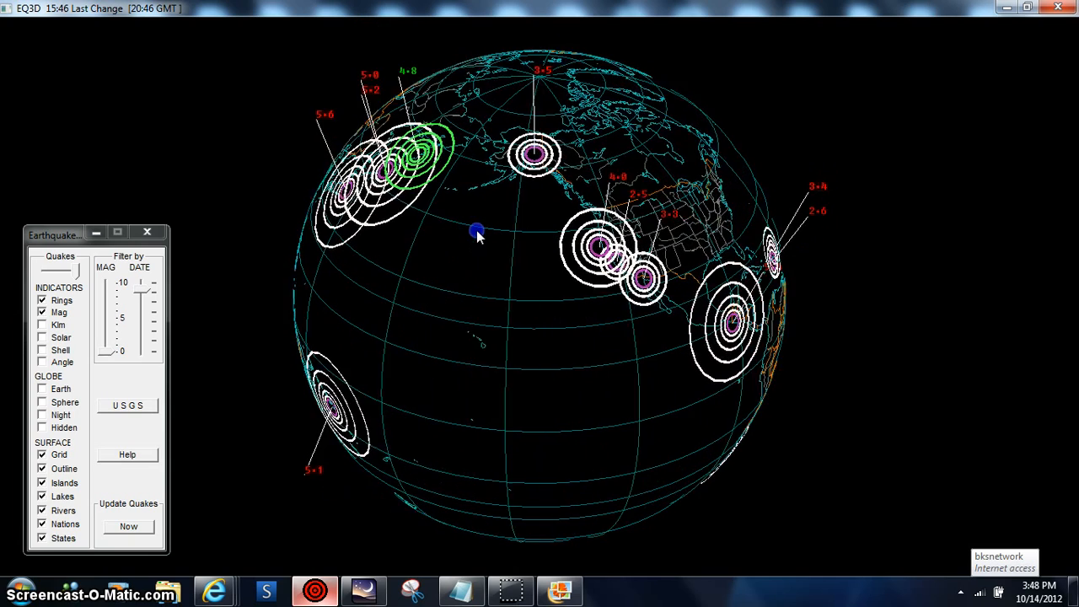
pyautogui.moveTo(476, 231); pyautogui.dragTo(296, 394)
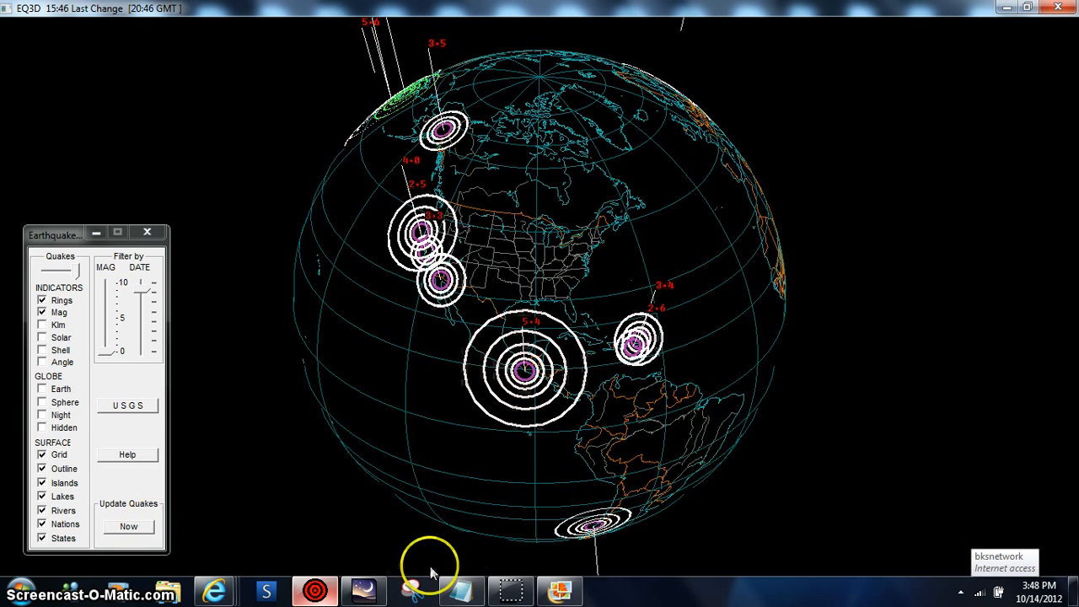
pyautogui.click(215, 590)
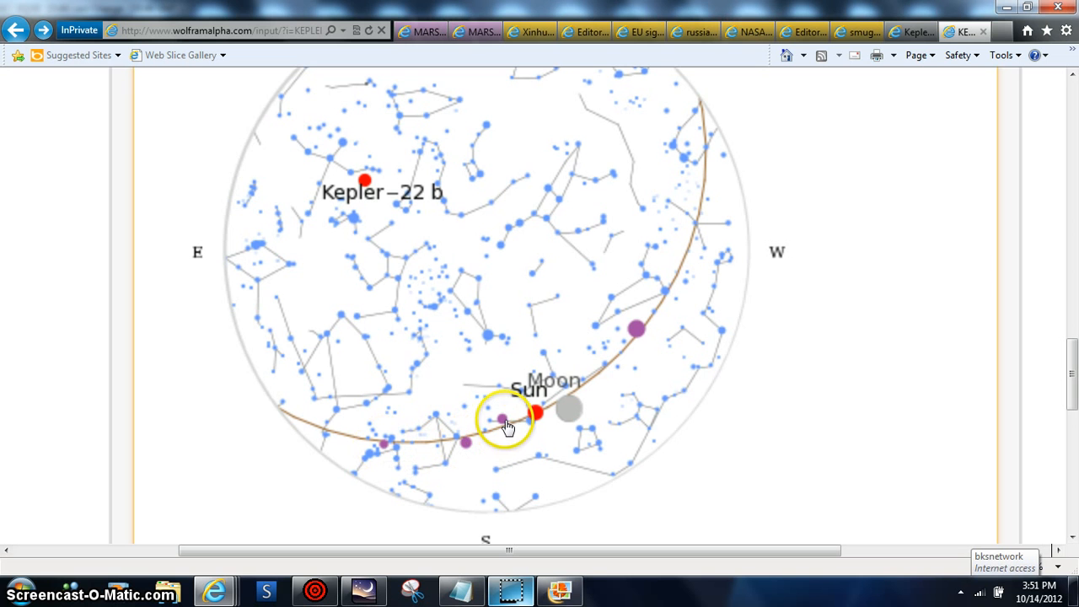
pyautogui.moveTo(567, 428)
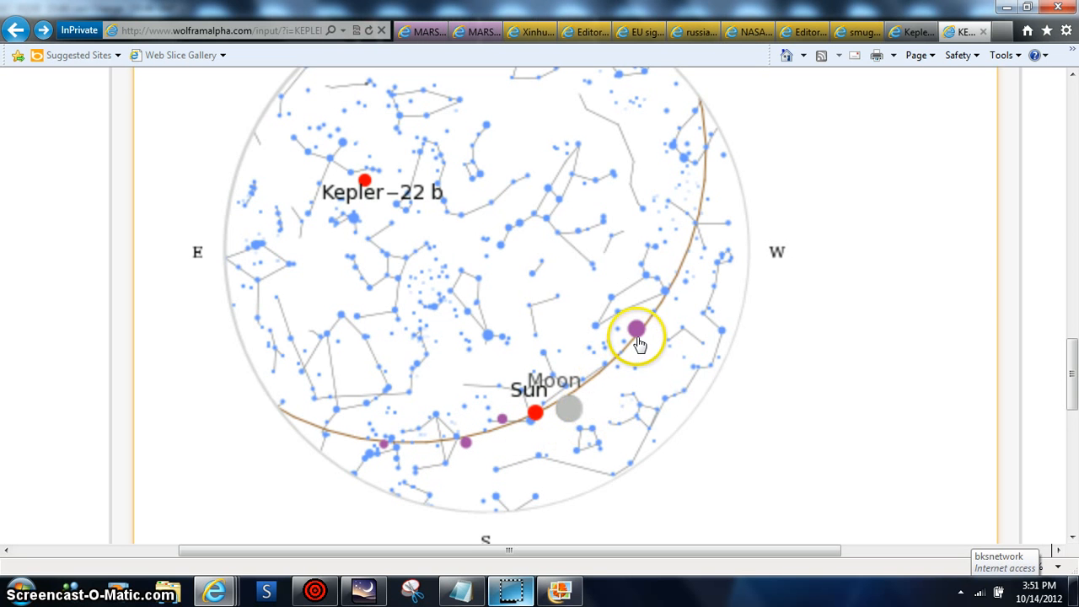
pyautogui.moveTo(638, 342)
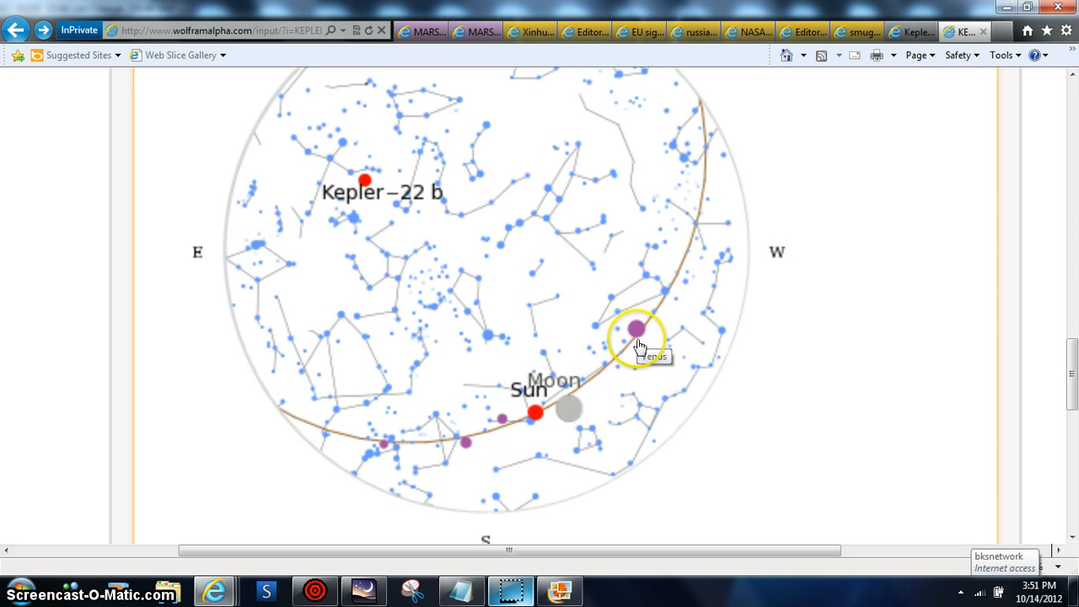
pyautogui.moveTo(502, 421)
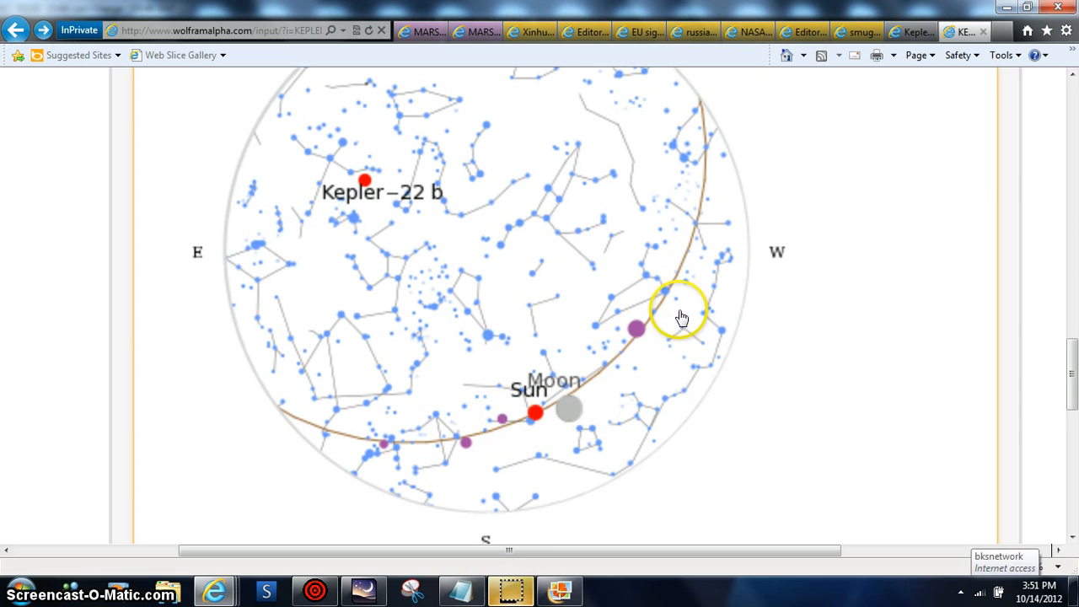
pyautogui.moveTo(639, 329)
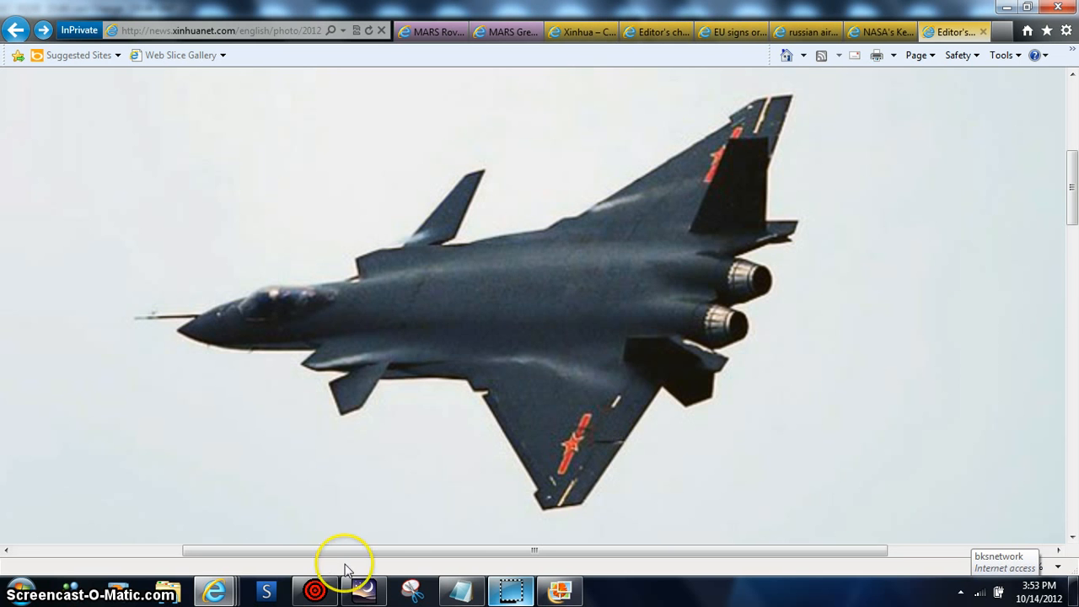
# Step: Show the Greeley Haven panorama of rover tracks and click into it
pyautogui.click(506, 32)
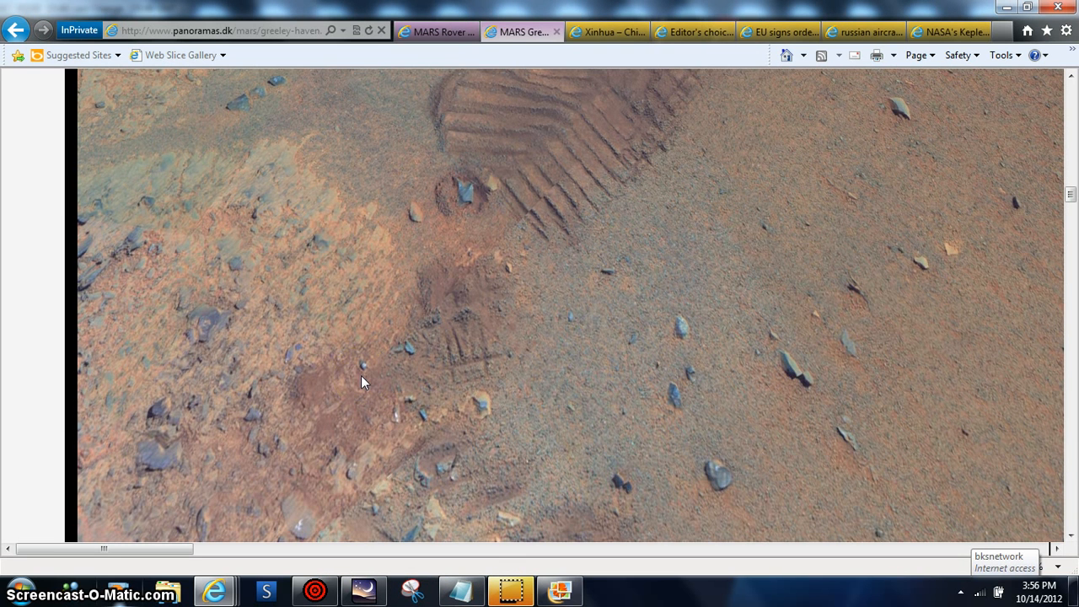
pyautogui.click(302, 319)
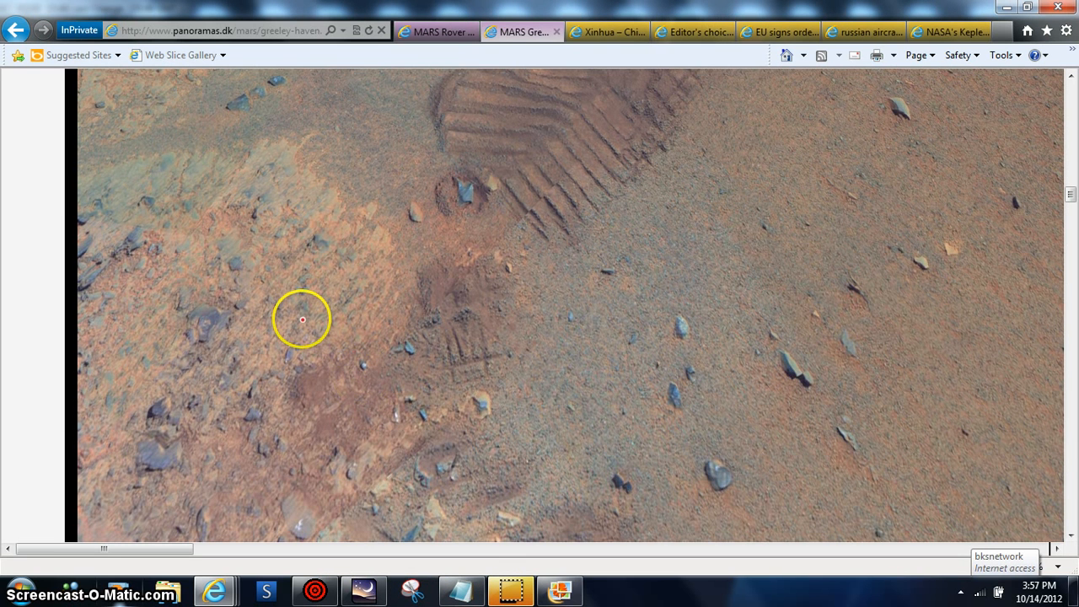
pyautogui.moveTo(500, 315)
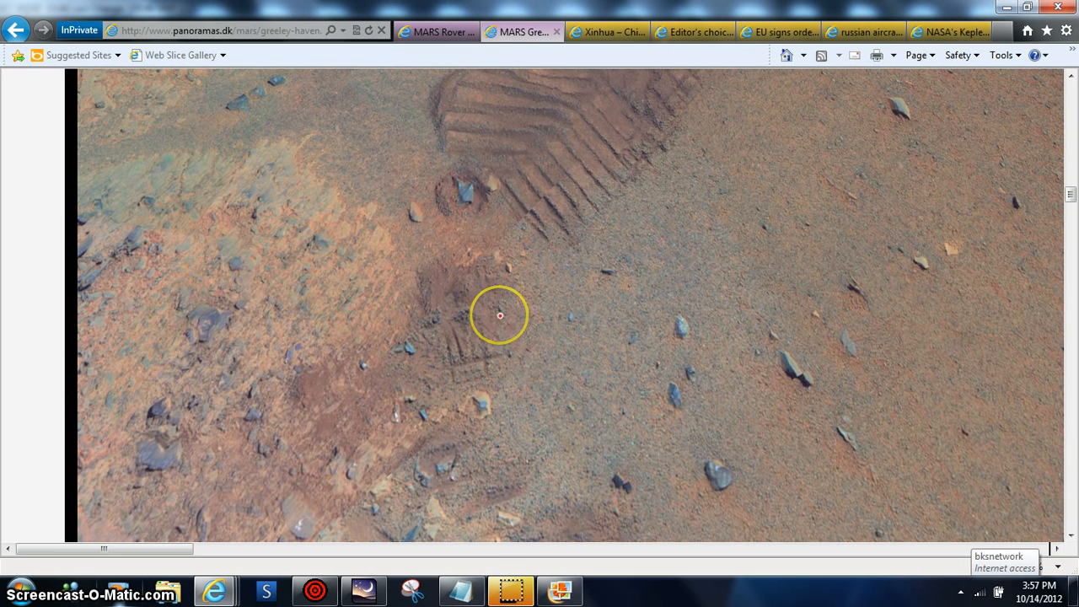